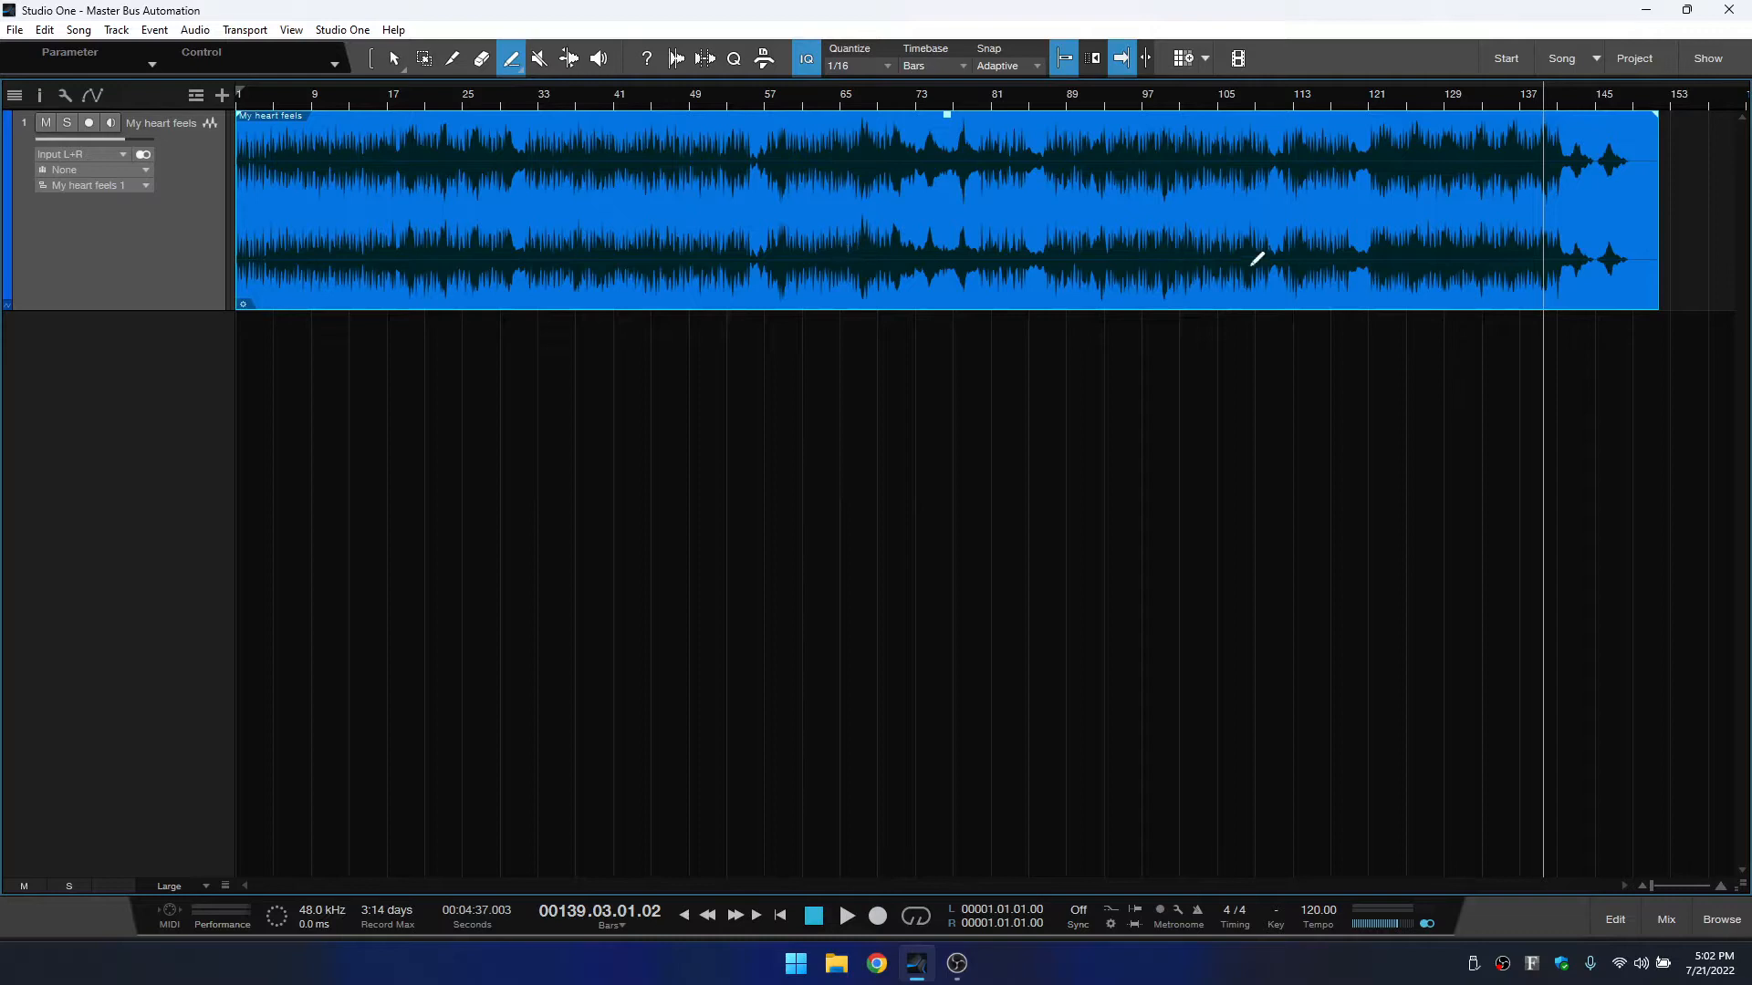
pyautogui.moveTo(1666, 920)
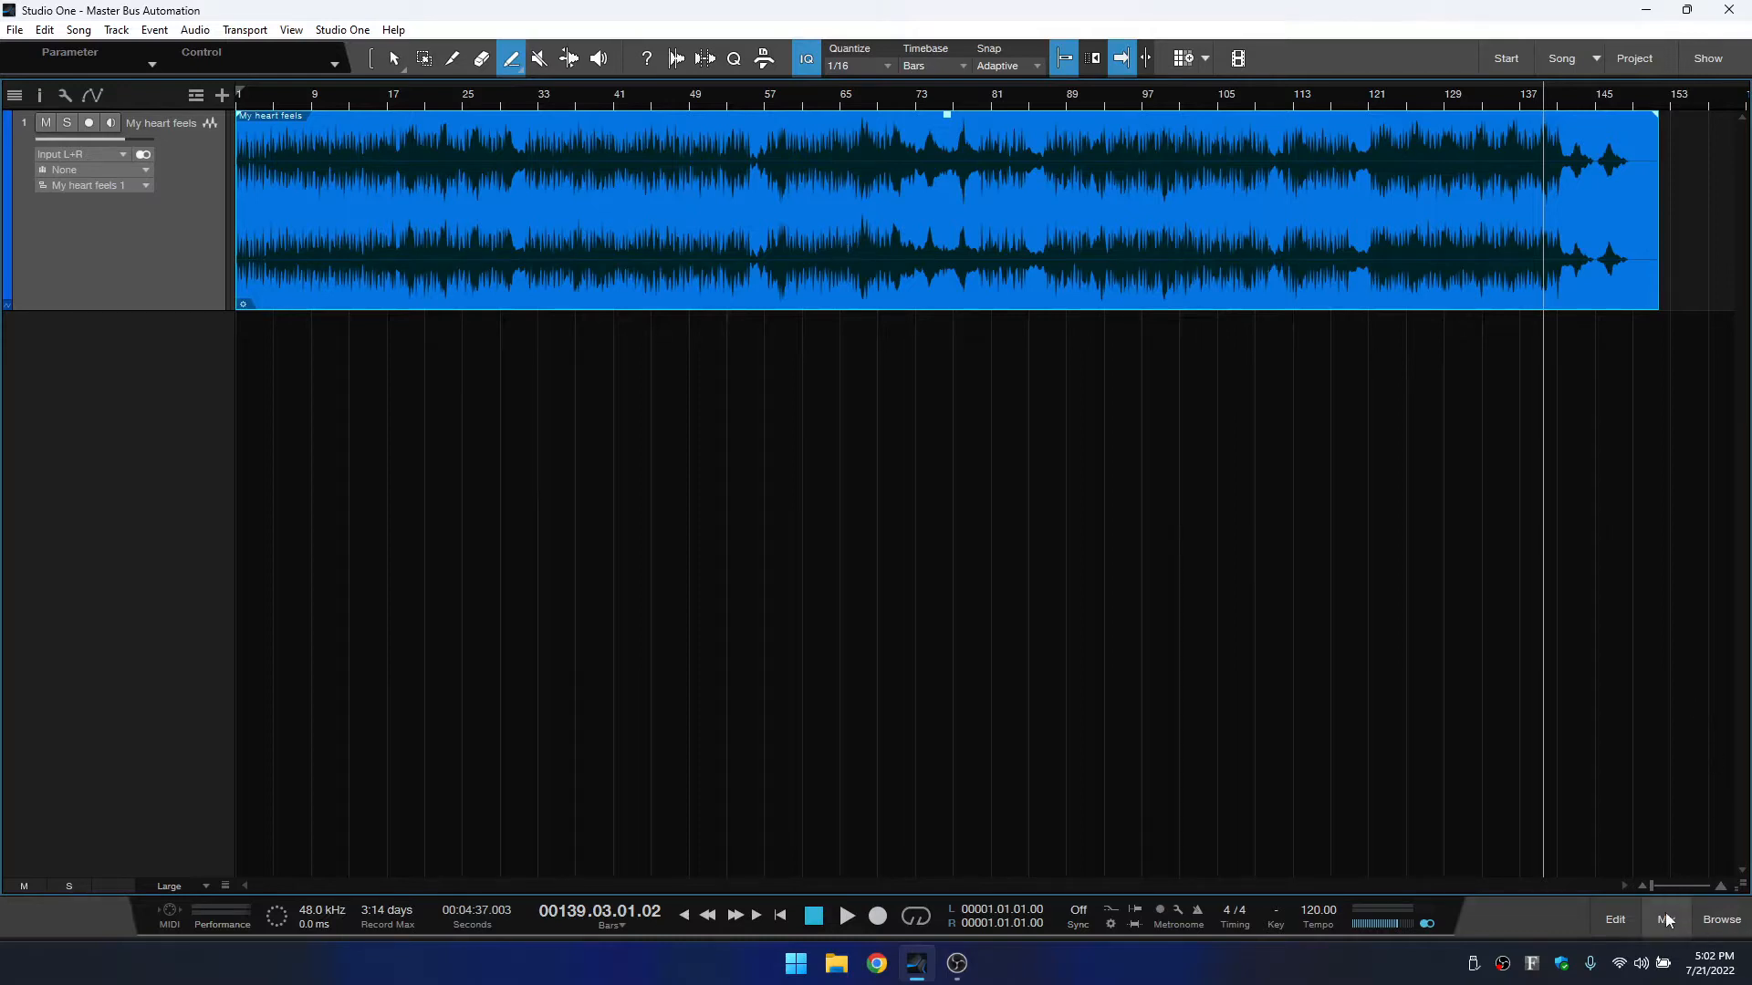
# Open the Mix console beneath the arrangement.
pyautogui.click(1666, 920)
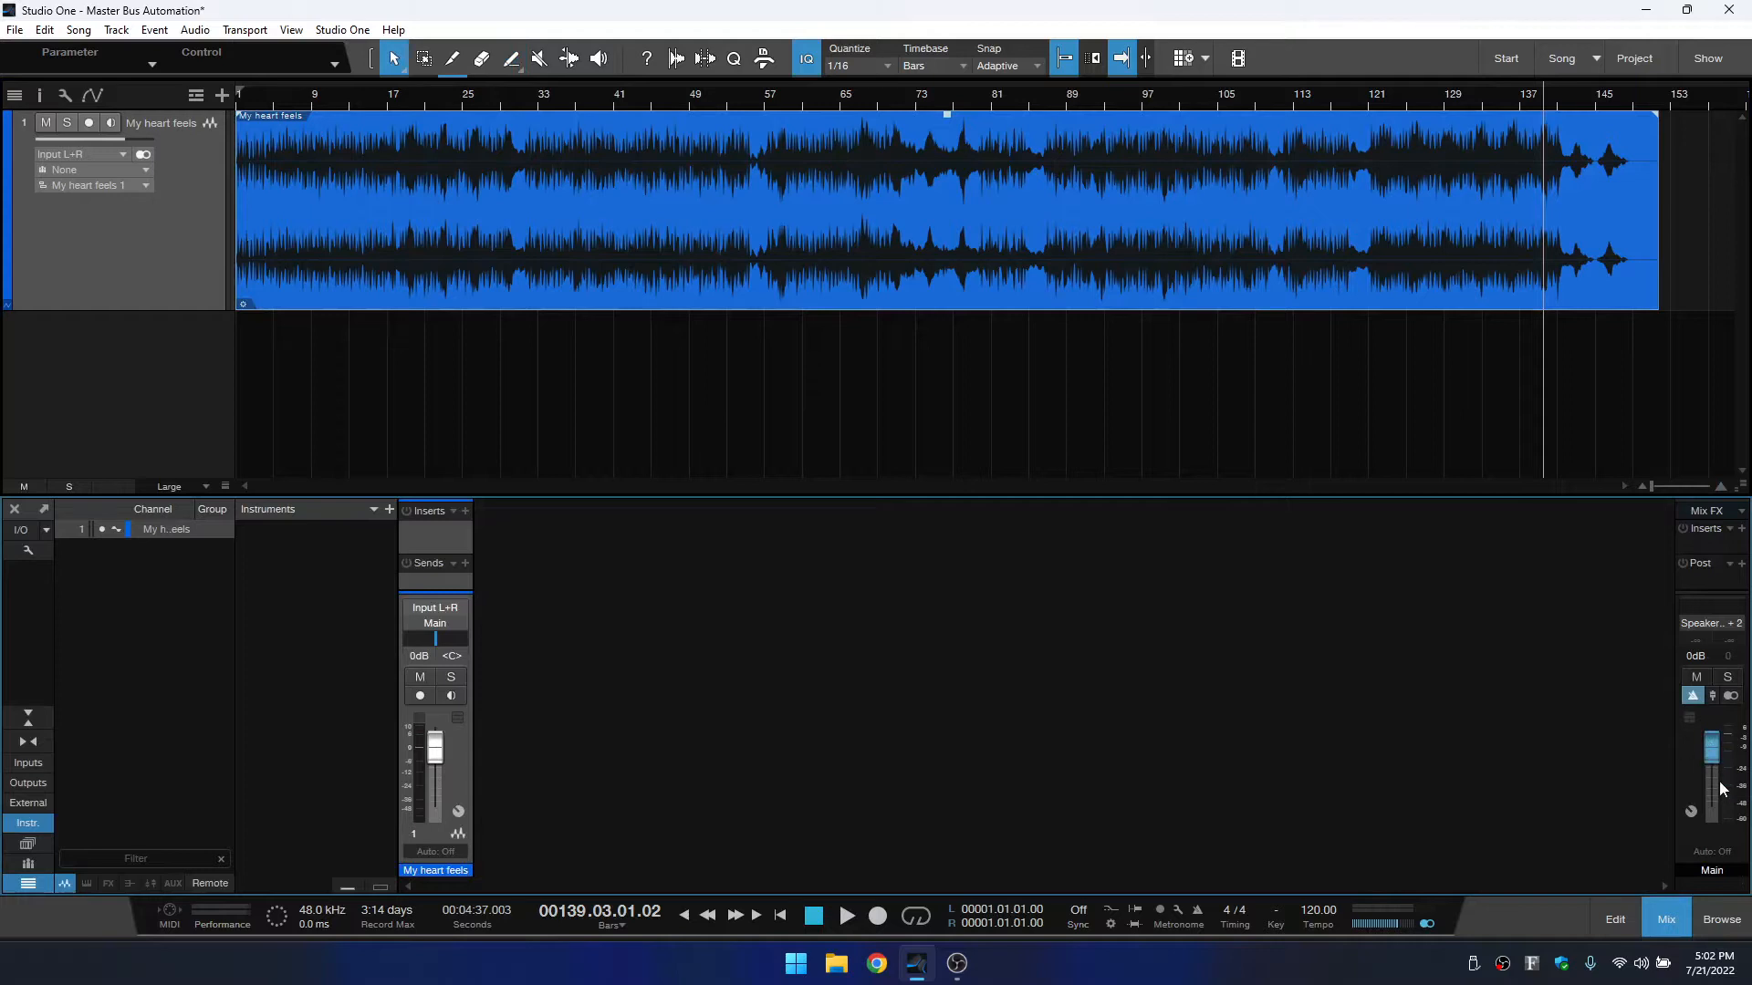
pyautogui.moveTo(1712, 782)
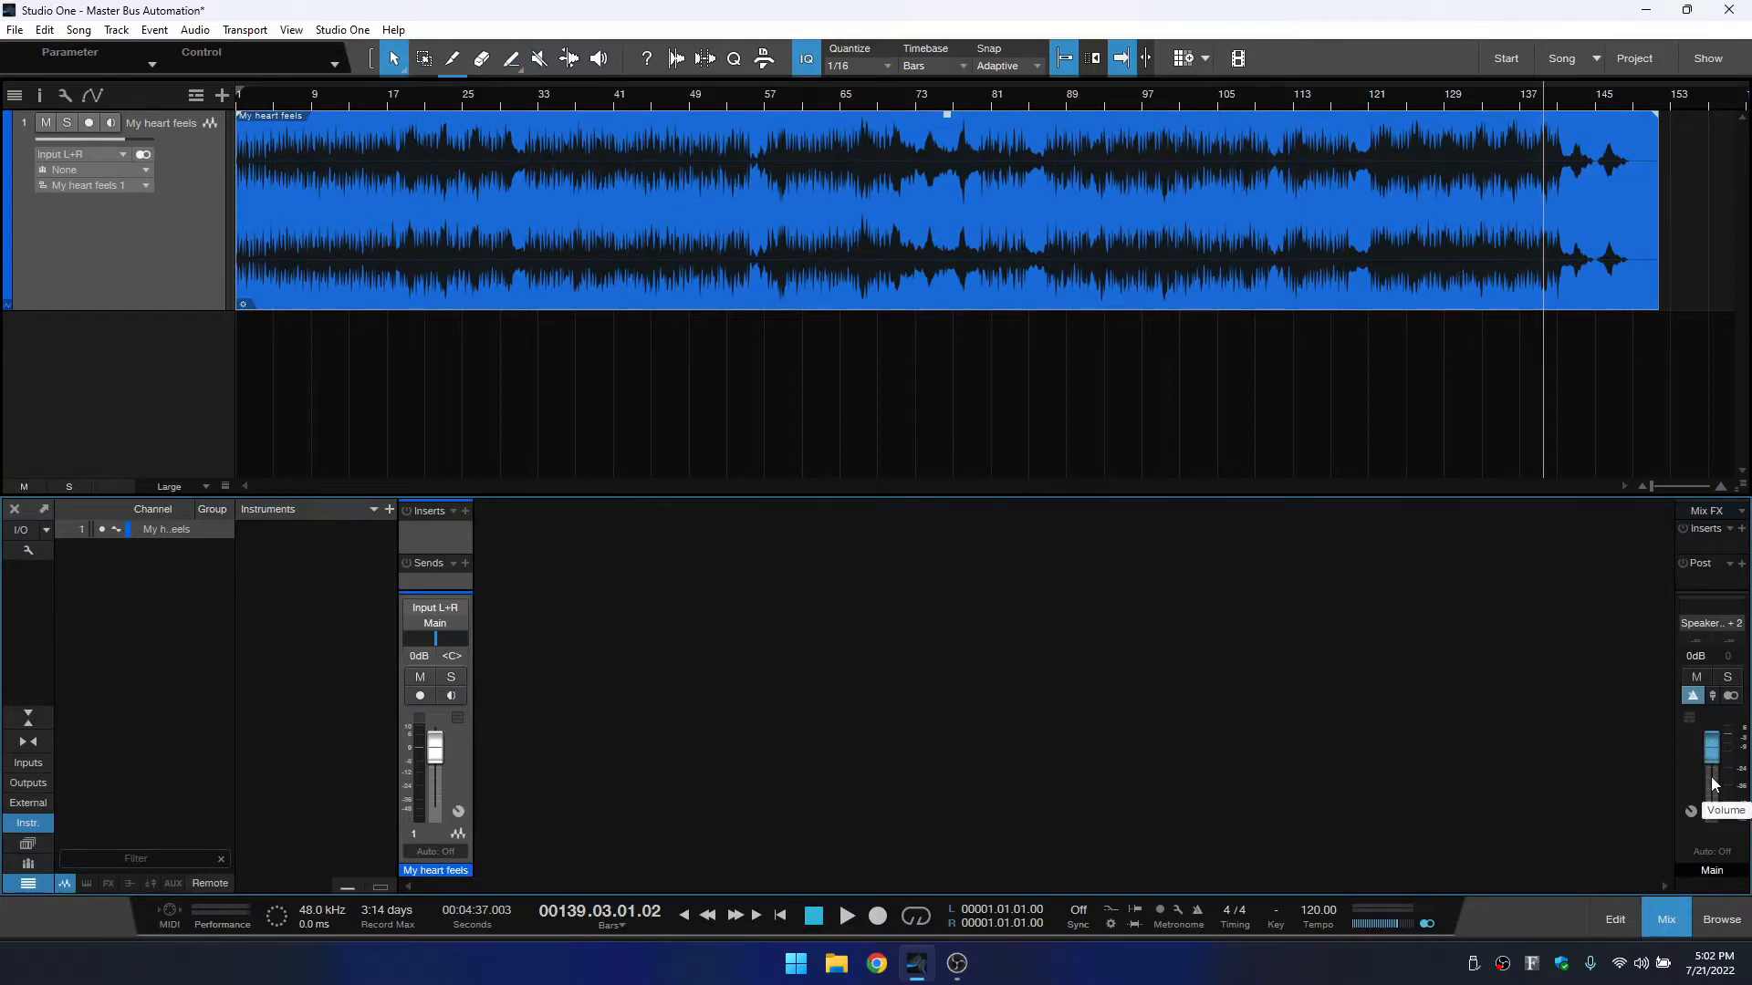
# Show the Main output's Volume automation lane via the fader's context menu.
pyautogui.rightClick(1711, 771)
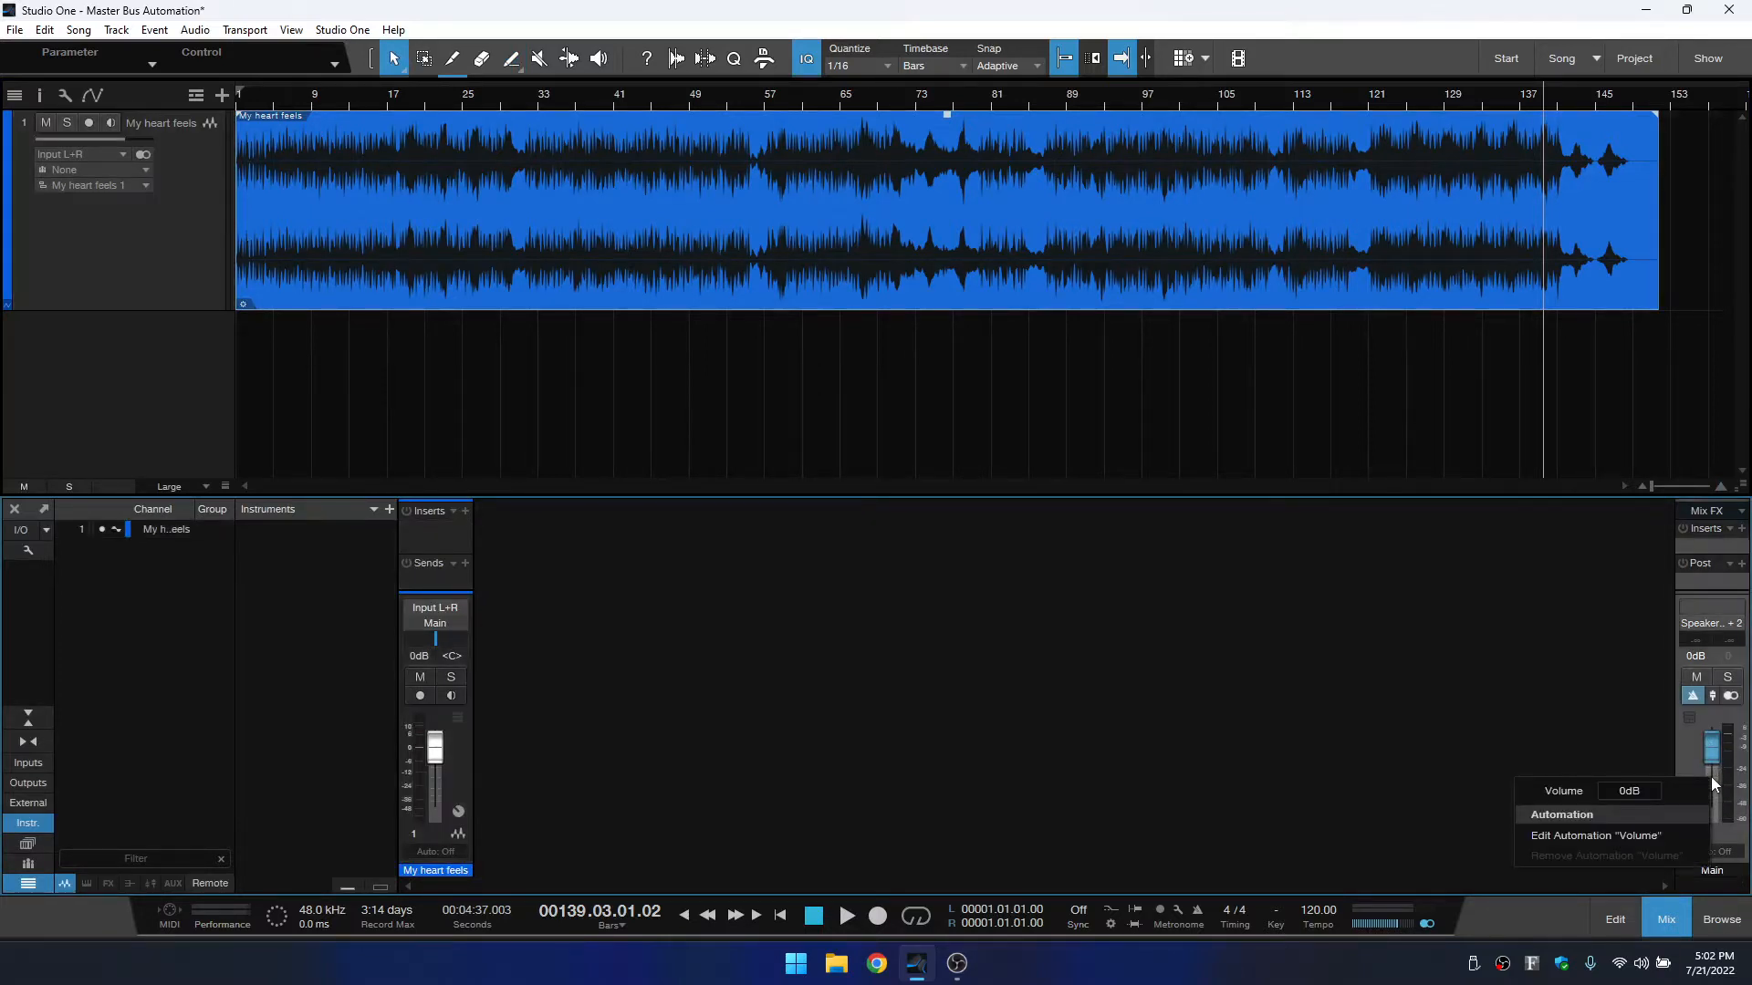
pyautogui.moveTo(1600, 836)
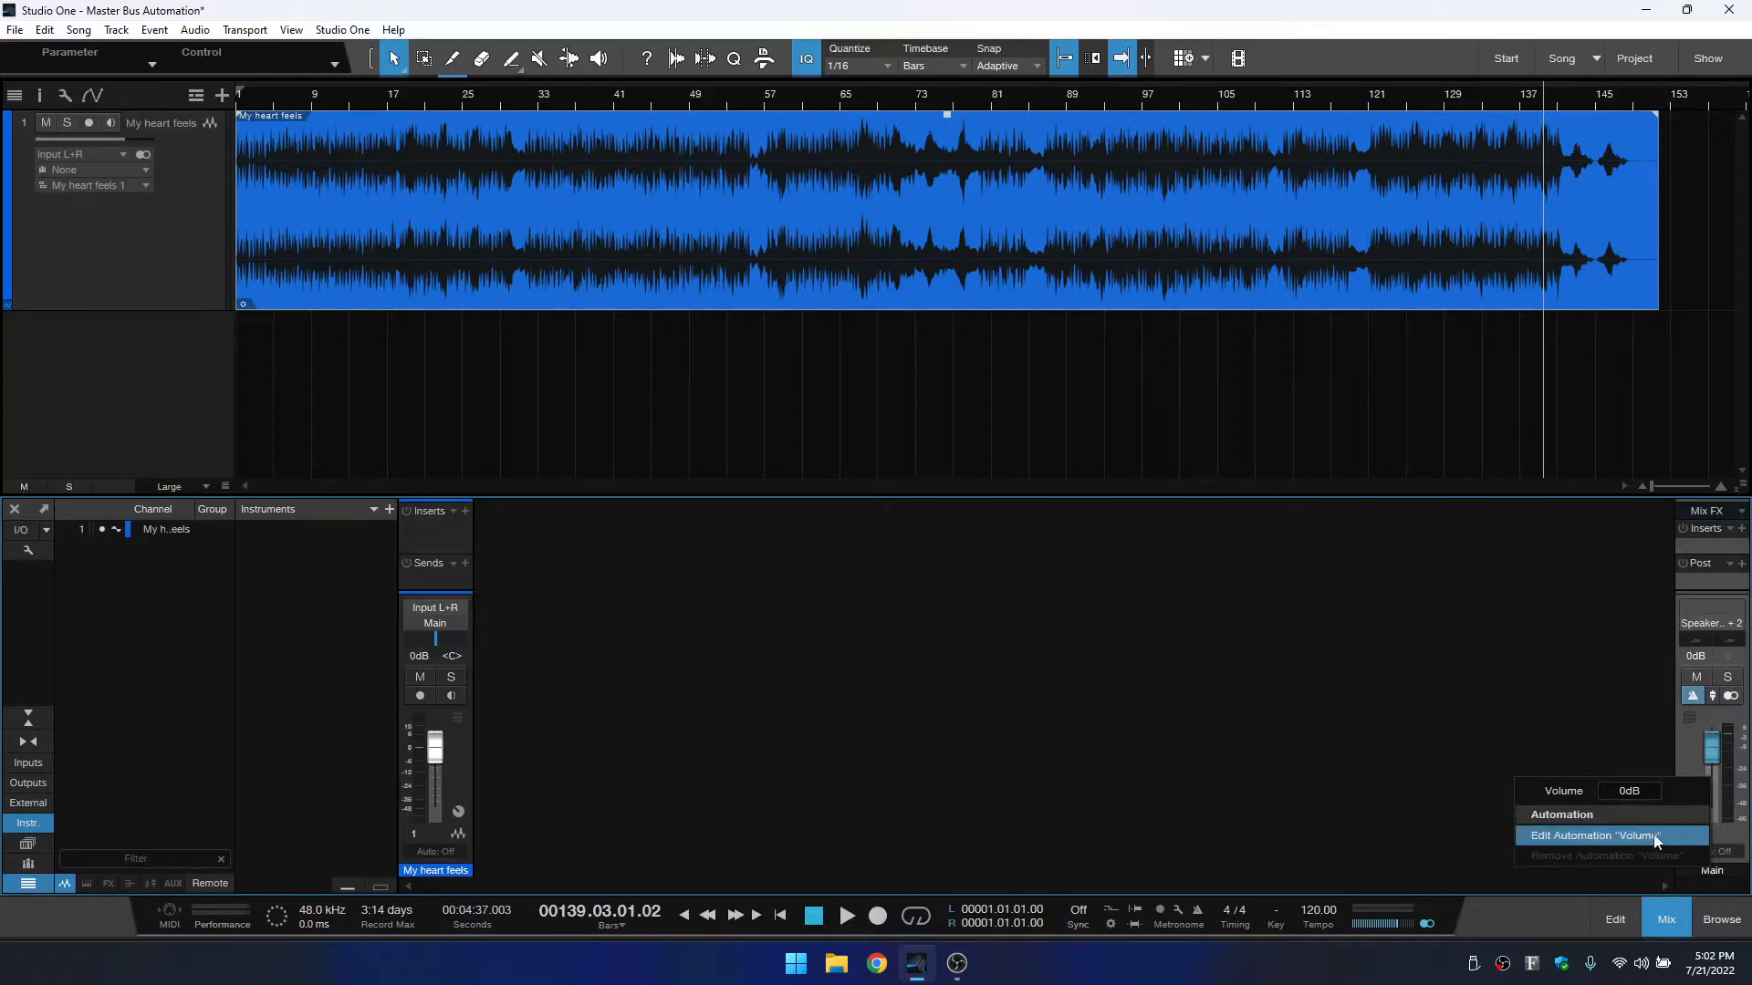
pyautogui.click(1597, 835)
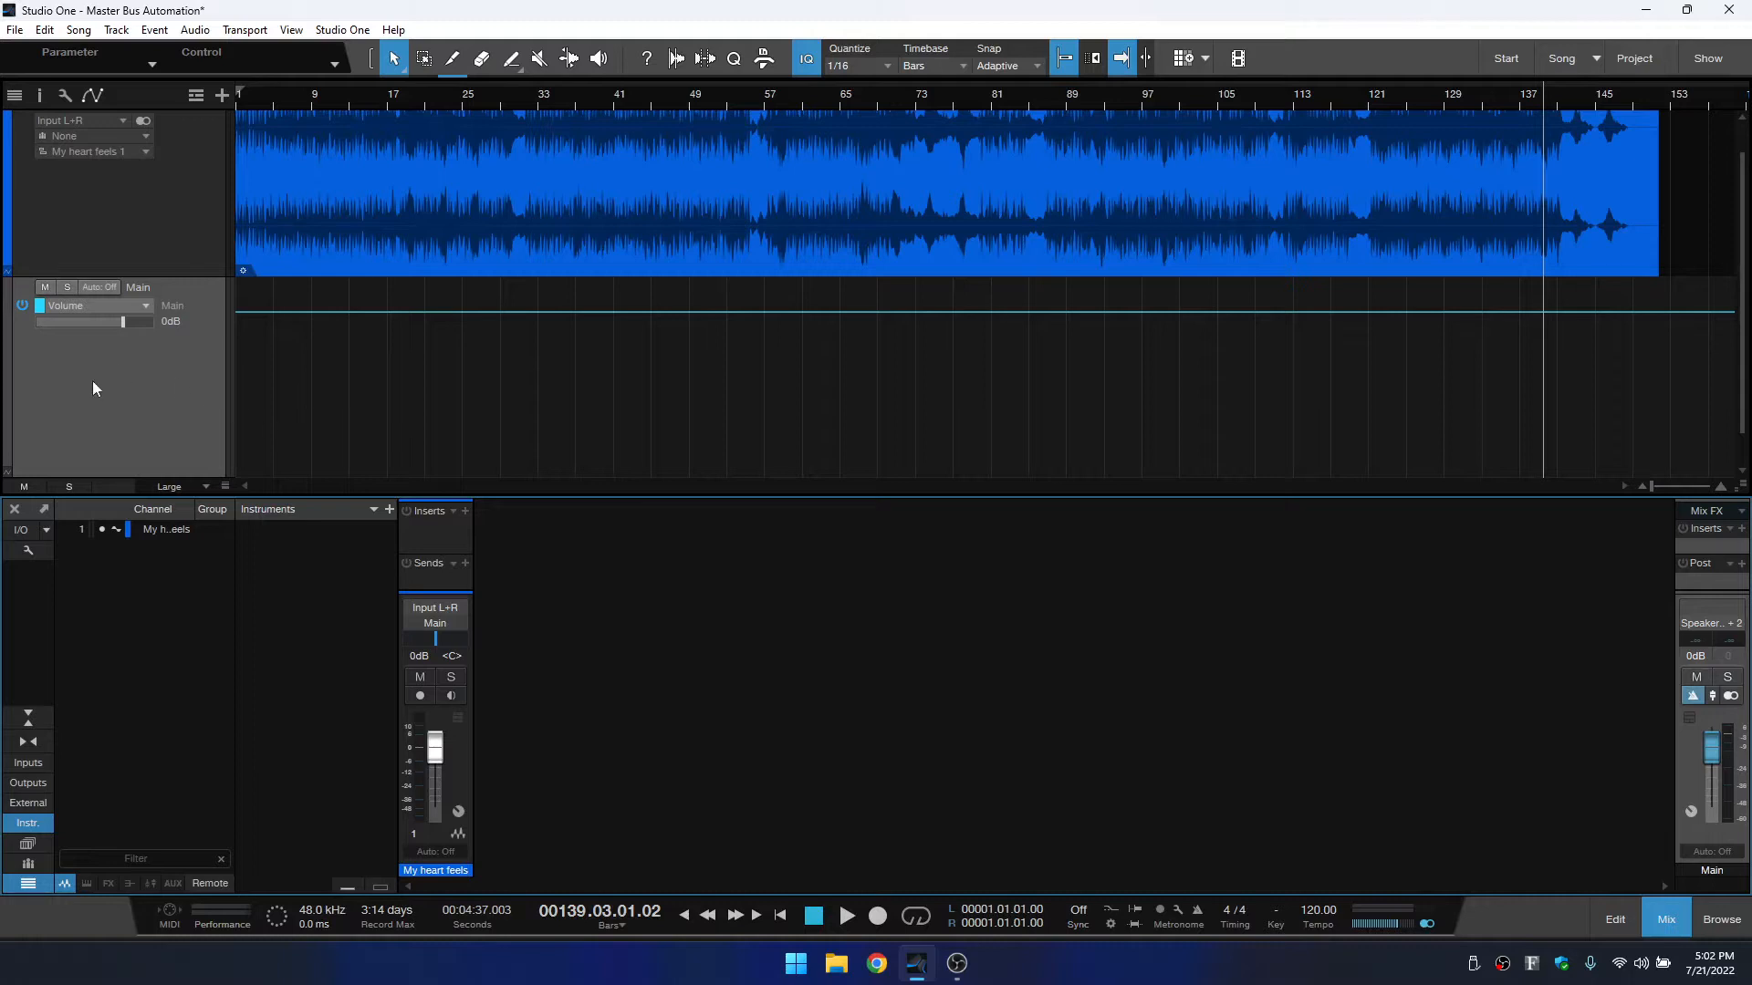
pyautogui.moveTo(204, 411)
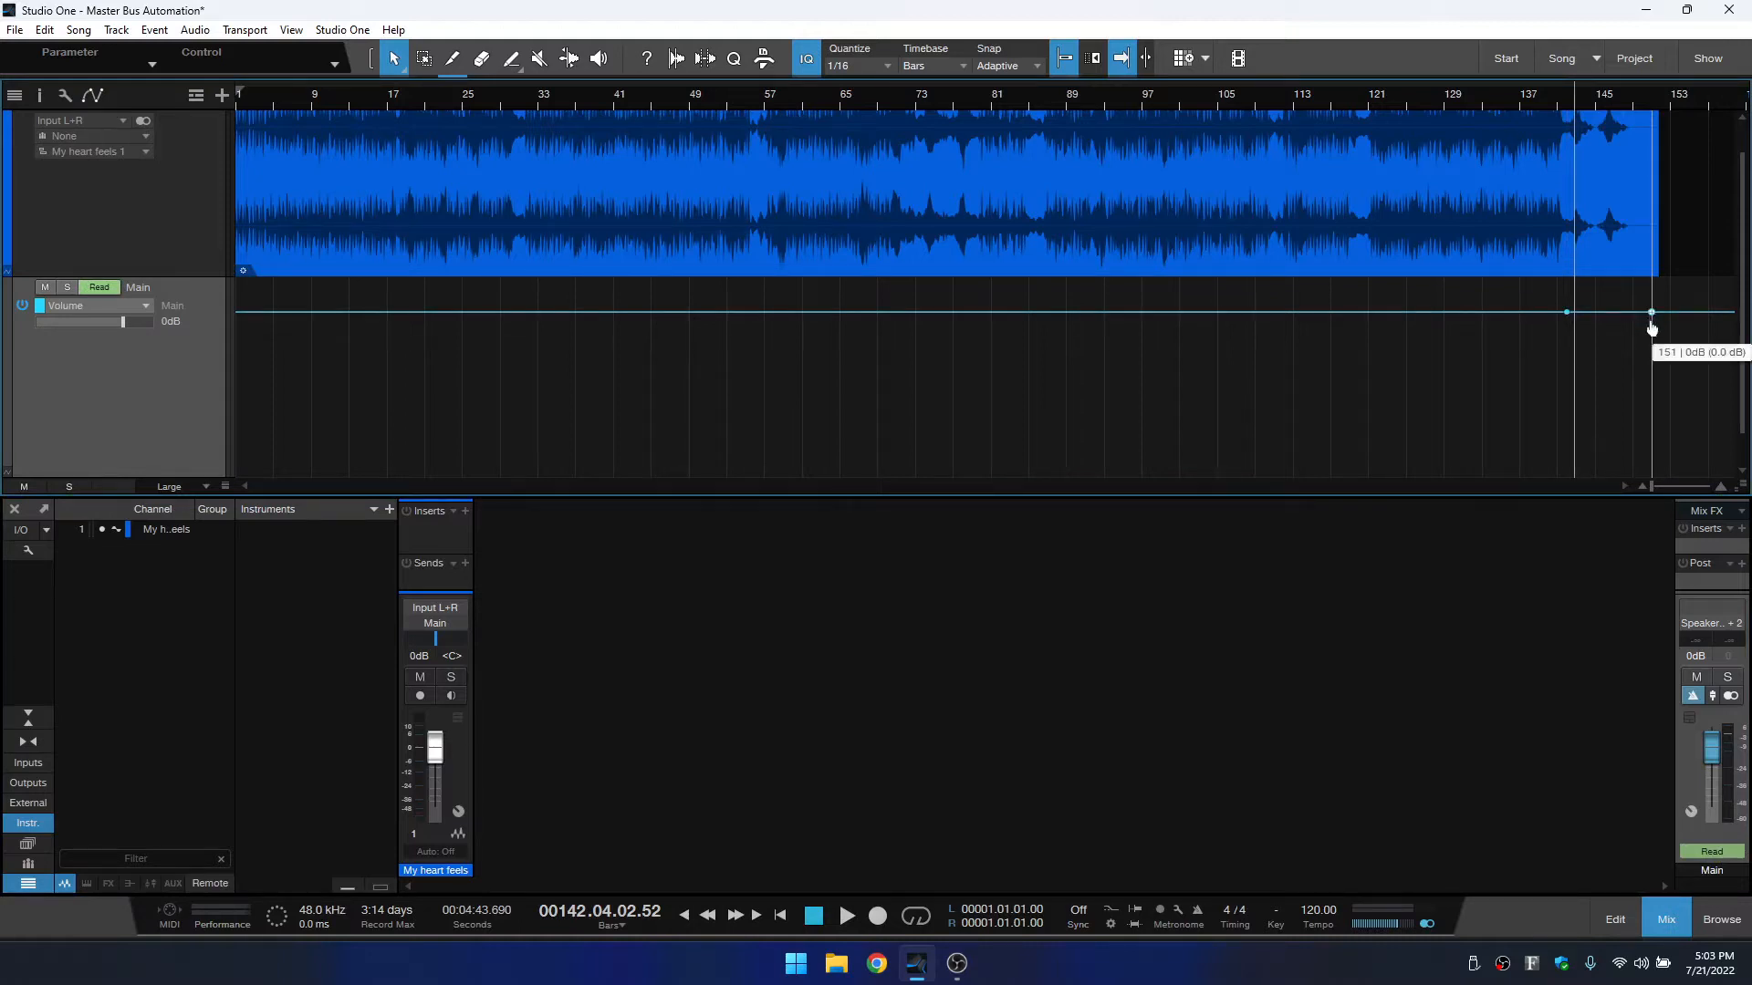
# Drag the last volume point down to -oo and left to about bar 148.
pyautogui.moveTo(1651, 314); pyautogui.dragTo(1663, 469)
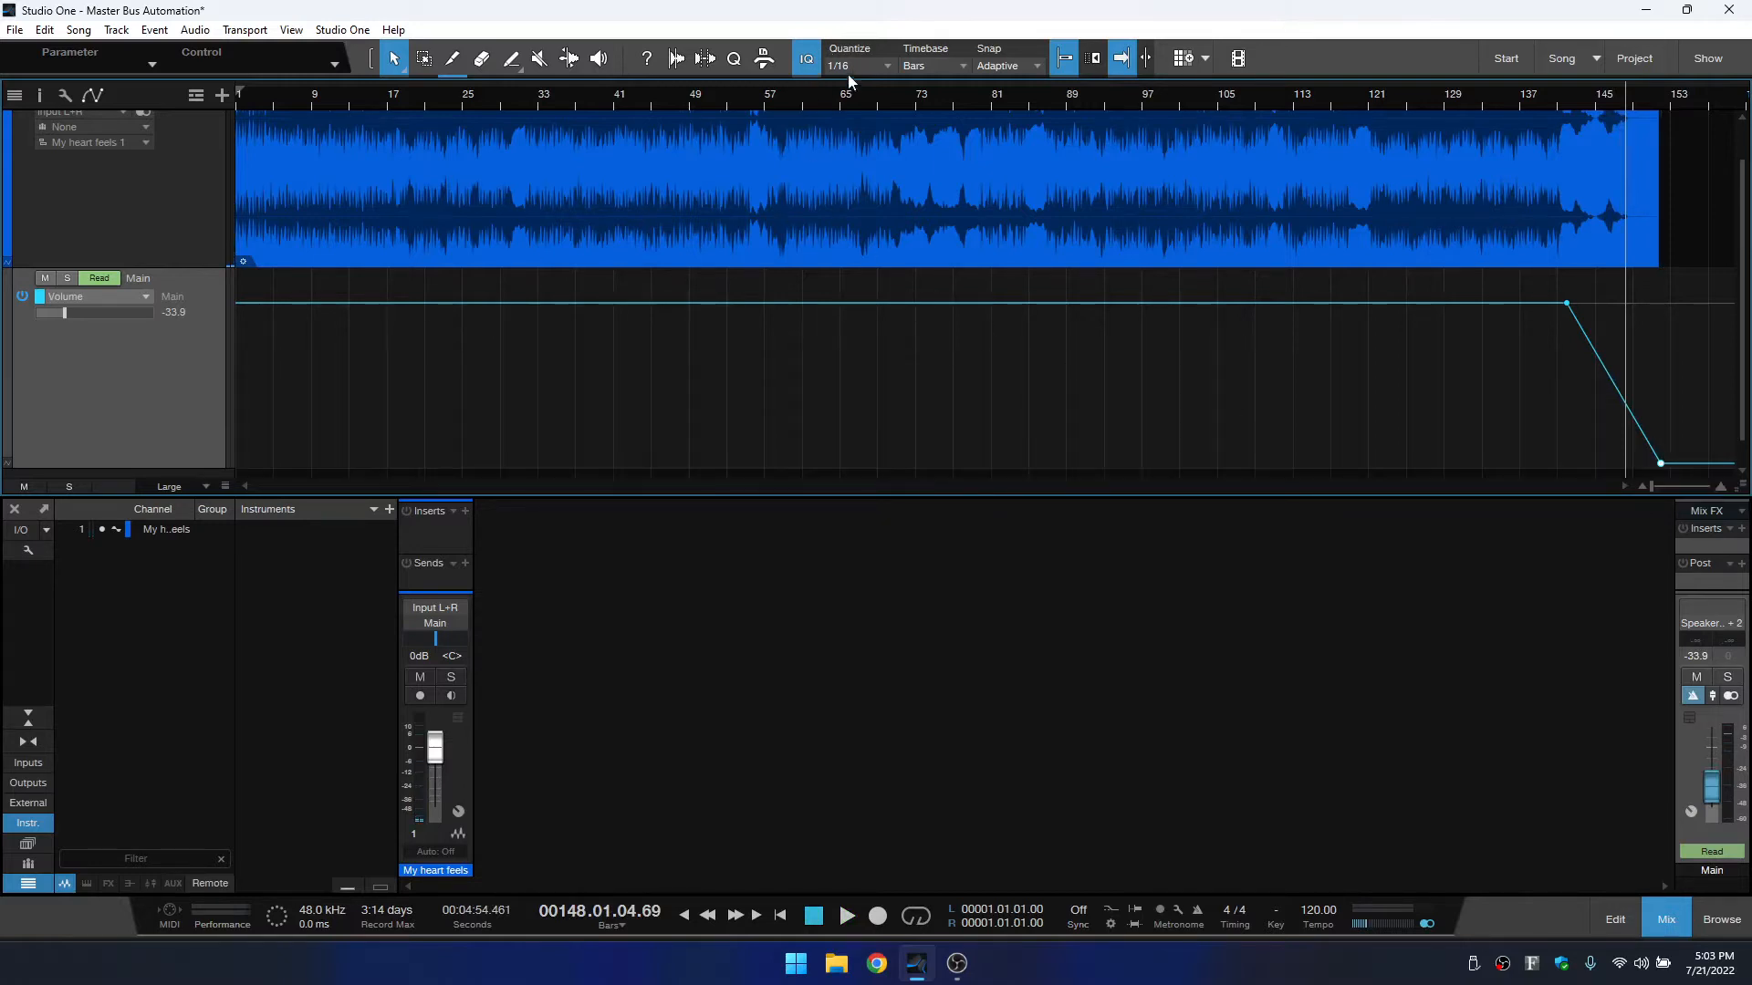
pyautogui.moveTo(849, 78)
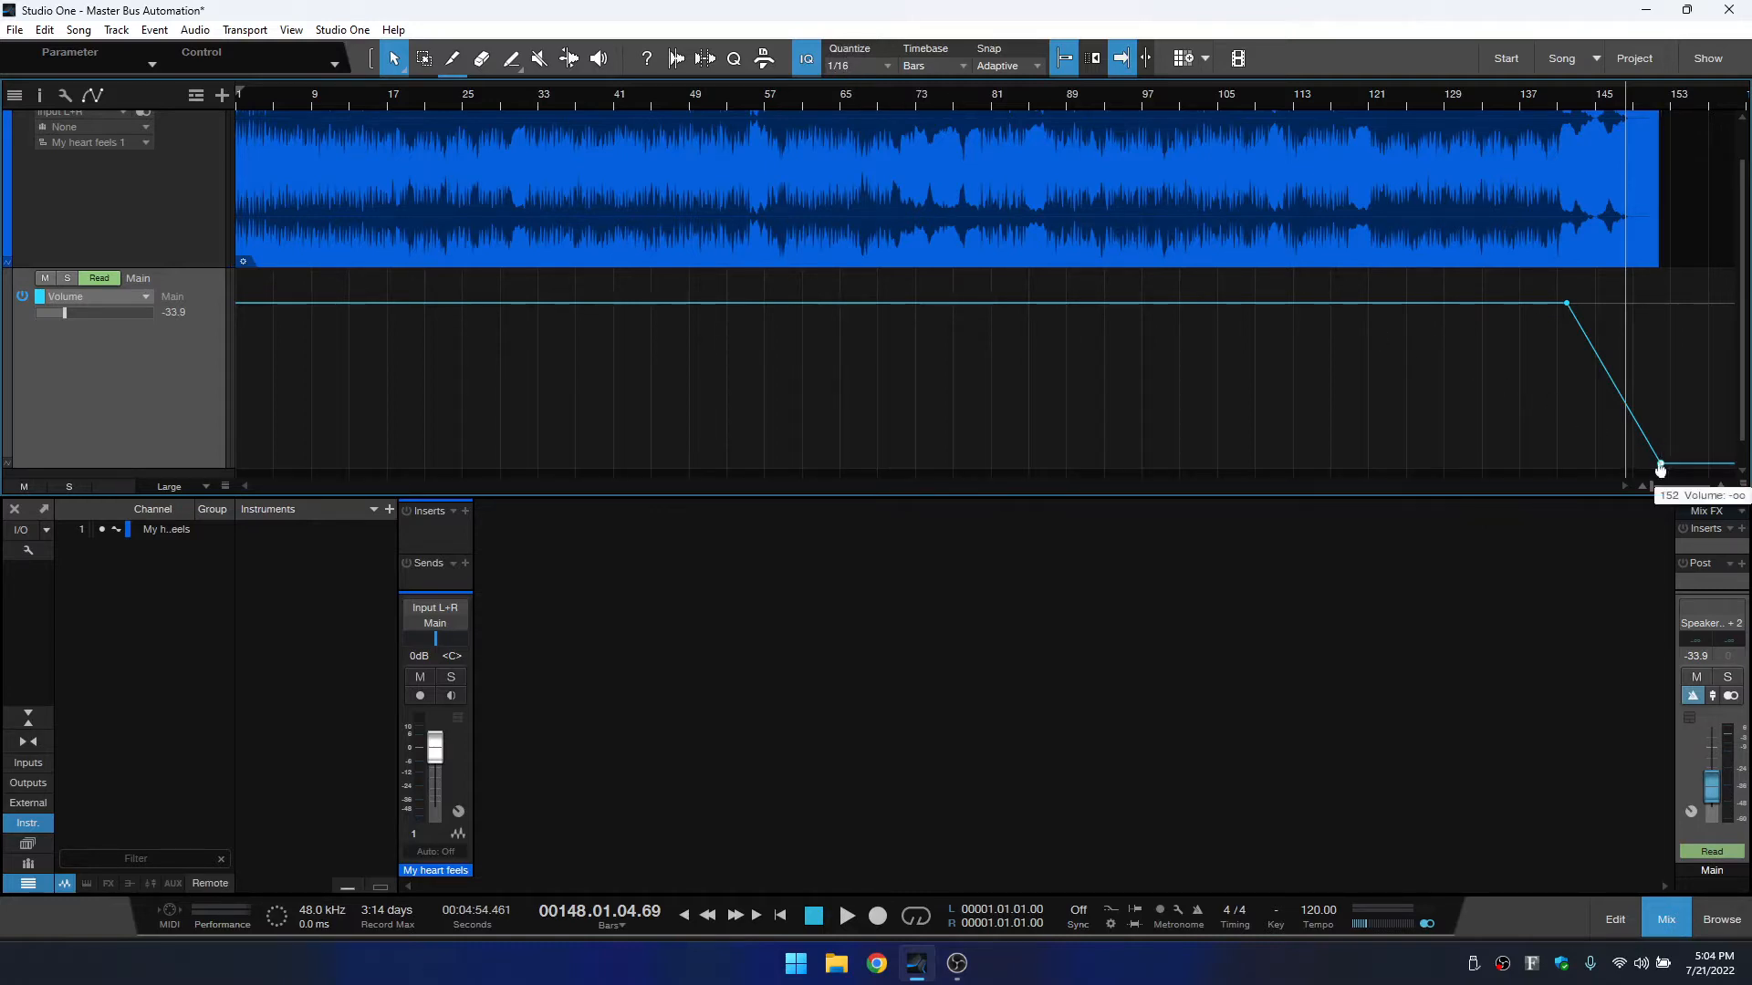
pyautogui.moveTo(1658, 467); pyautogui.dragTo(1634, 467)
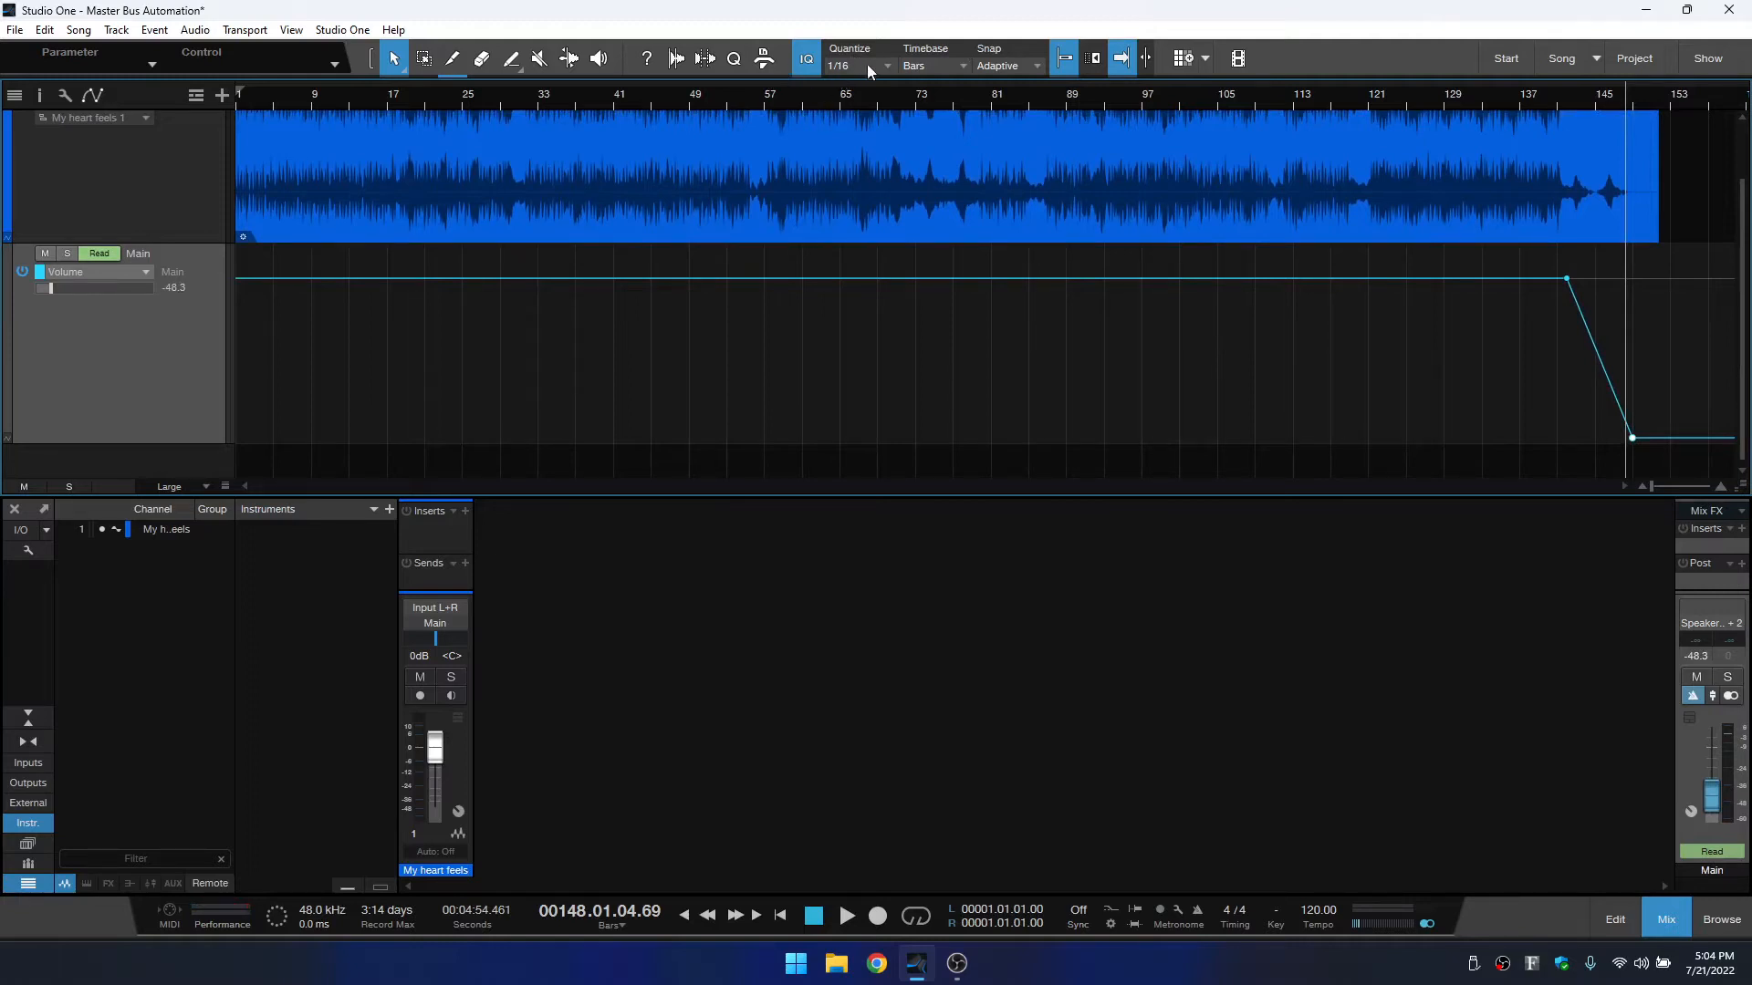
# Set grid resolution to 1/8 and re-place the fade's end point at silence, bar 148.
pyautogui.click(858, 65)
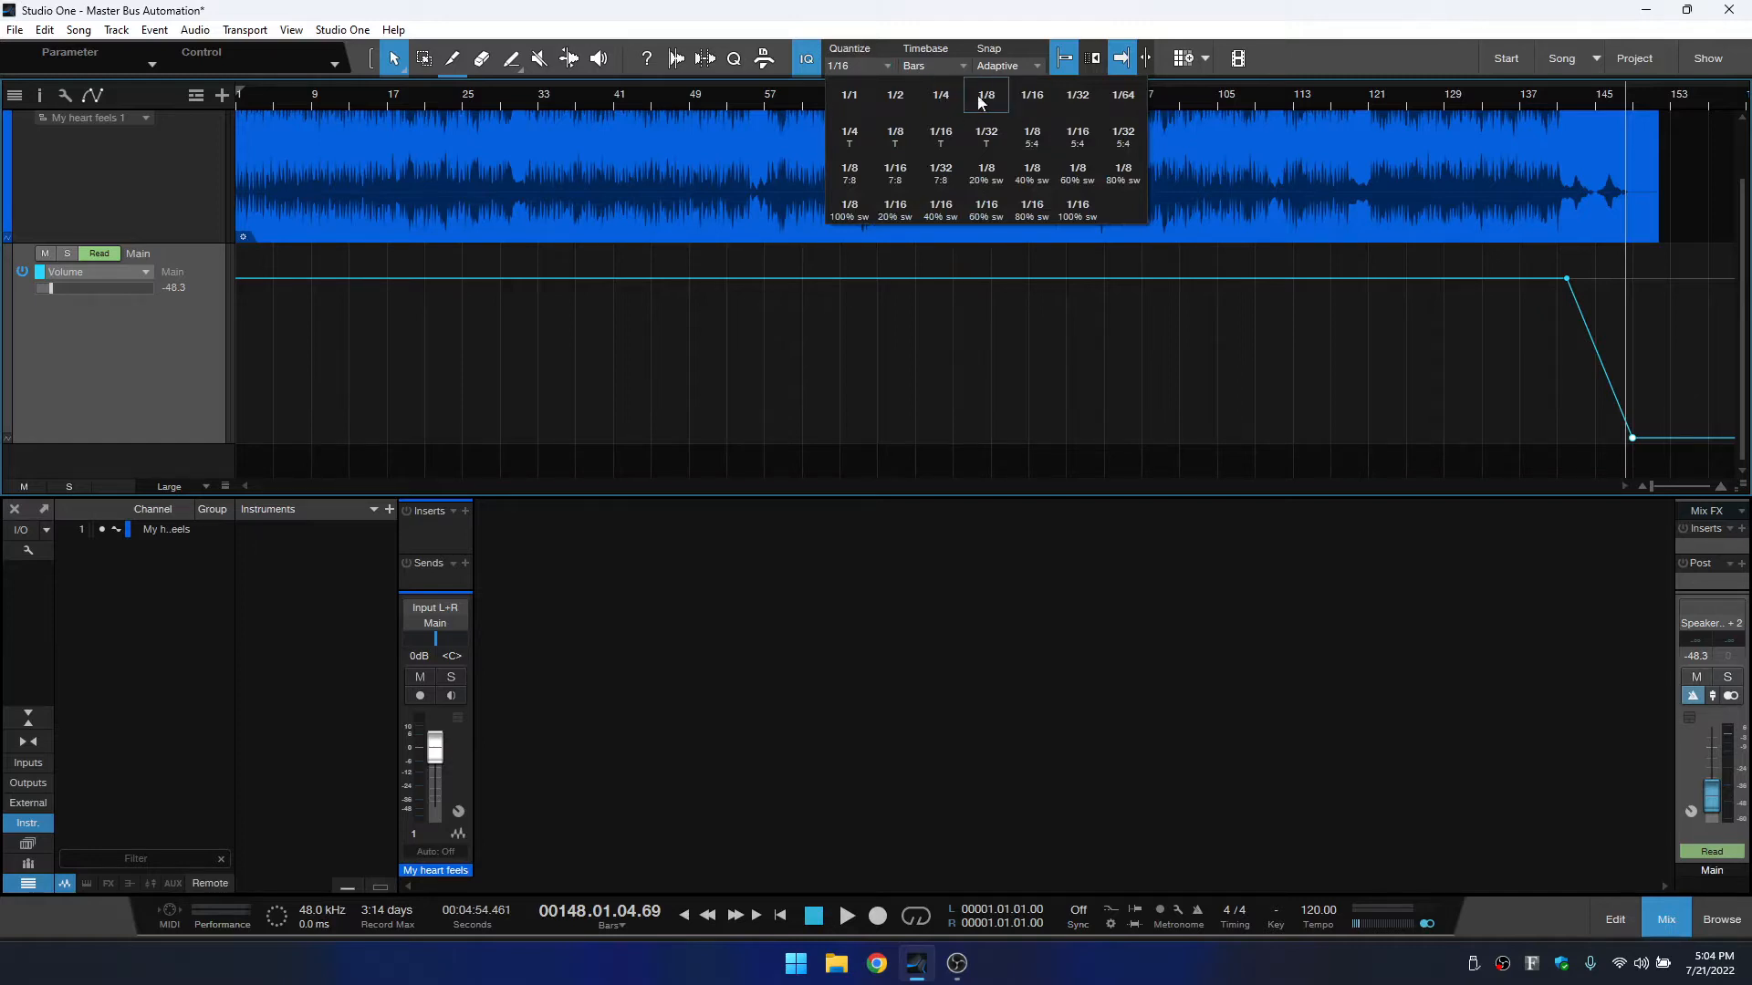
pyautogui.click(984, 94)
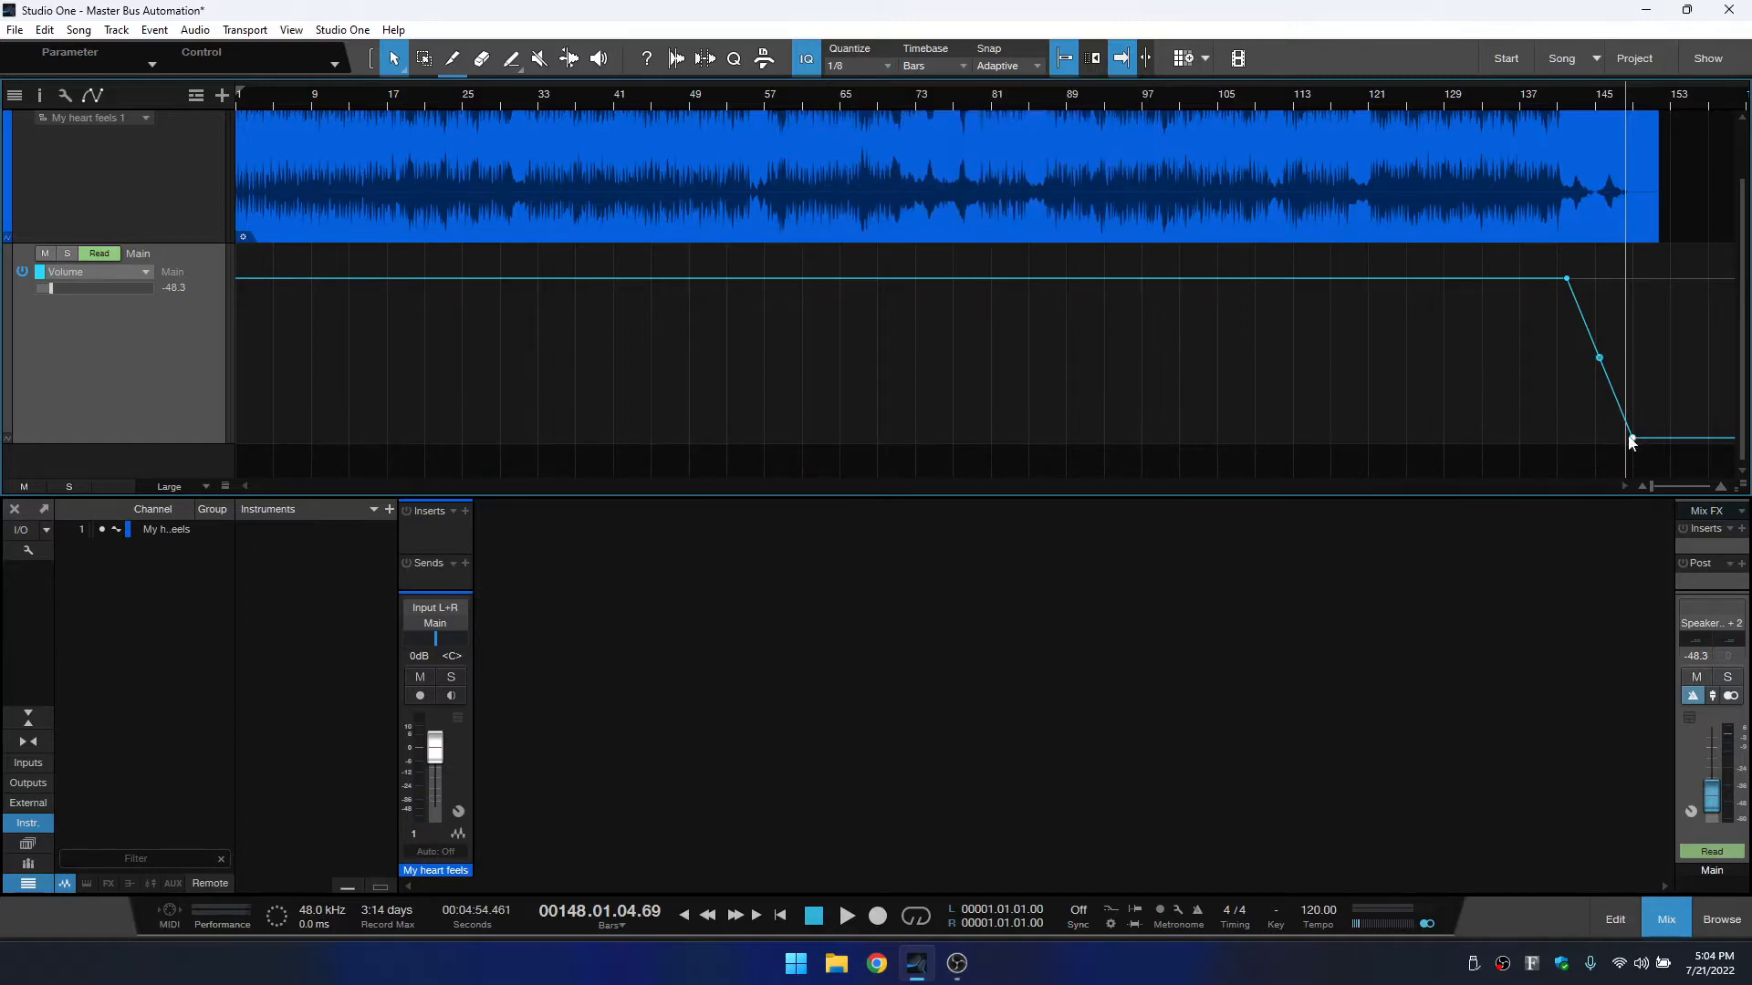
pyautogui.moveTo(1631, 439); pyautogui.dragTo(1626, 447)
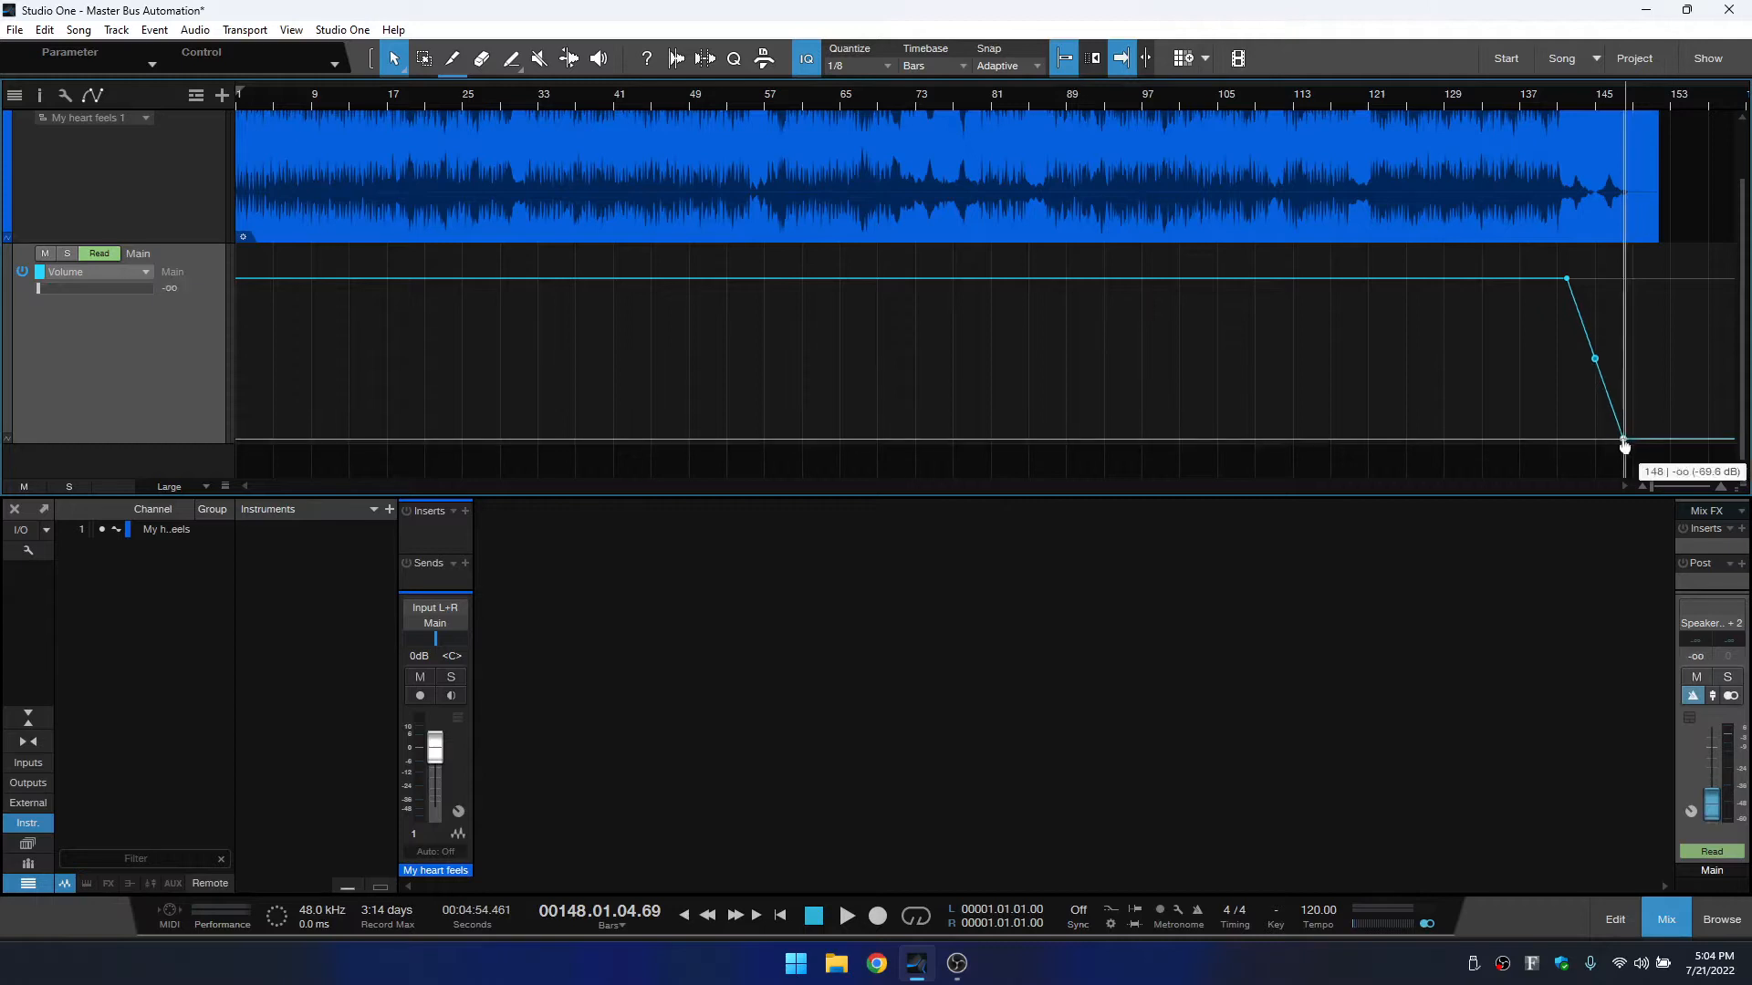
pyautogui.moveTo(1626, 444); pyautogui.dragTo(1631, 436)
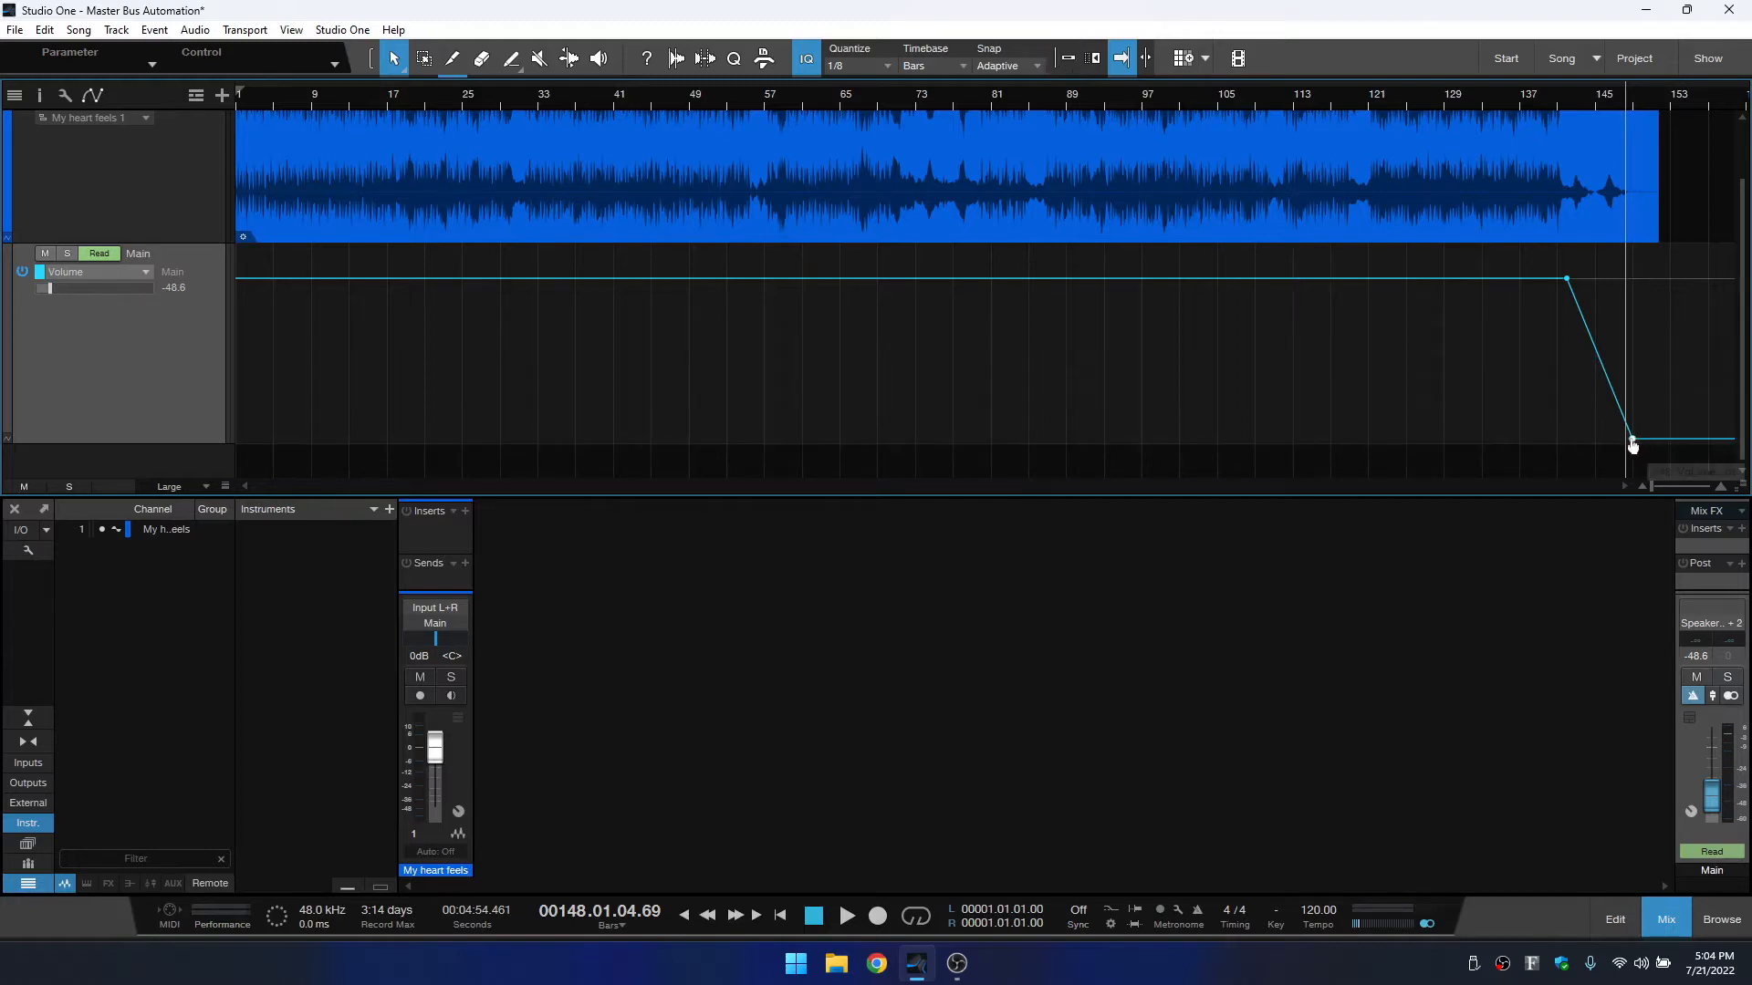
# Nudge the fade's silent end point earlier and bend the slope into a curve.
pyautogui.click(1598, 359)
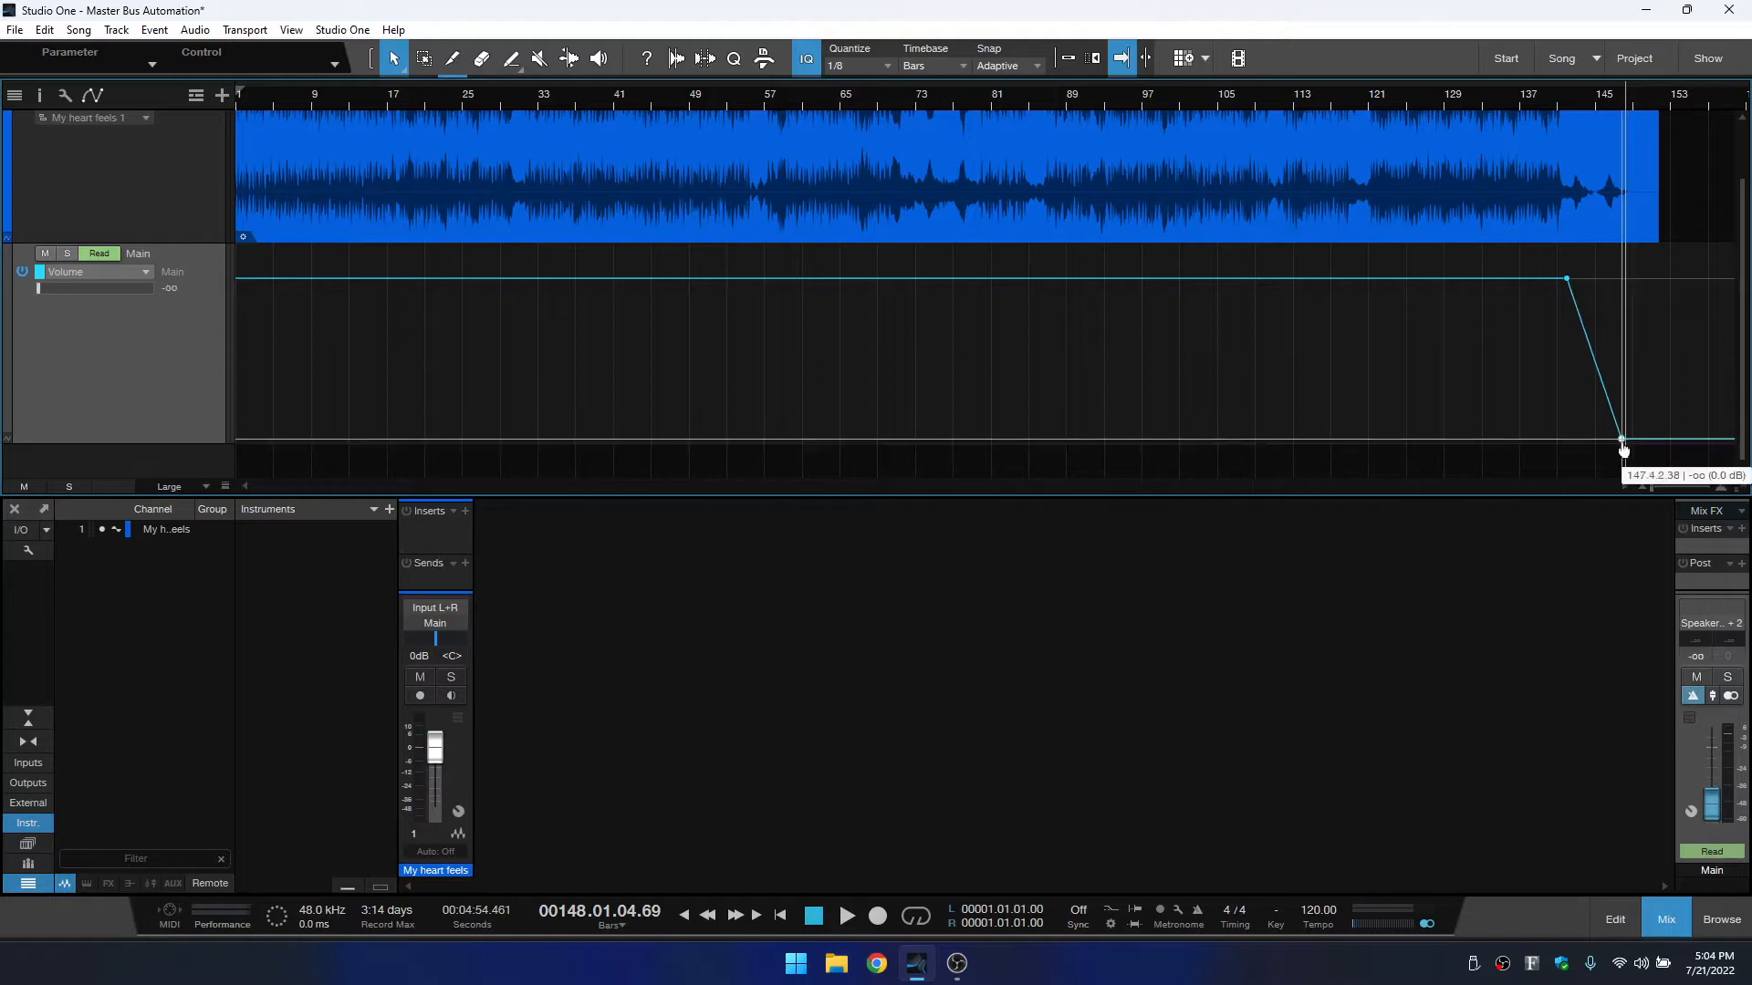
pyautogui.moveTo(1623, 447); pyautogui.dragTo(1632, 437)
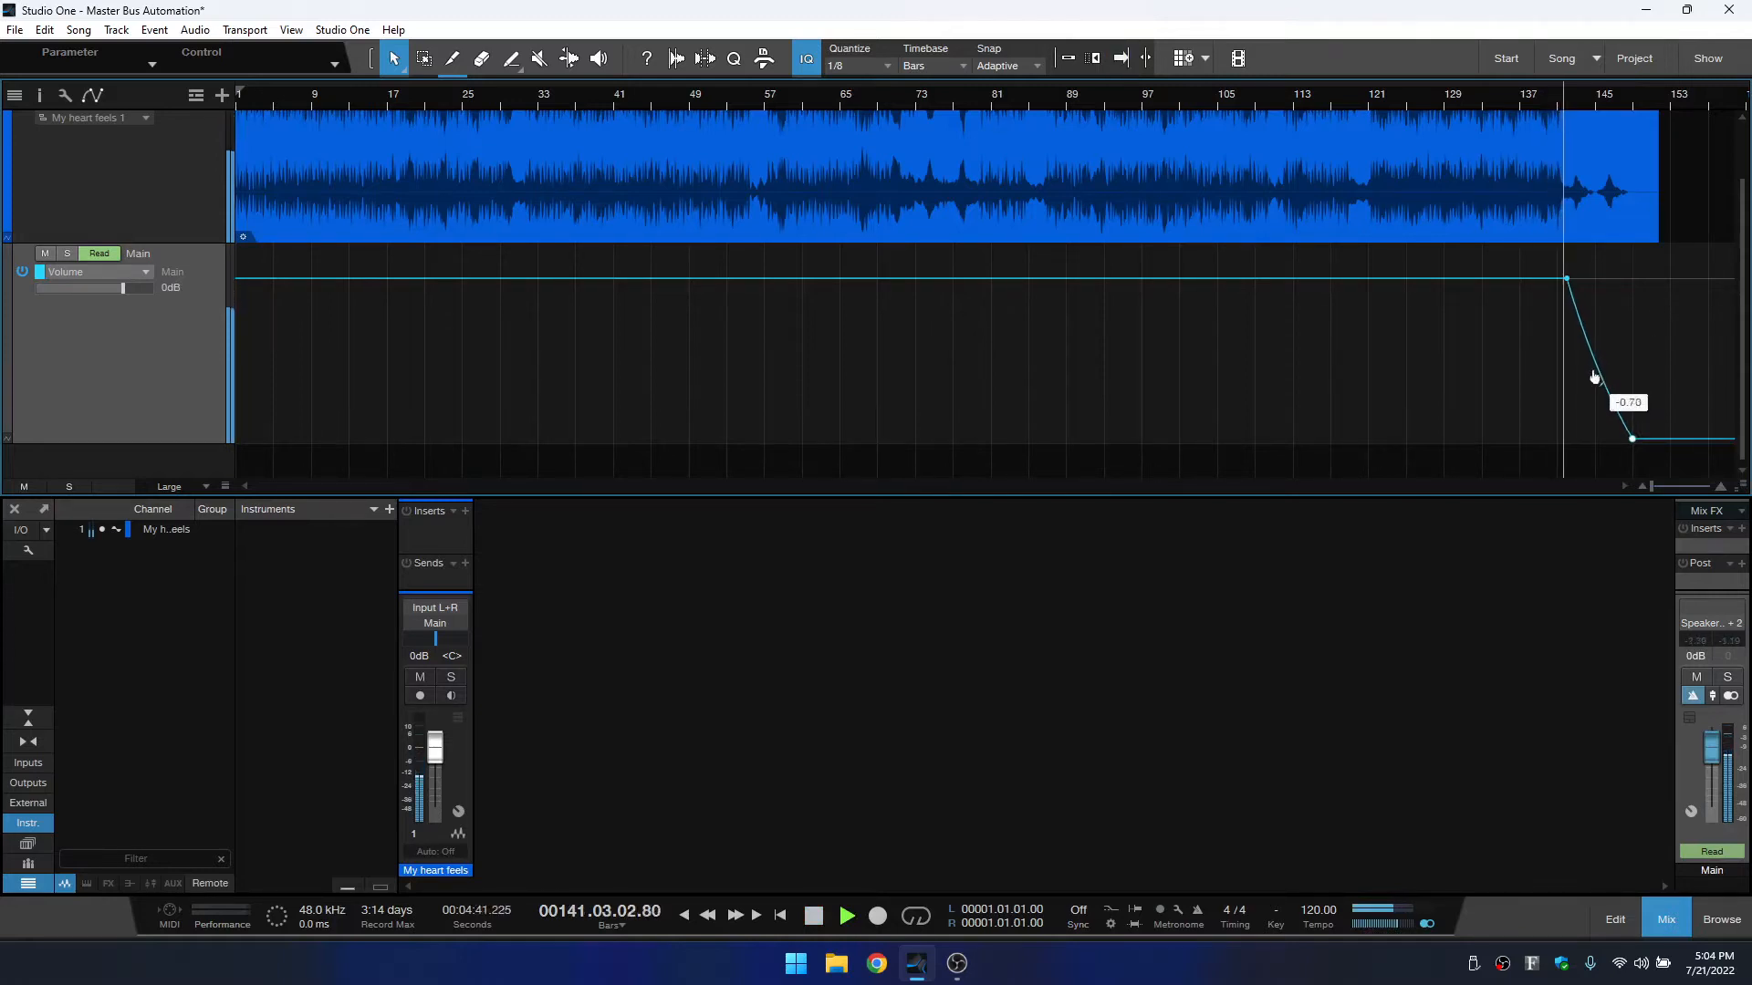
pyautogui.moveTo(1594, 376); pyautogui.dragTo(1579, 395)
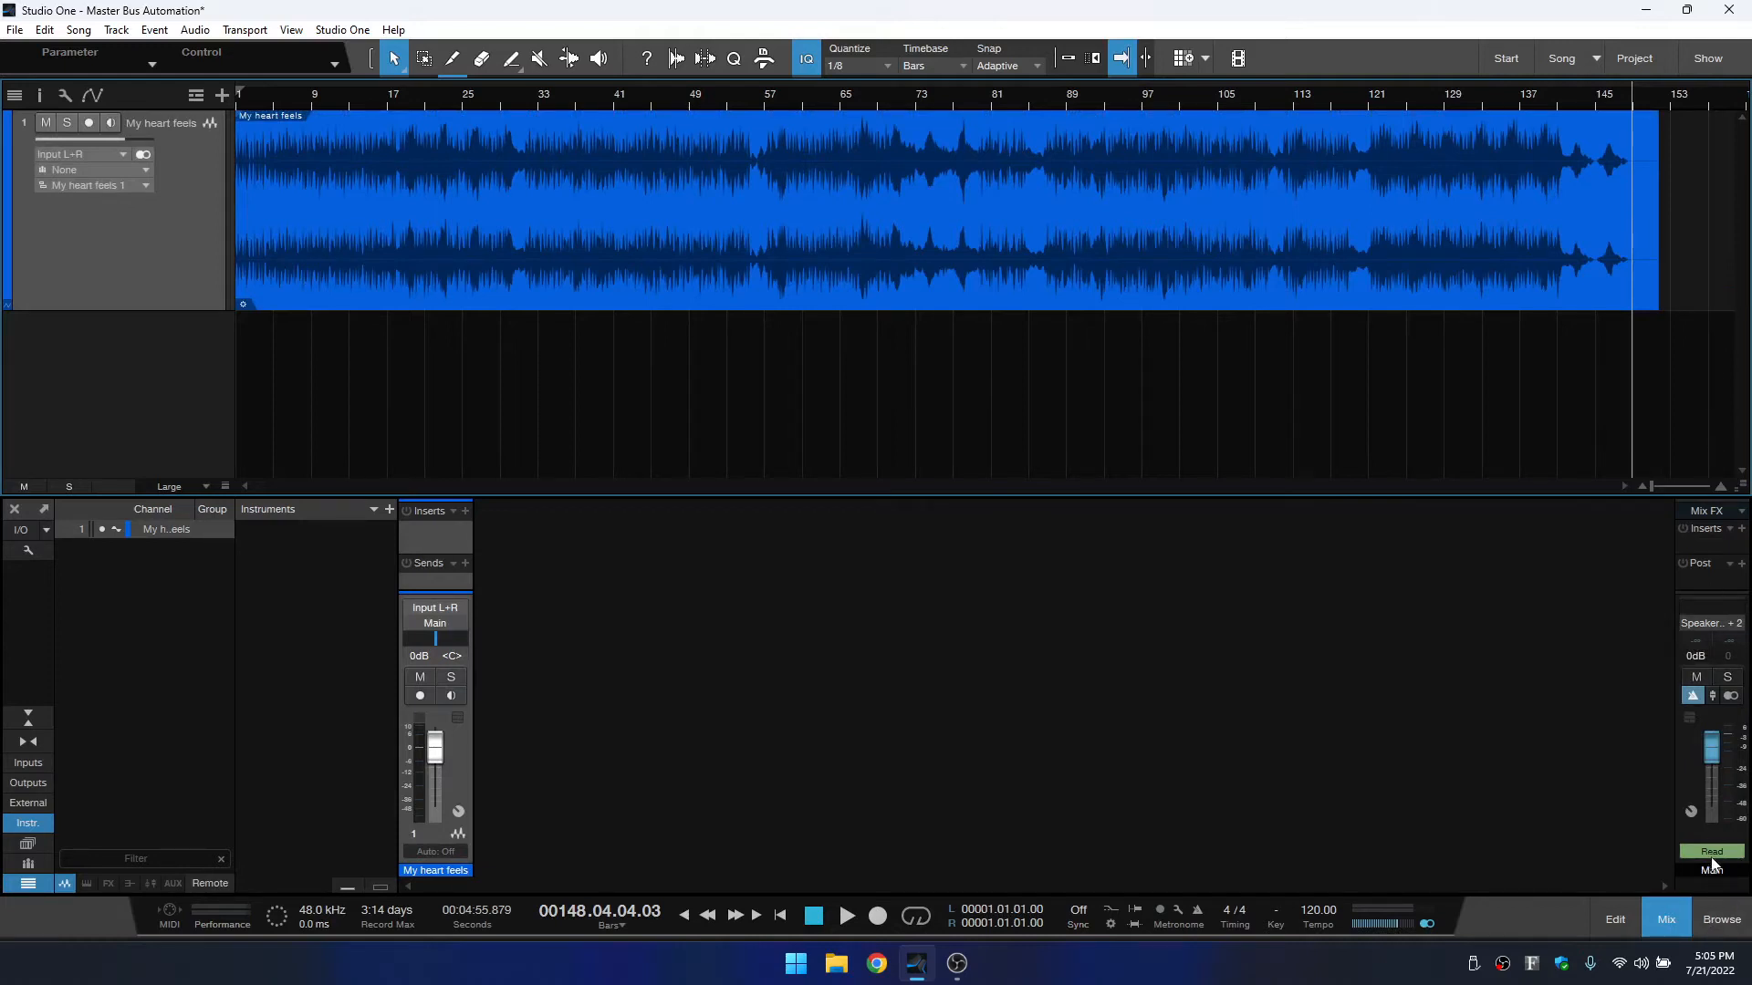
# Set the Main bus automation mode to Auto: Off.
pyautogui.click(1710, 852)
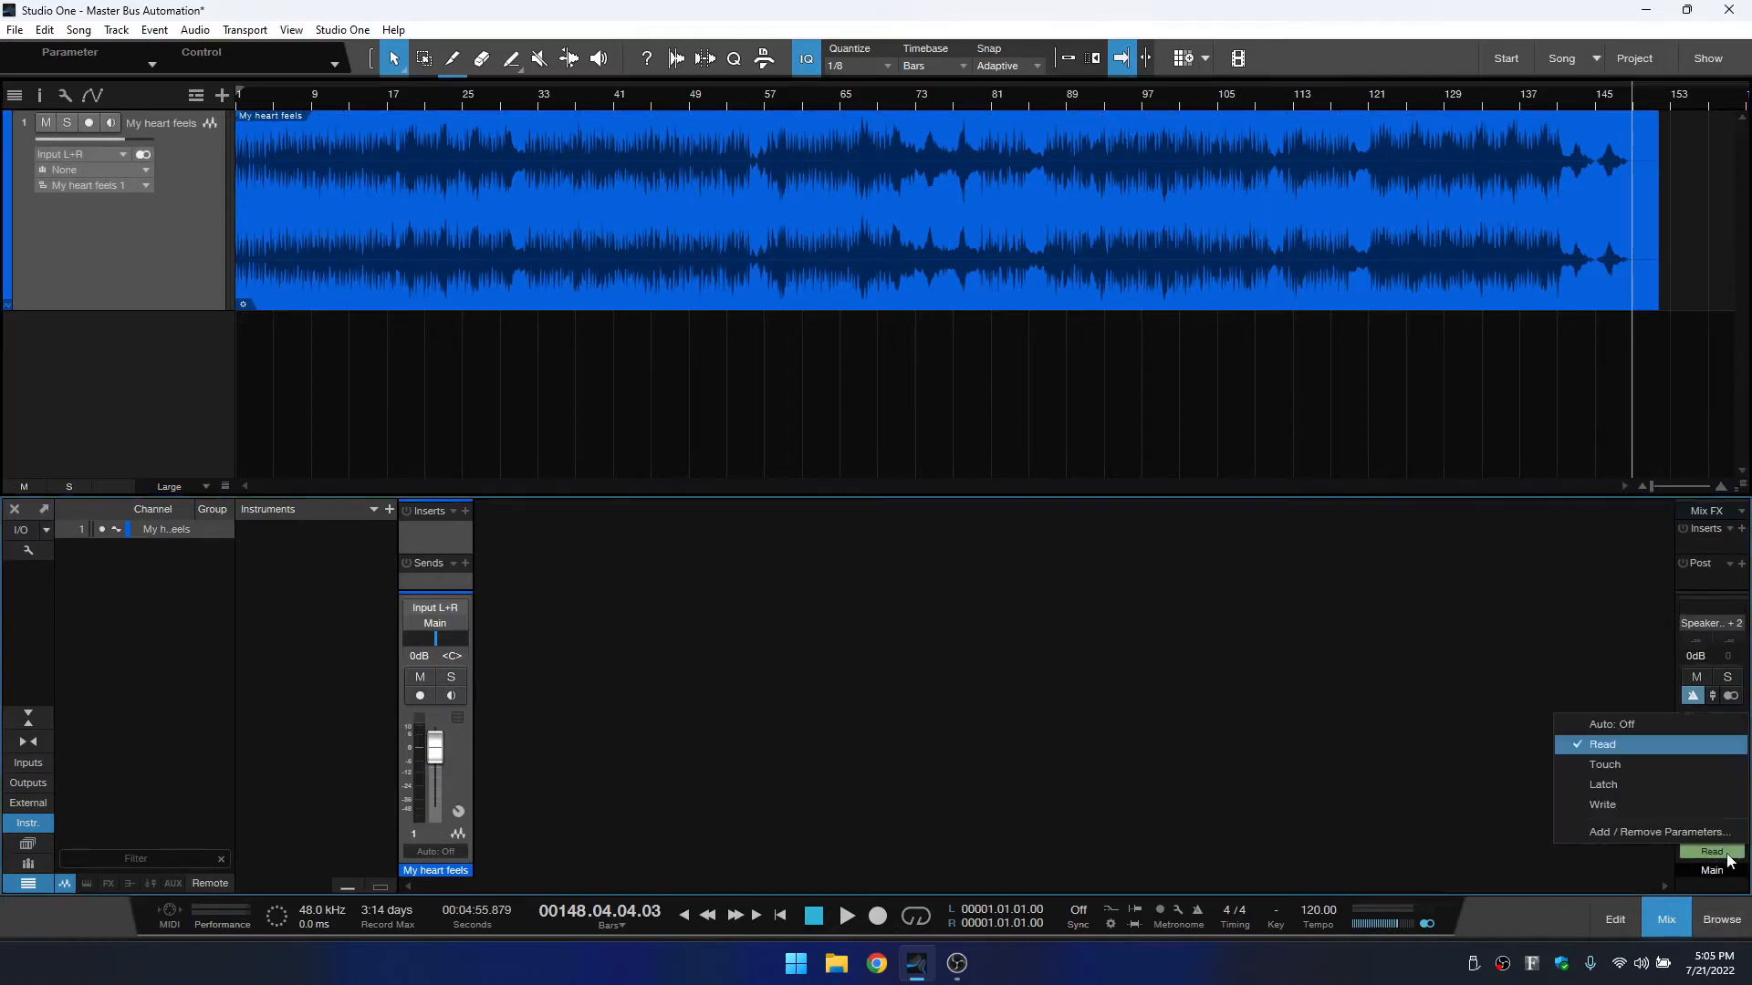
pyautogui.click(1612, 724)
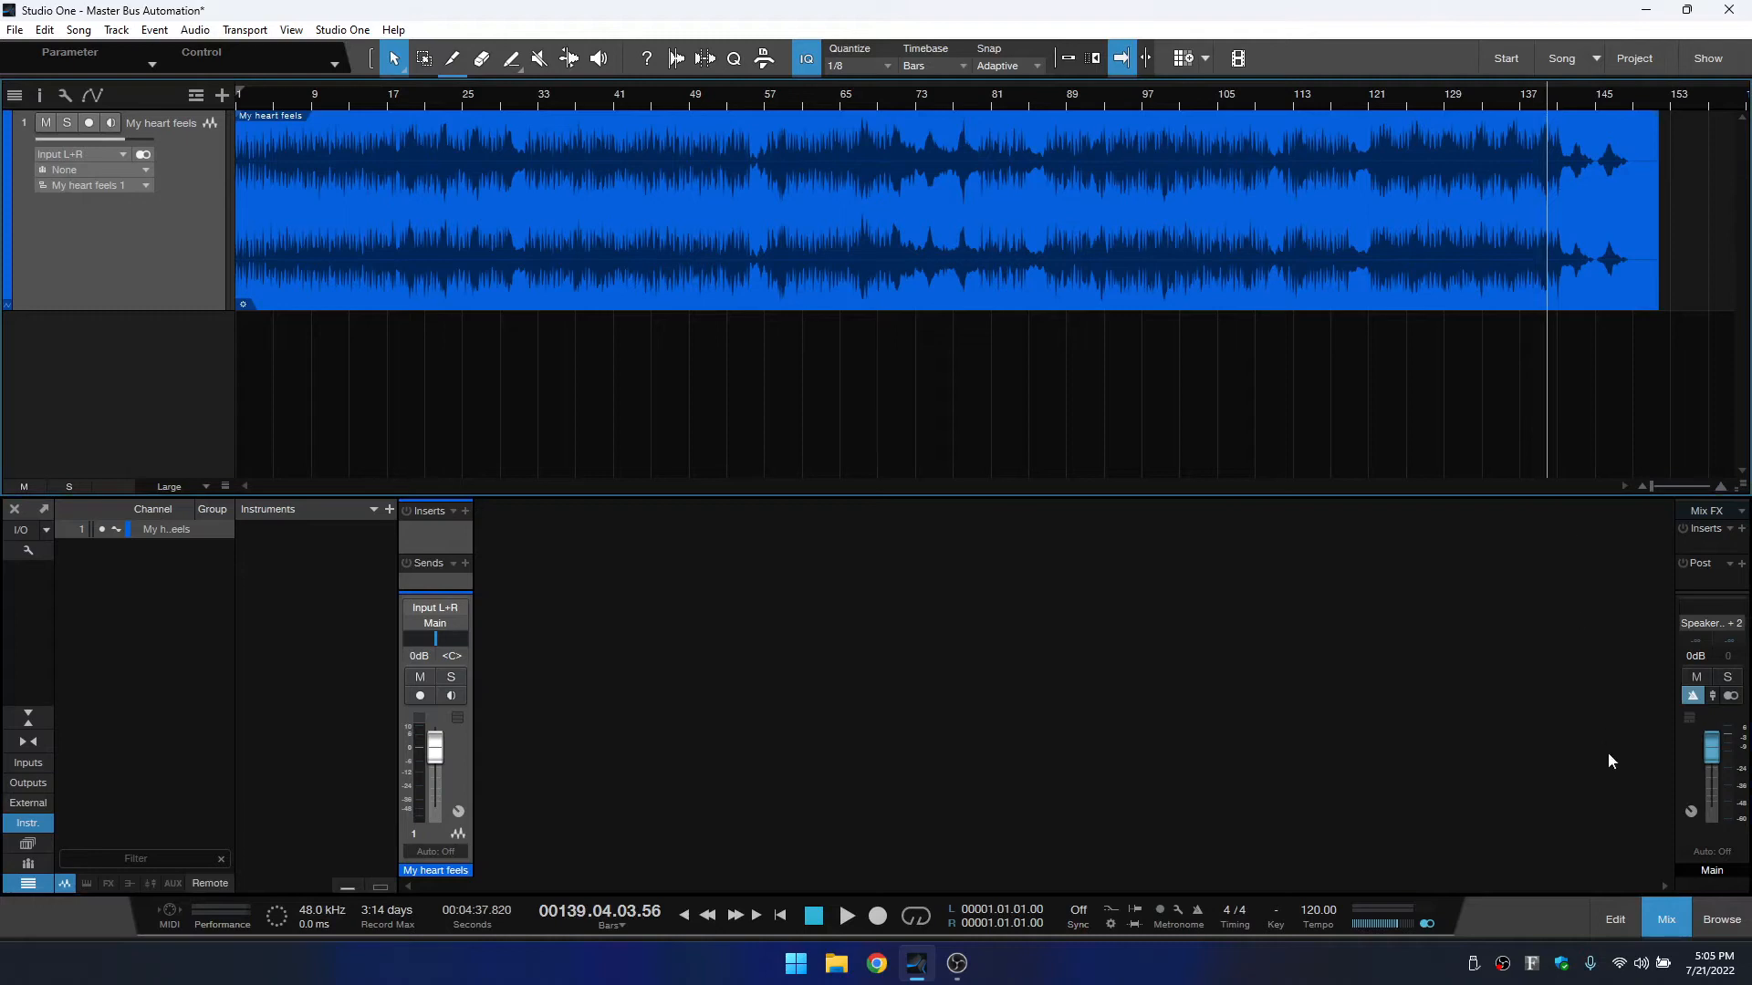
pyautogui.moveTo(1709, 855)
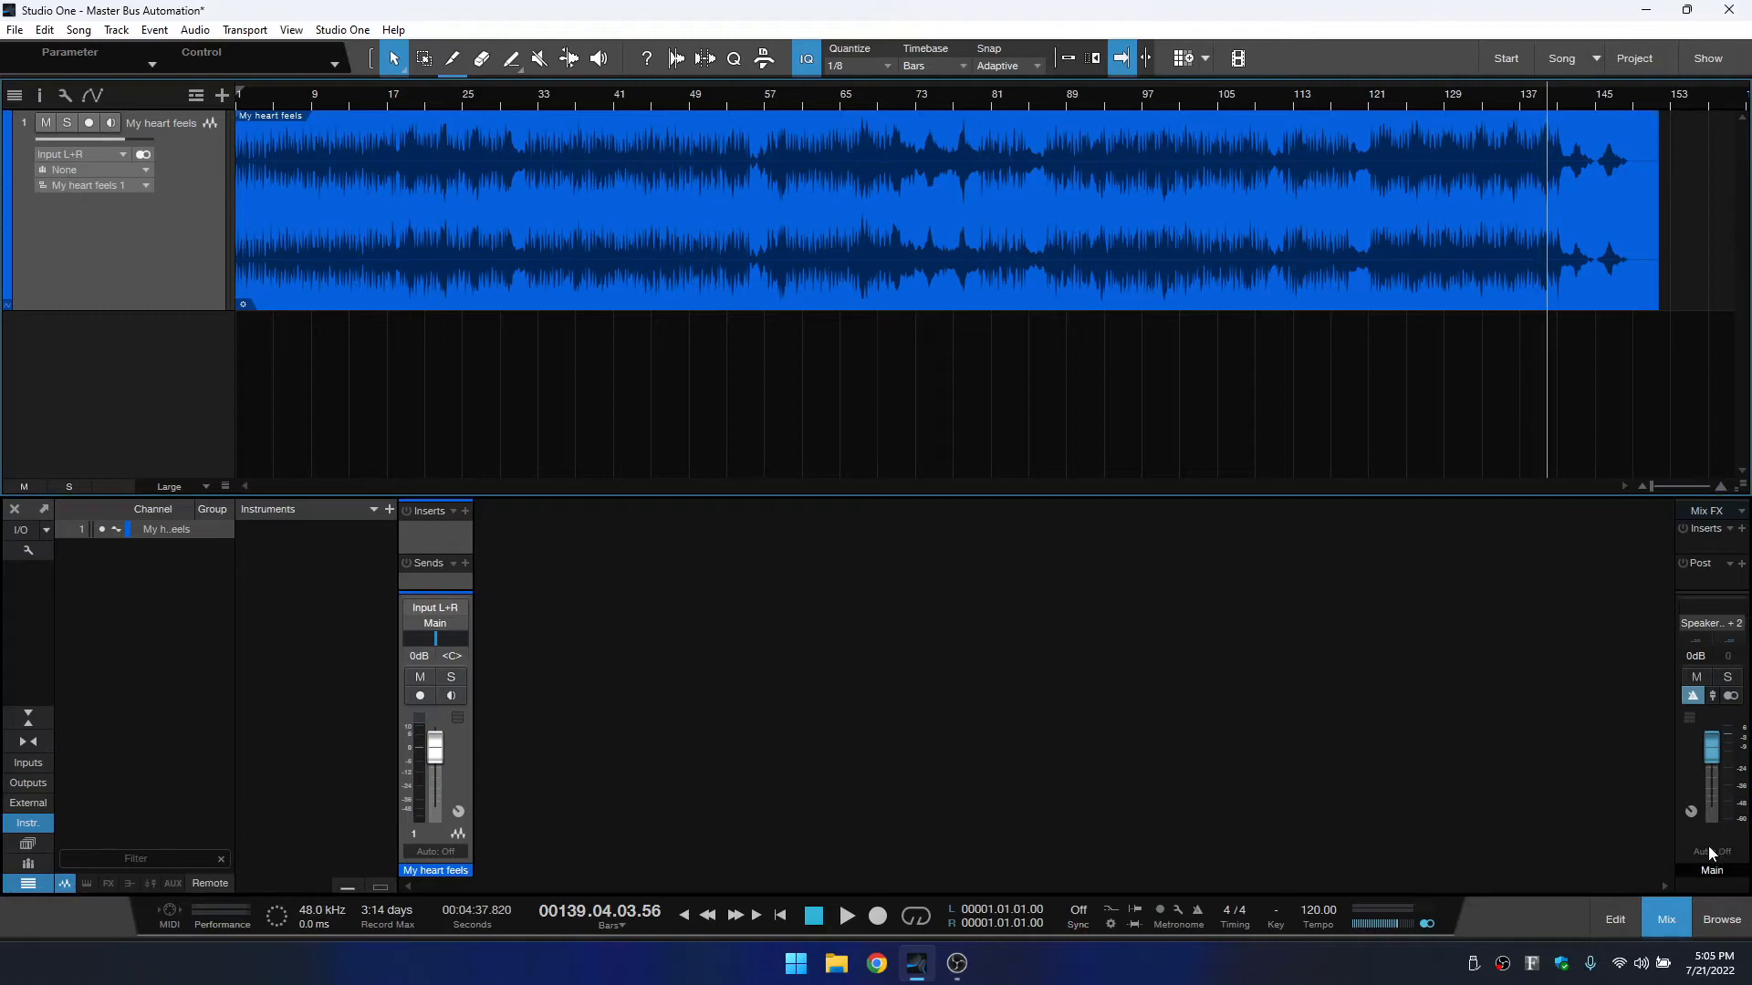
# Set the Main bus automation mode to Latch.
pyautogui.click(1711, 870)
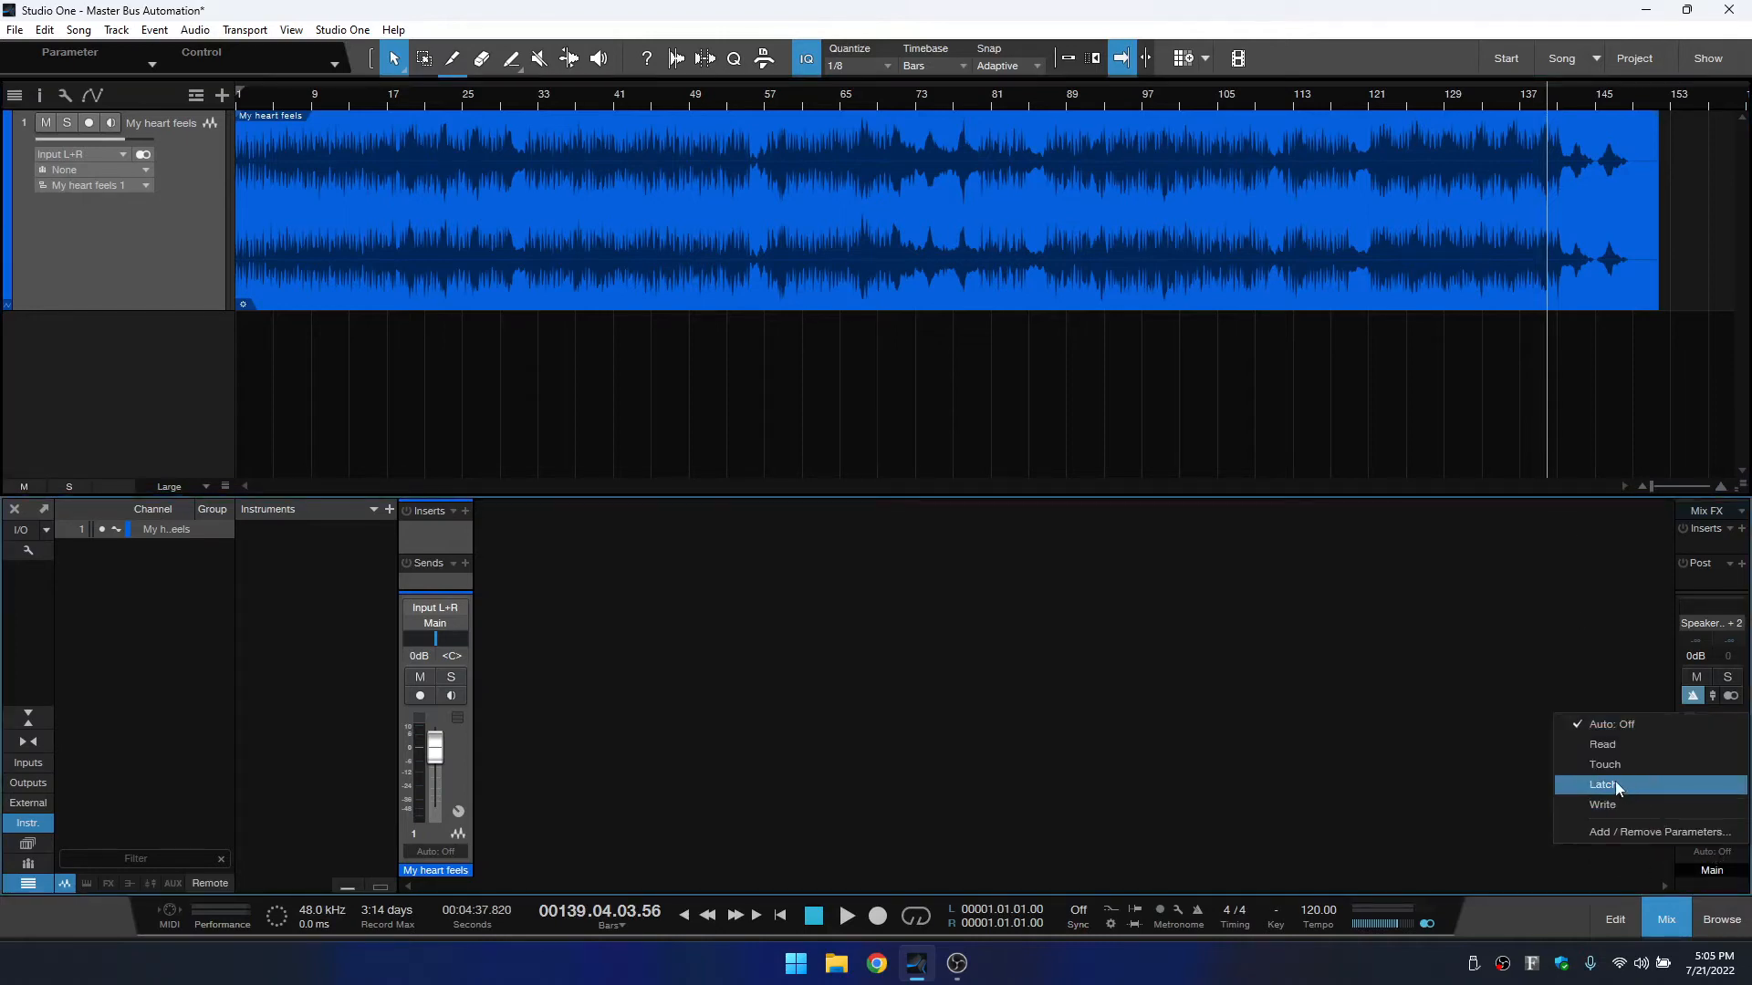
pyautogui.click(1604, 784)
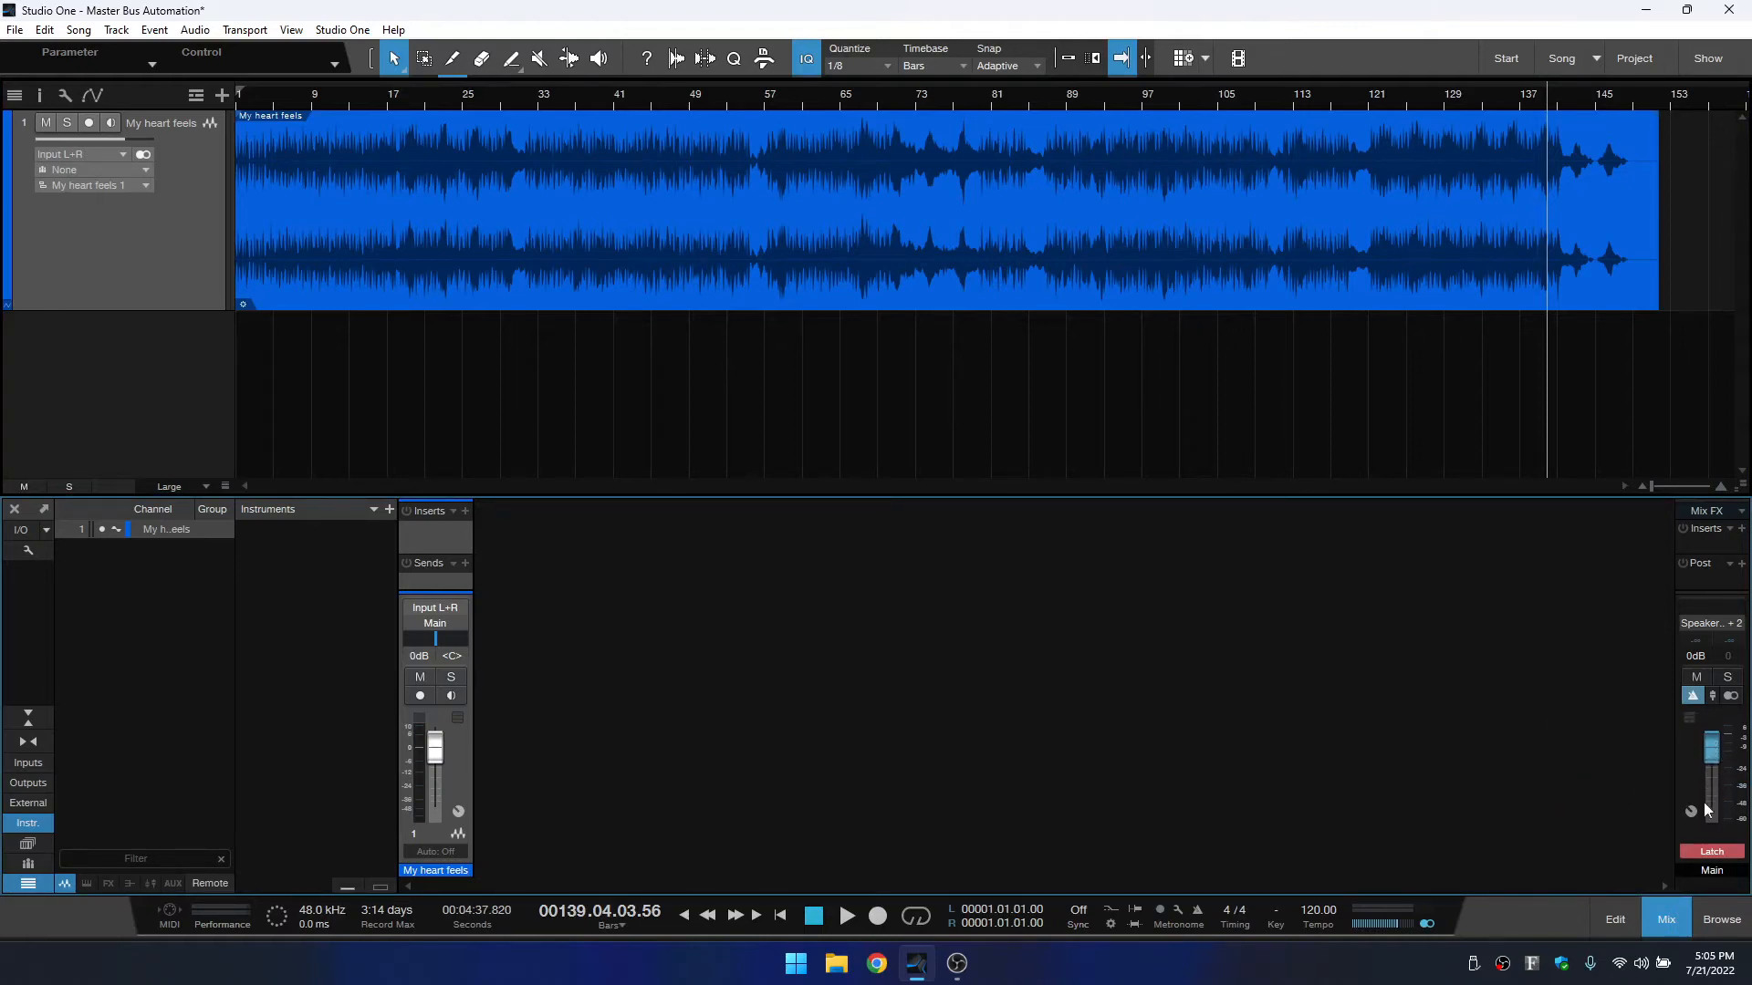
pyautogui.moveTo(1708, 787)
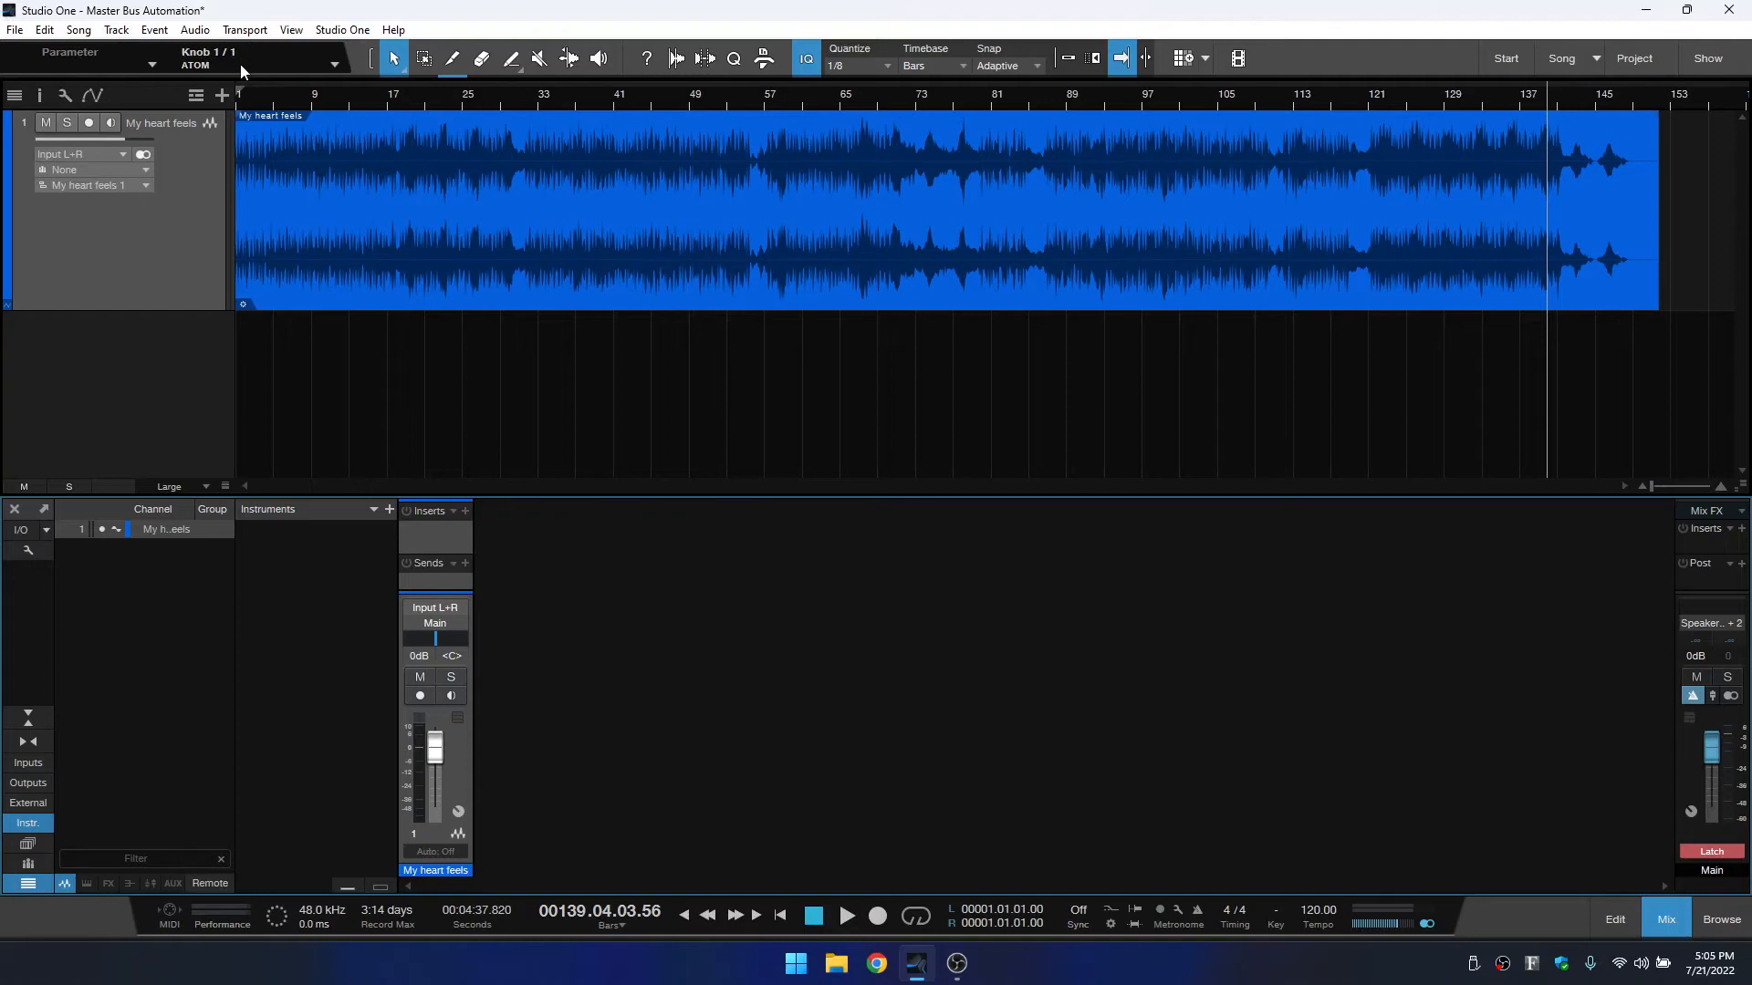
pyautogui.moveTo(235, 71)
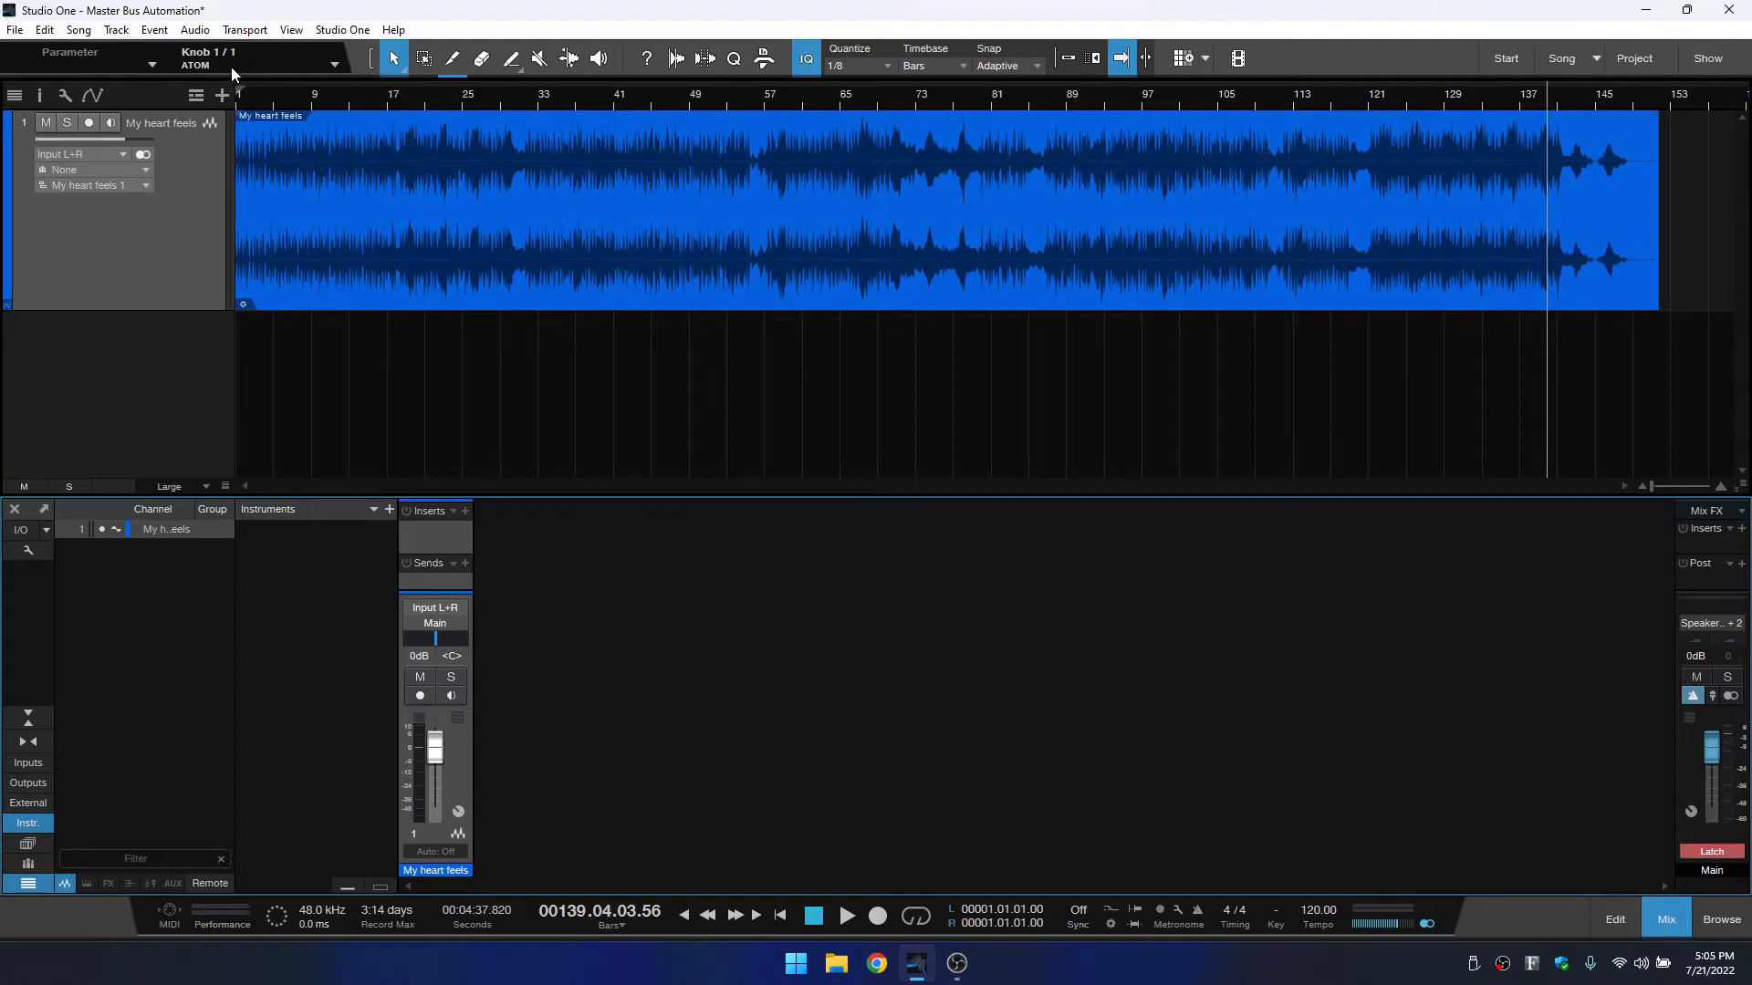
pyautogui.moveTo(1632, 735)
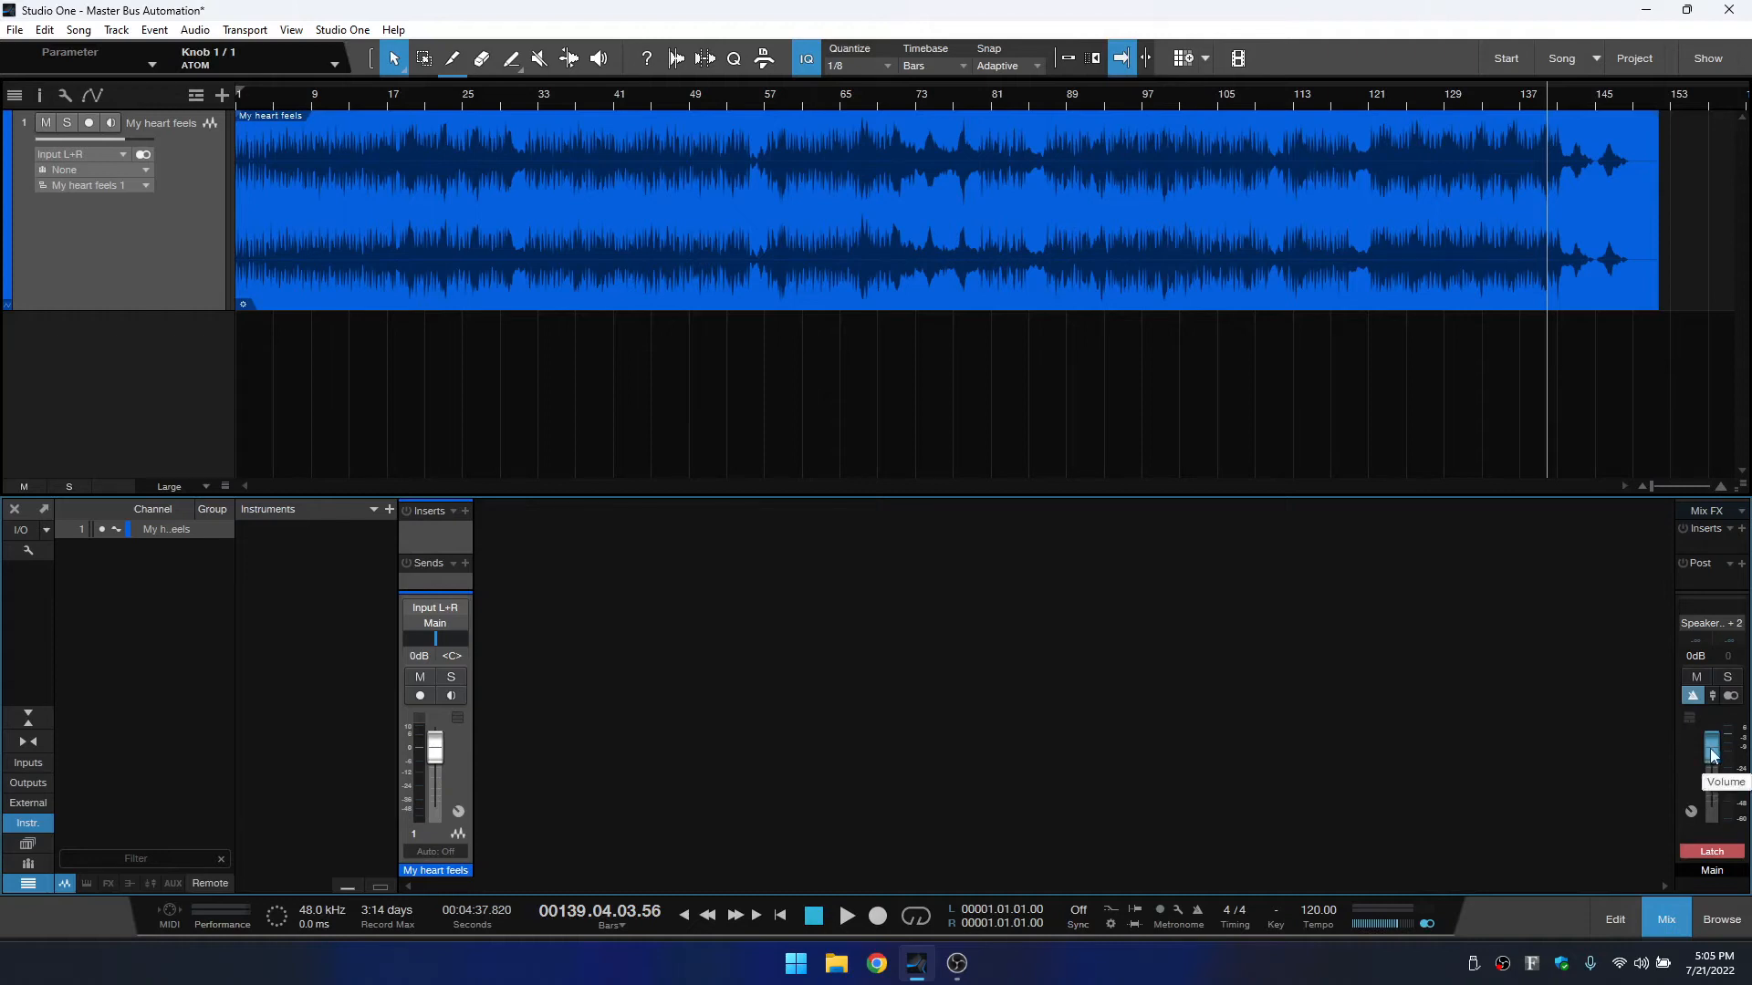
pyautogui.moveTo(1709, 742); pyautogui.dragTo(1709, 776)
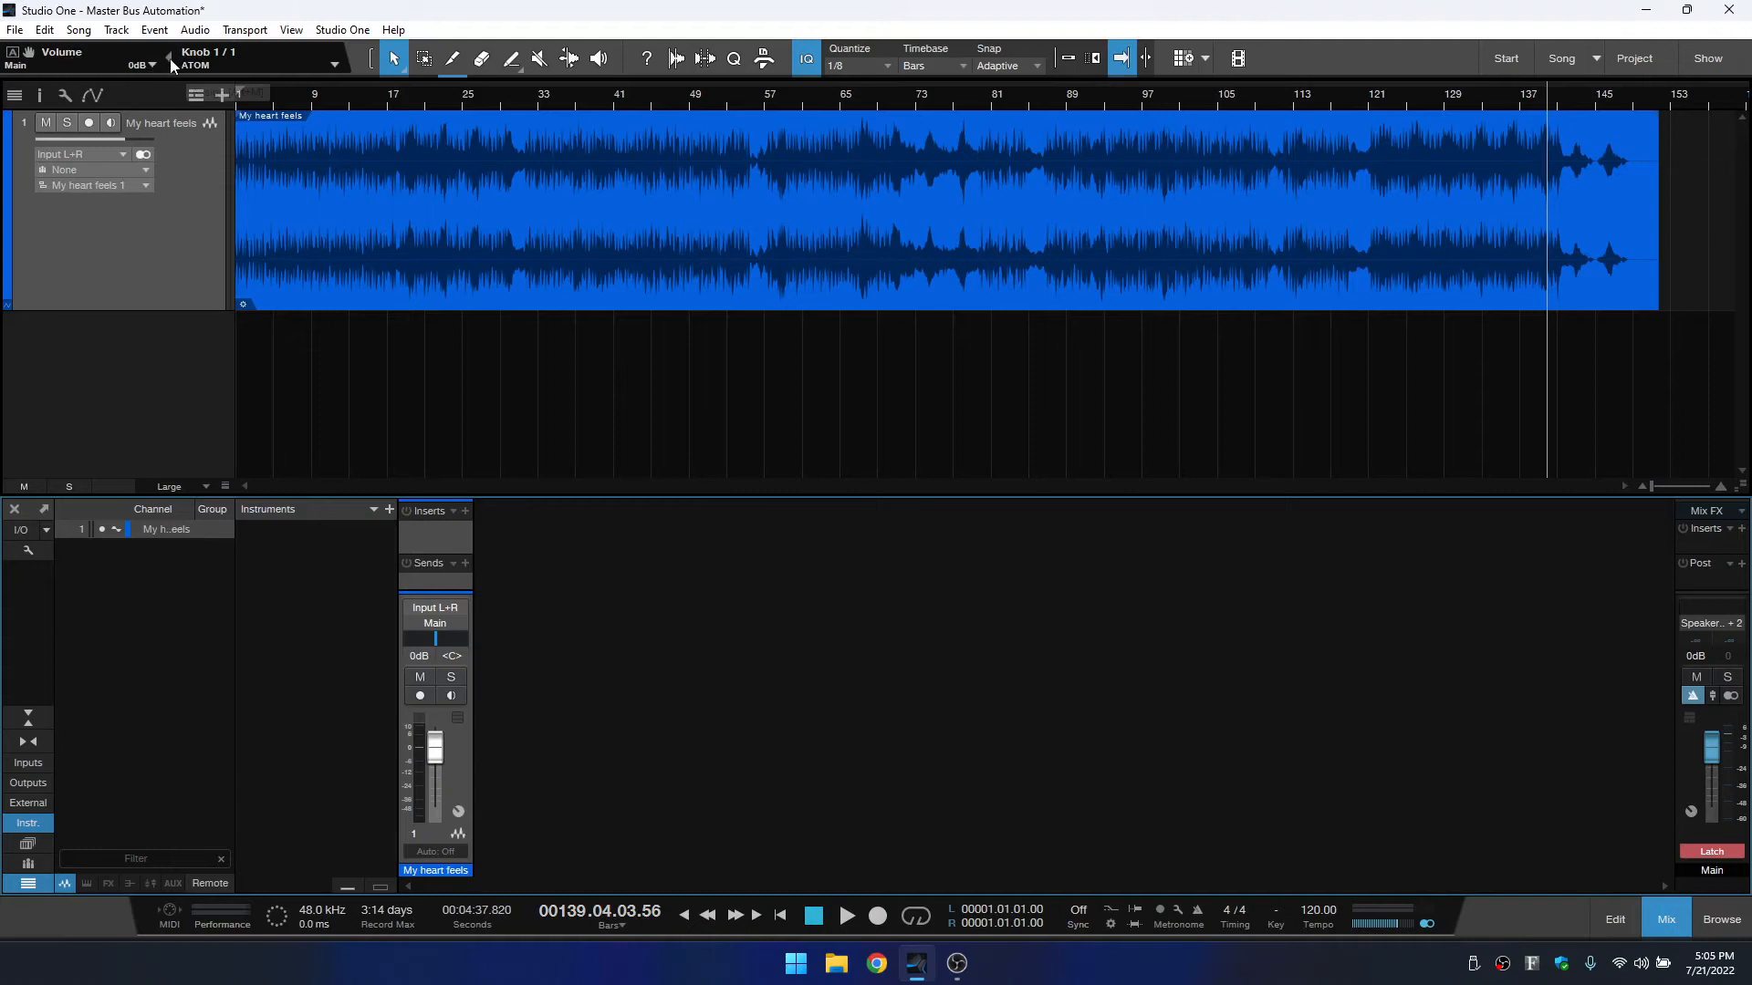
pyautogui.moveTo(170, 61)
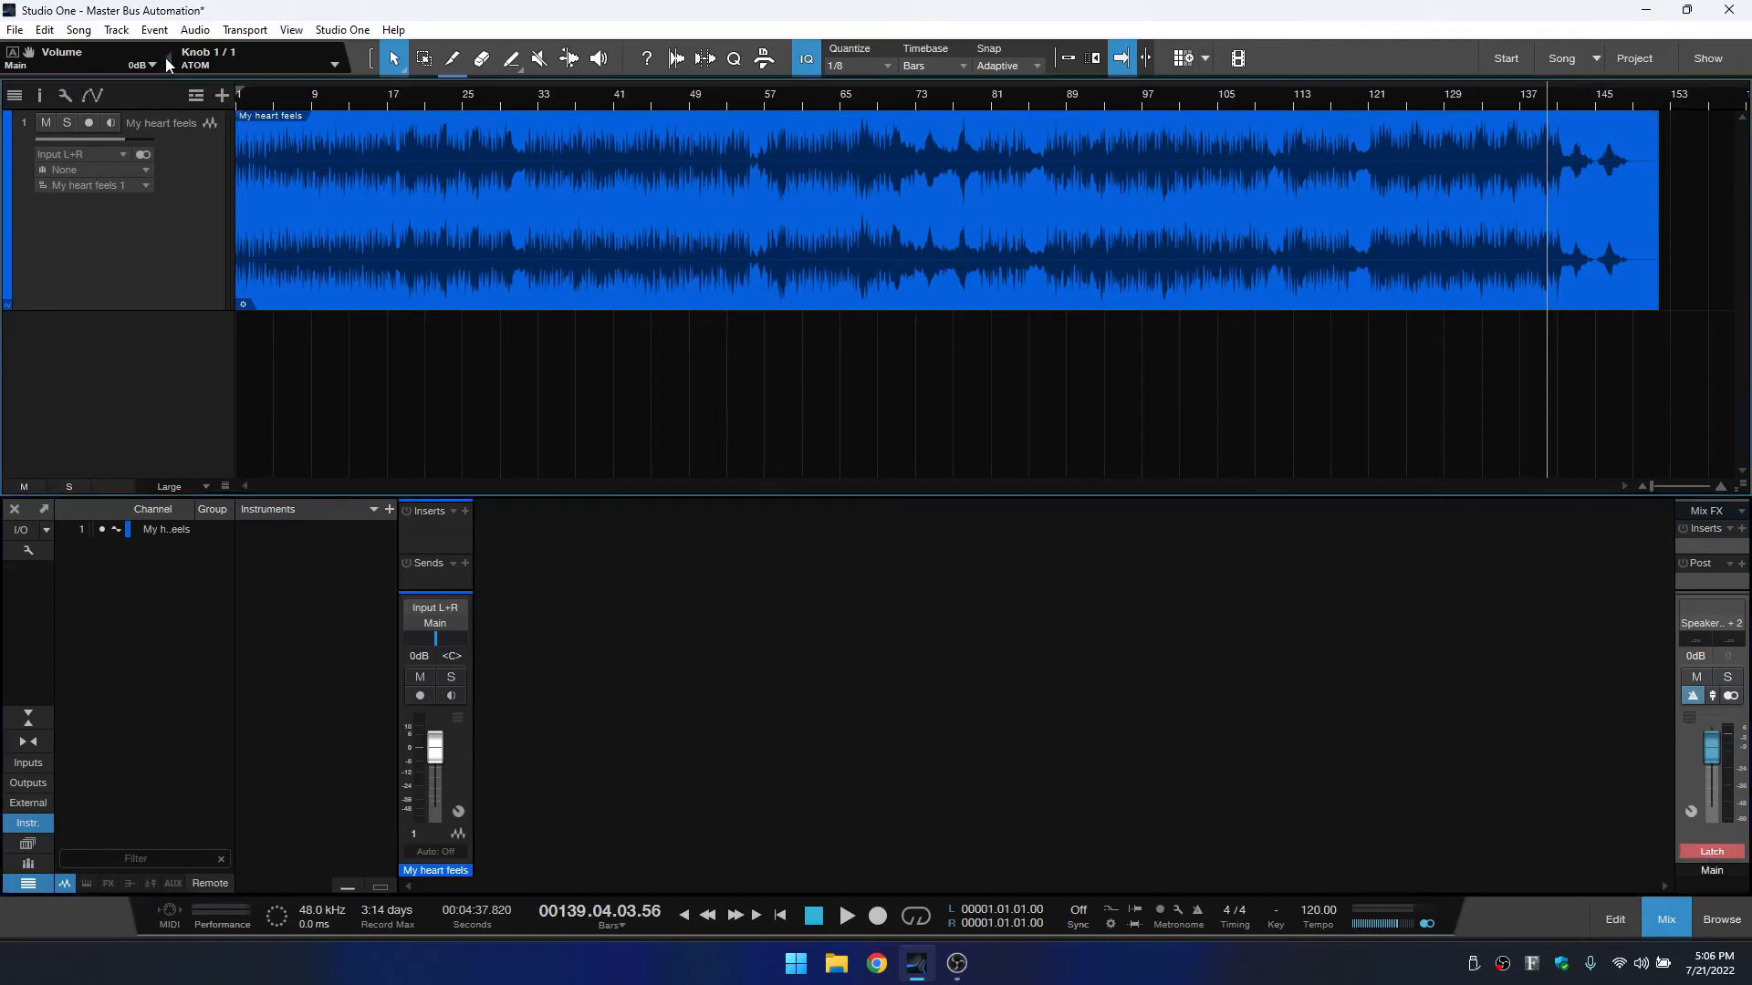
pyautogui.moveTo(168, 63)
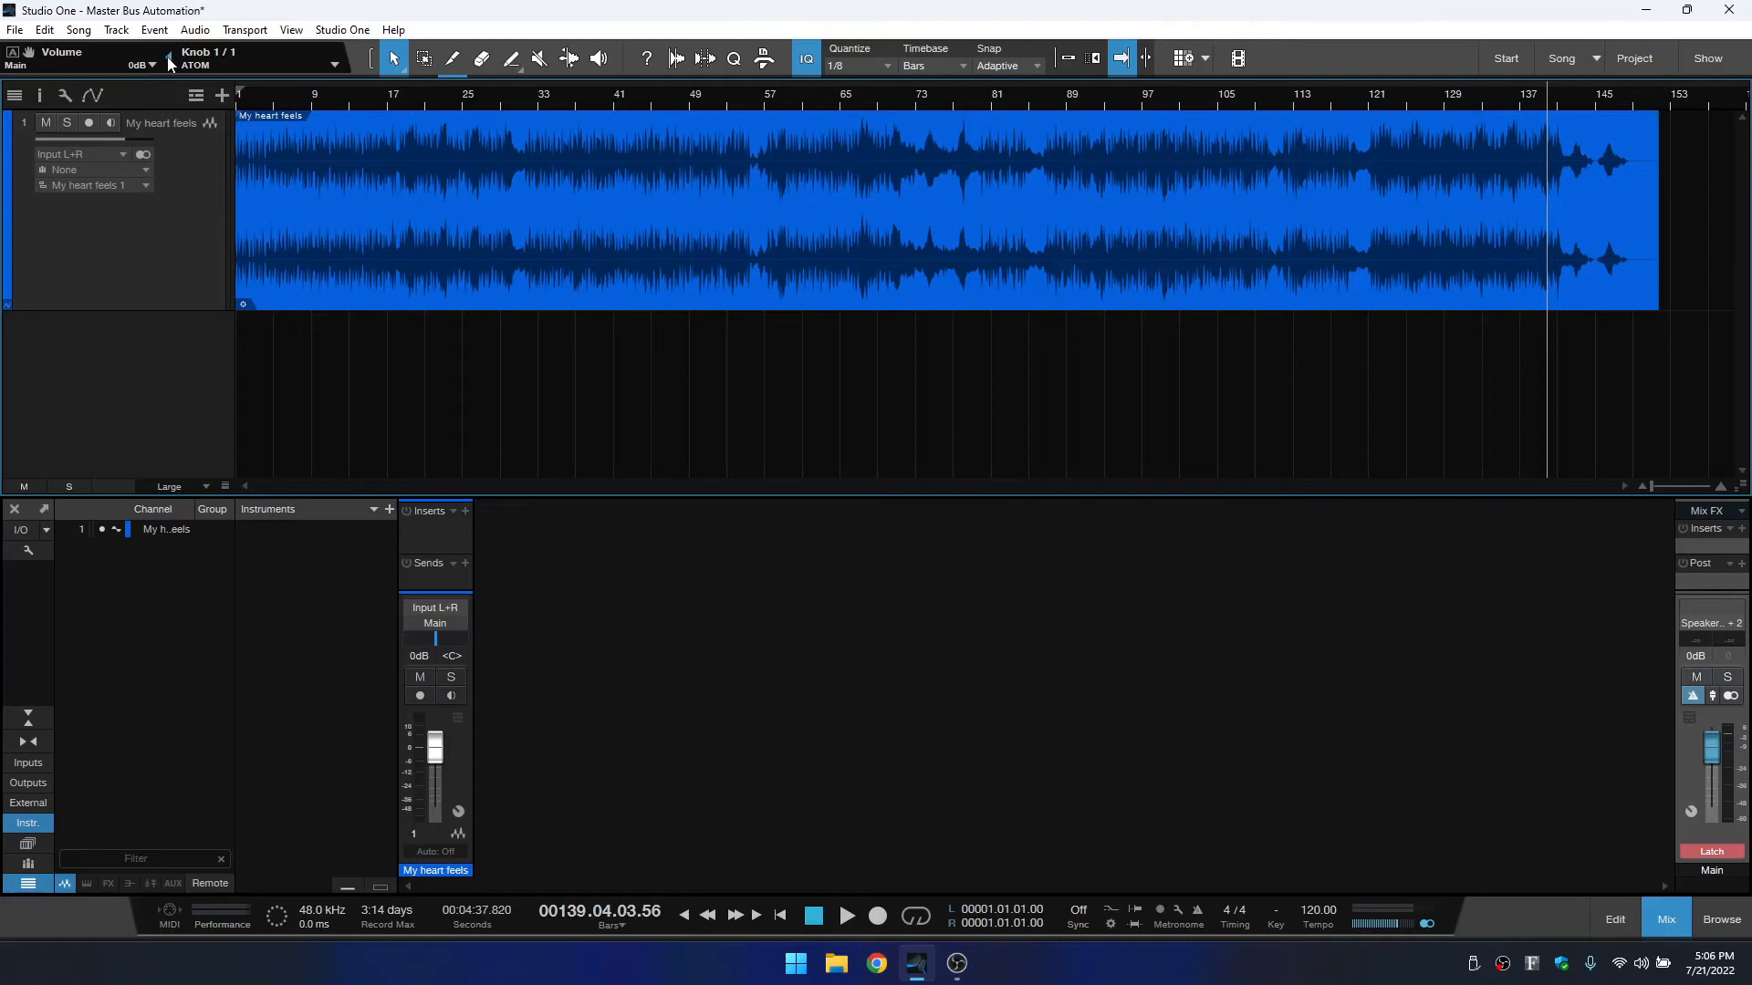
pyautogui.moveTo(832, 907)
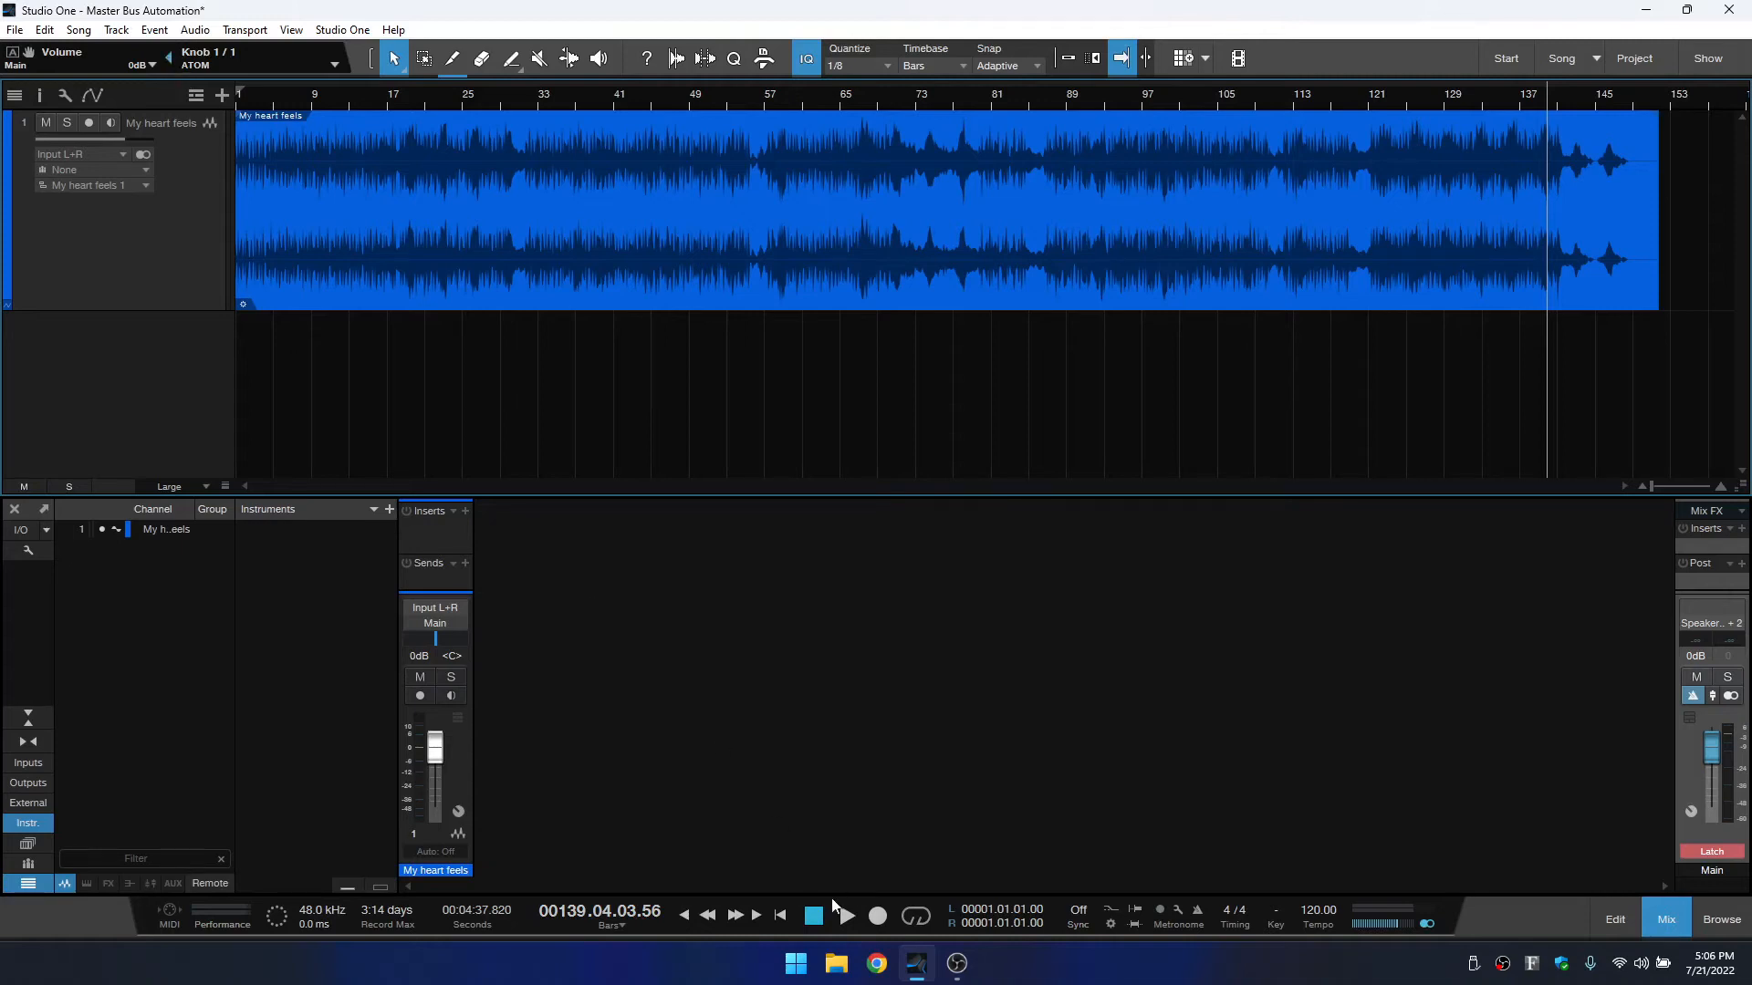
pyautogui.moveTo(1720, 748); pyautogui.dragTo(1721, 805)
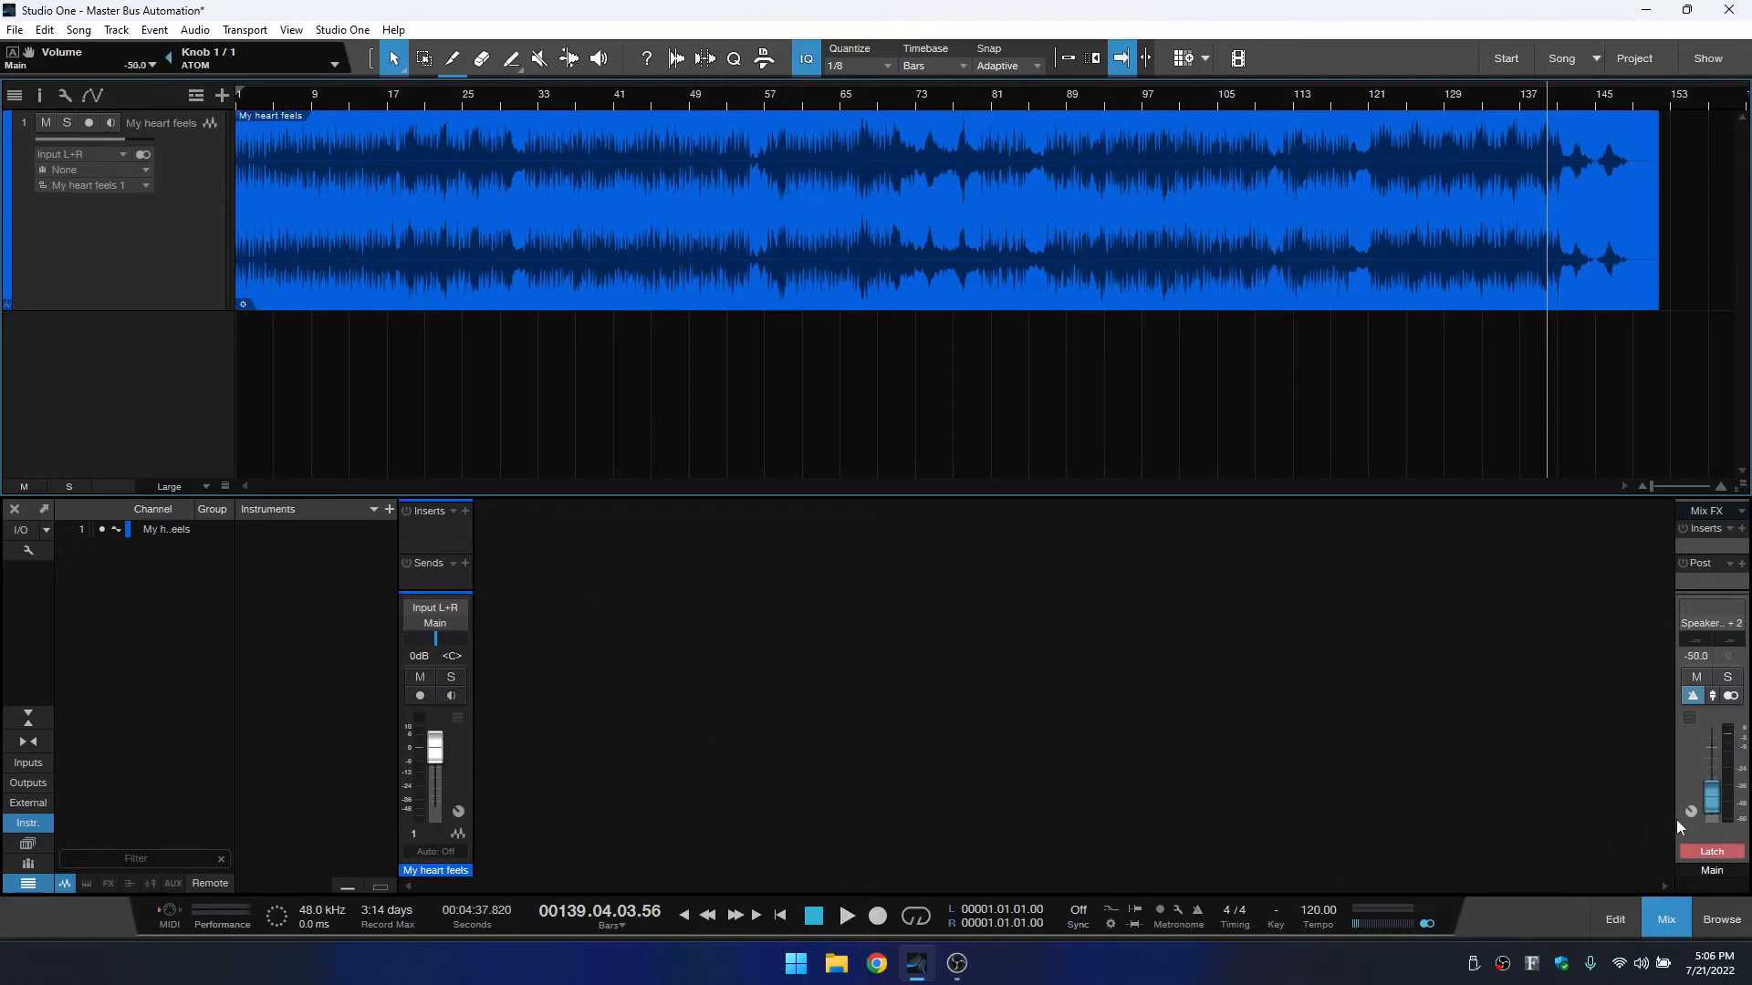
pyautogui.moveTo(1707, 810); pyautogui.dragTo(1708, 765)
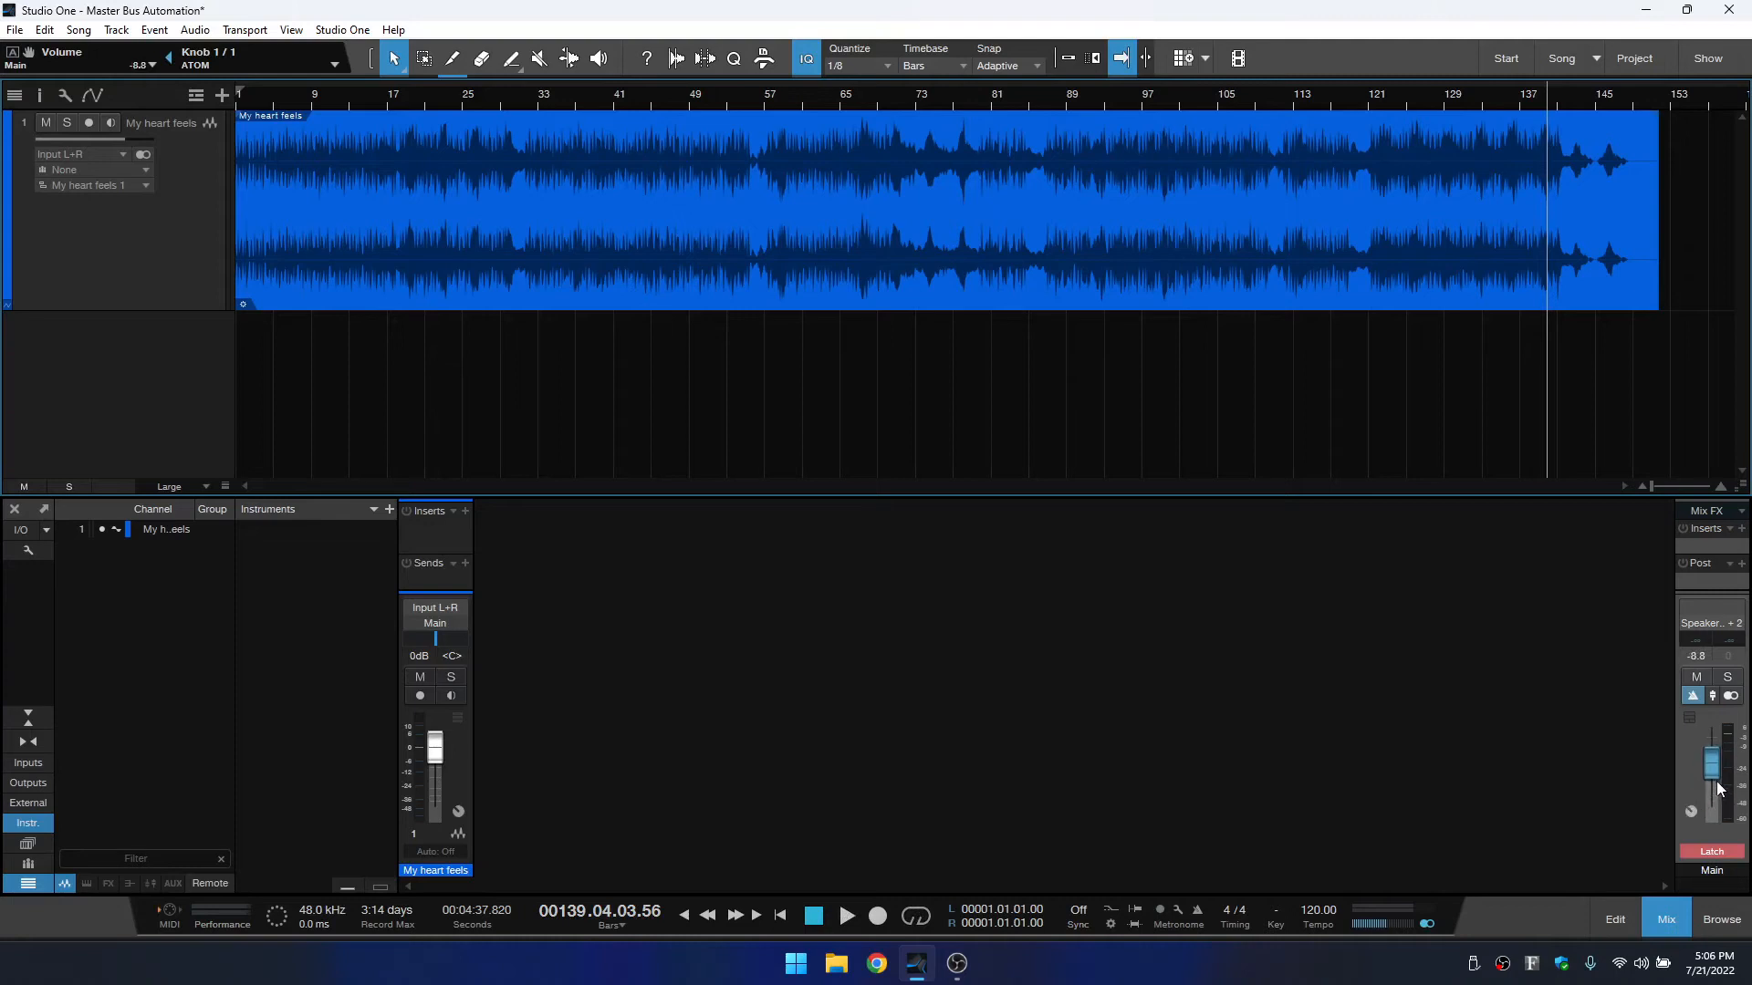
pyautogui.moveTo(1709, 787); pyautogui.dragTo(1708, 760)
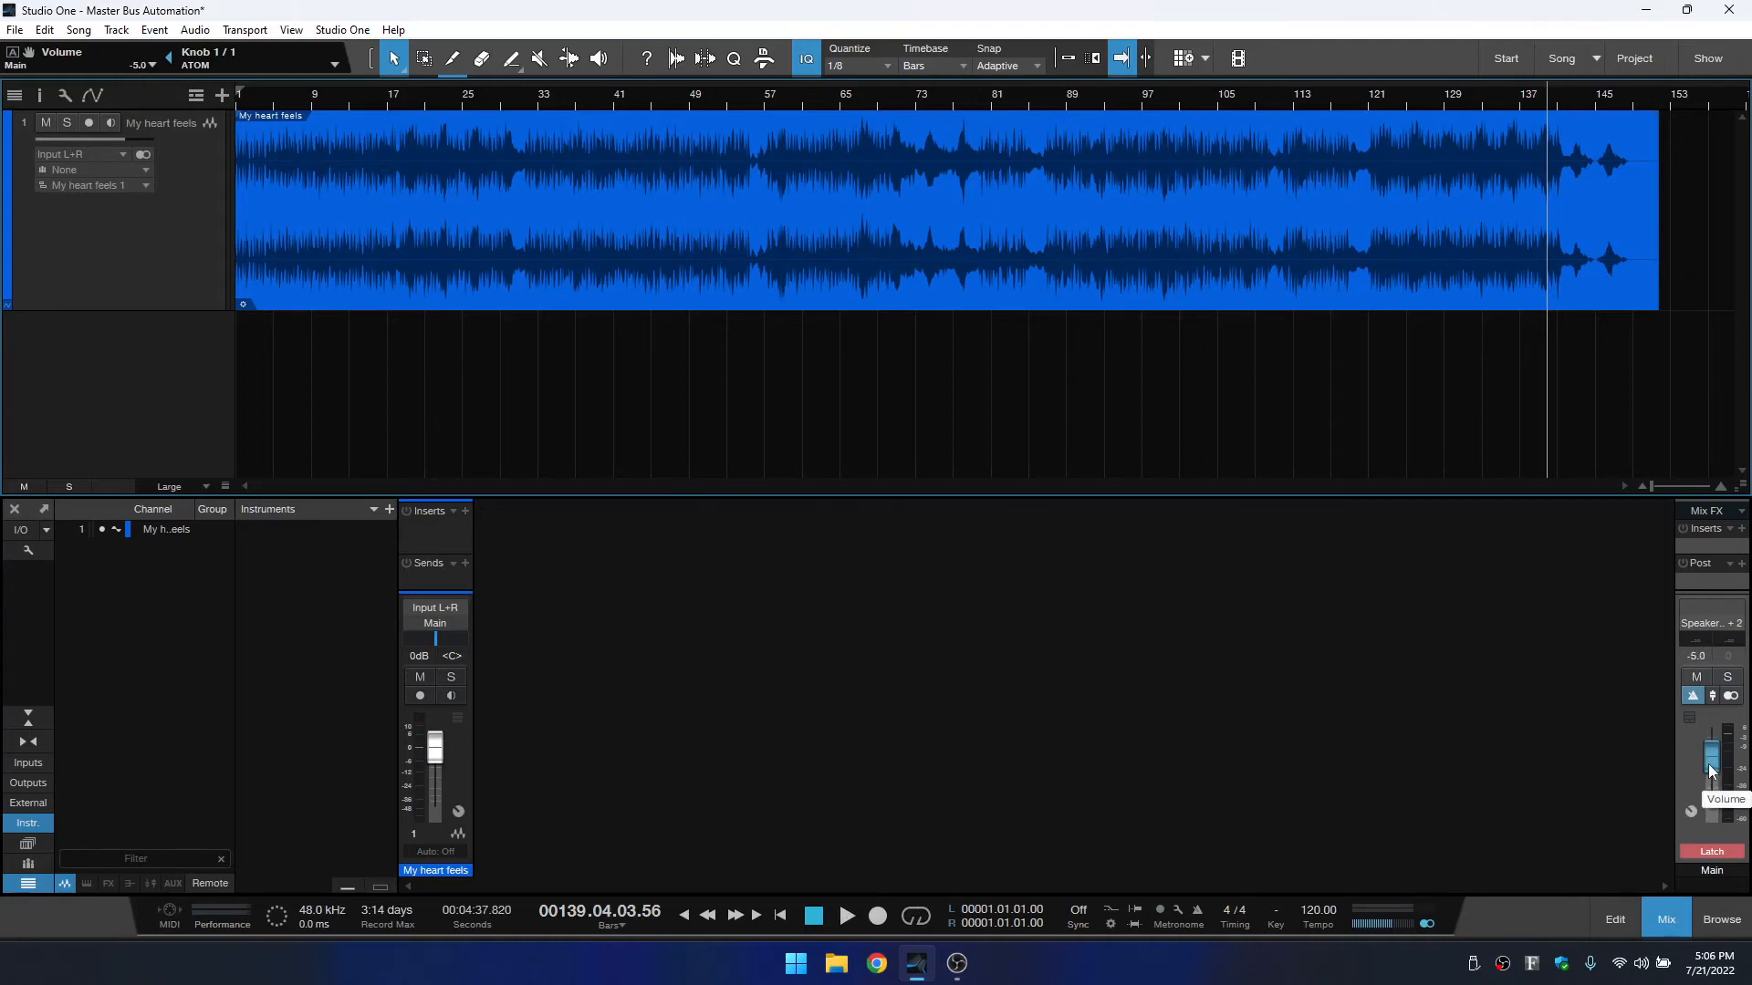
pyautogui.moveTo(1708, 771); pyautogui.dragTo(1708, 742)
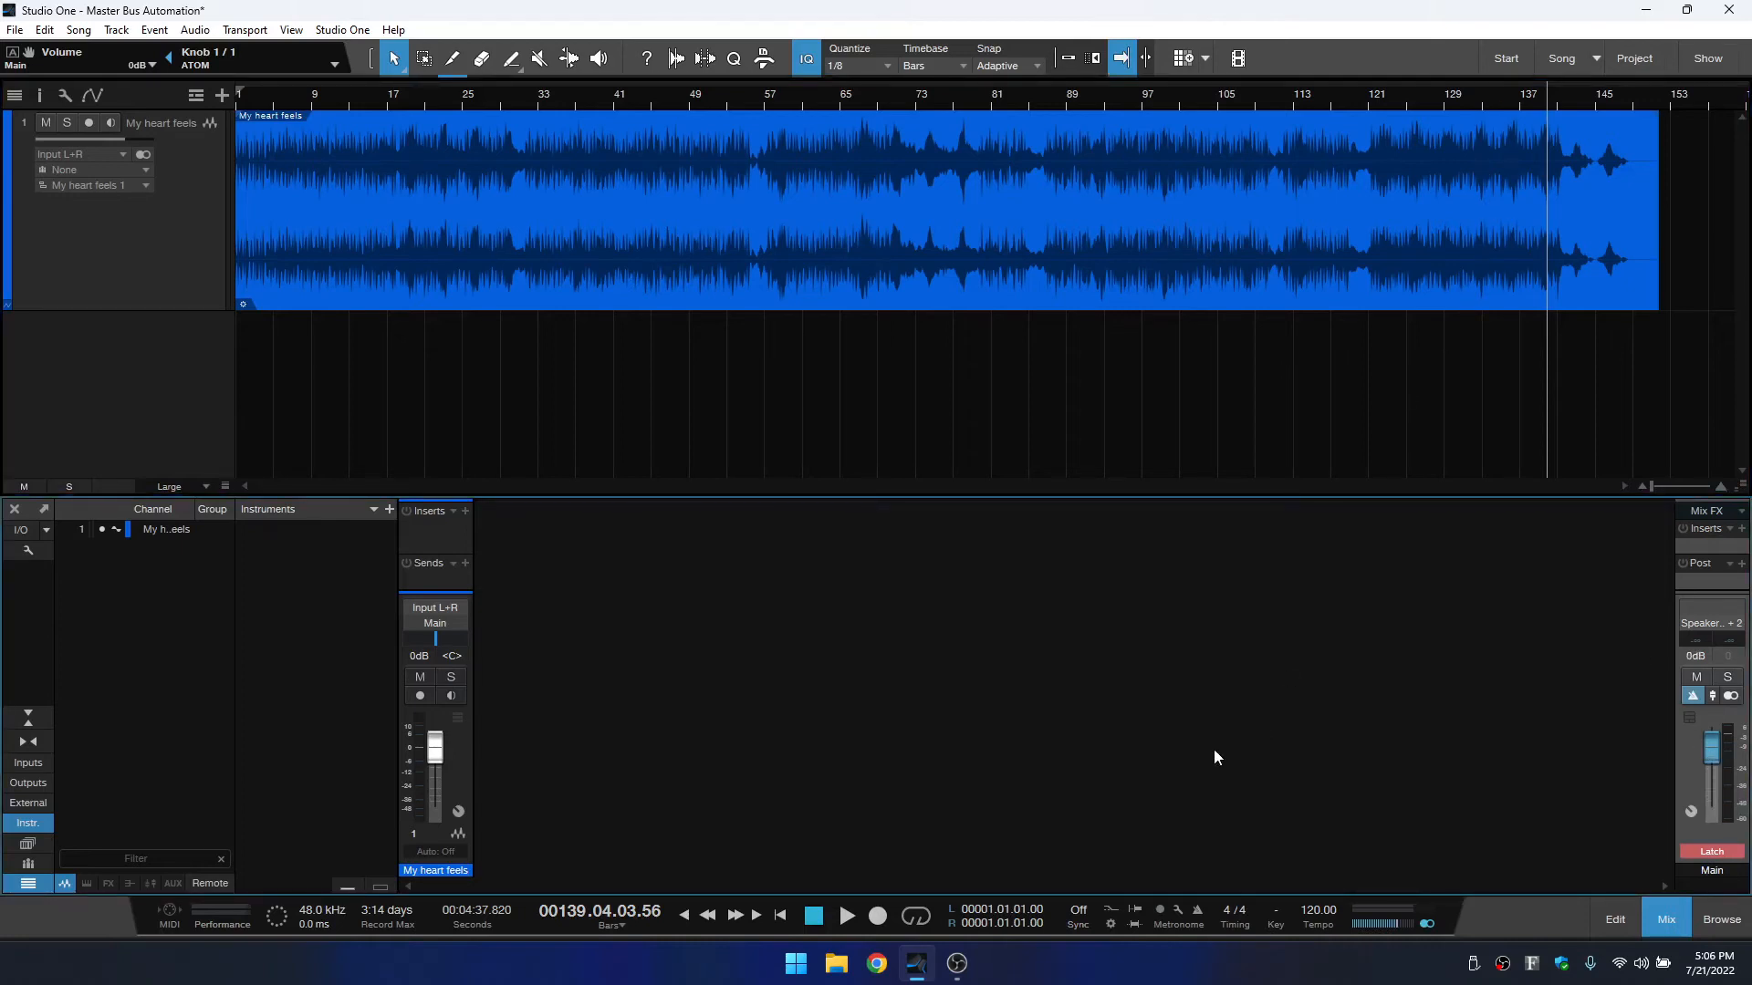
pyautogui.moveTo(1210, 765)
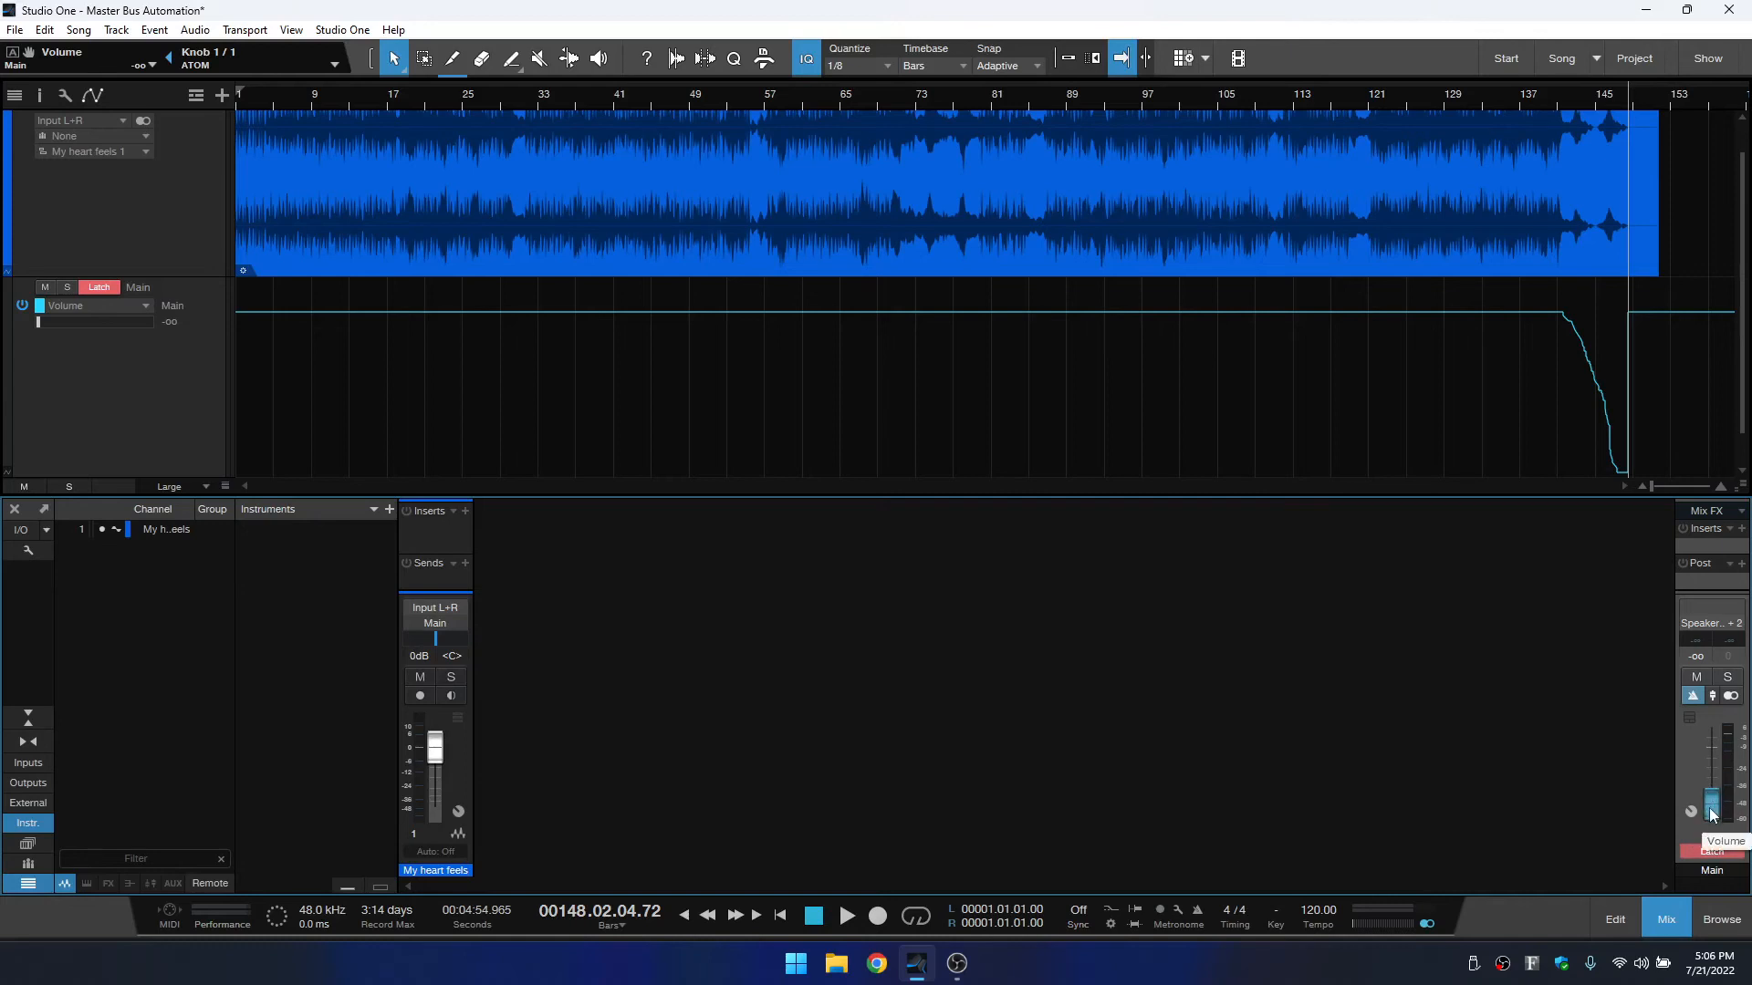
pyautogui.moveTo(1709, 813)
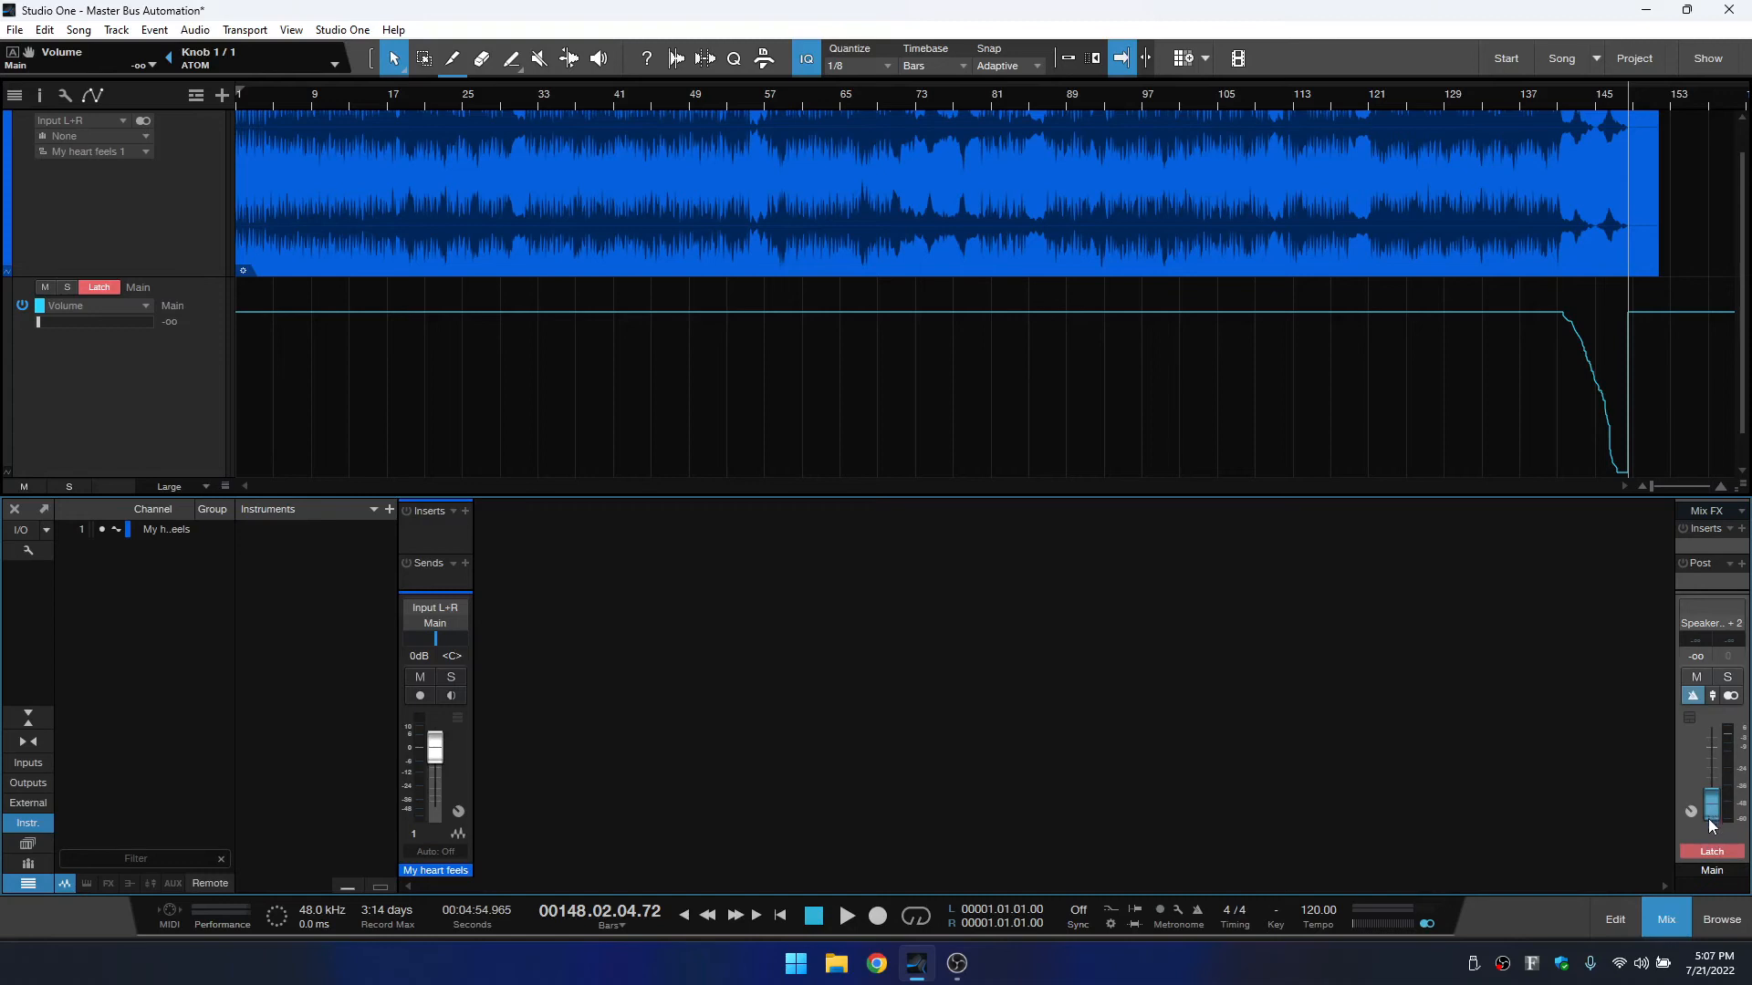
pyautogui.moveTo(1632, 811)
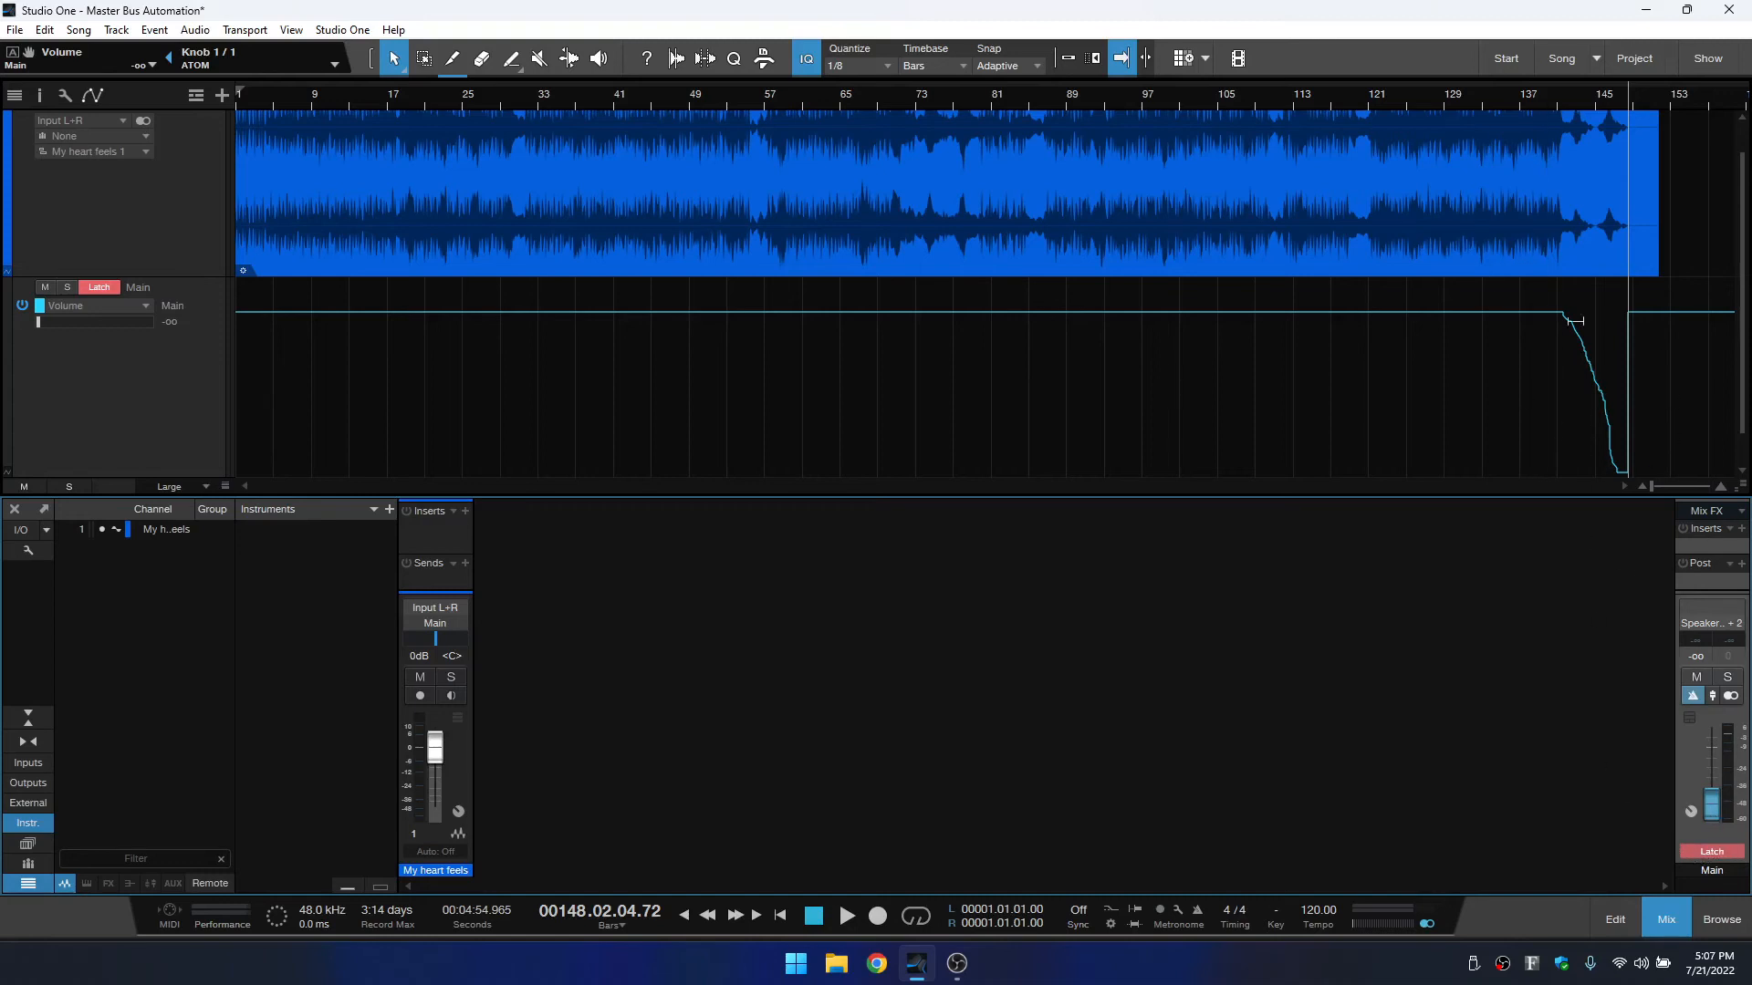
# Switch the Main bus automation mode from Latch to Read.
pyautogui.click(1710, 852)
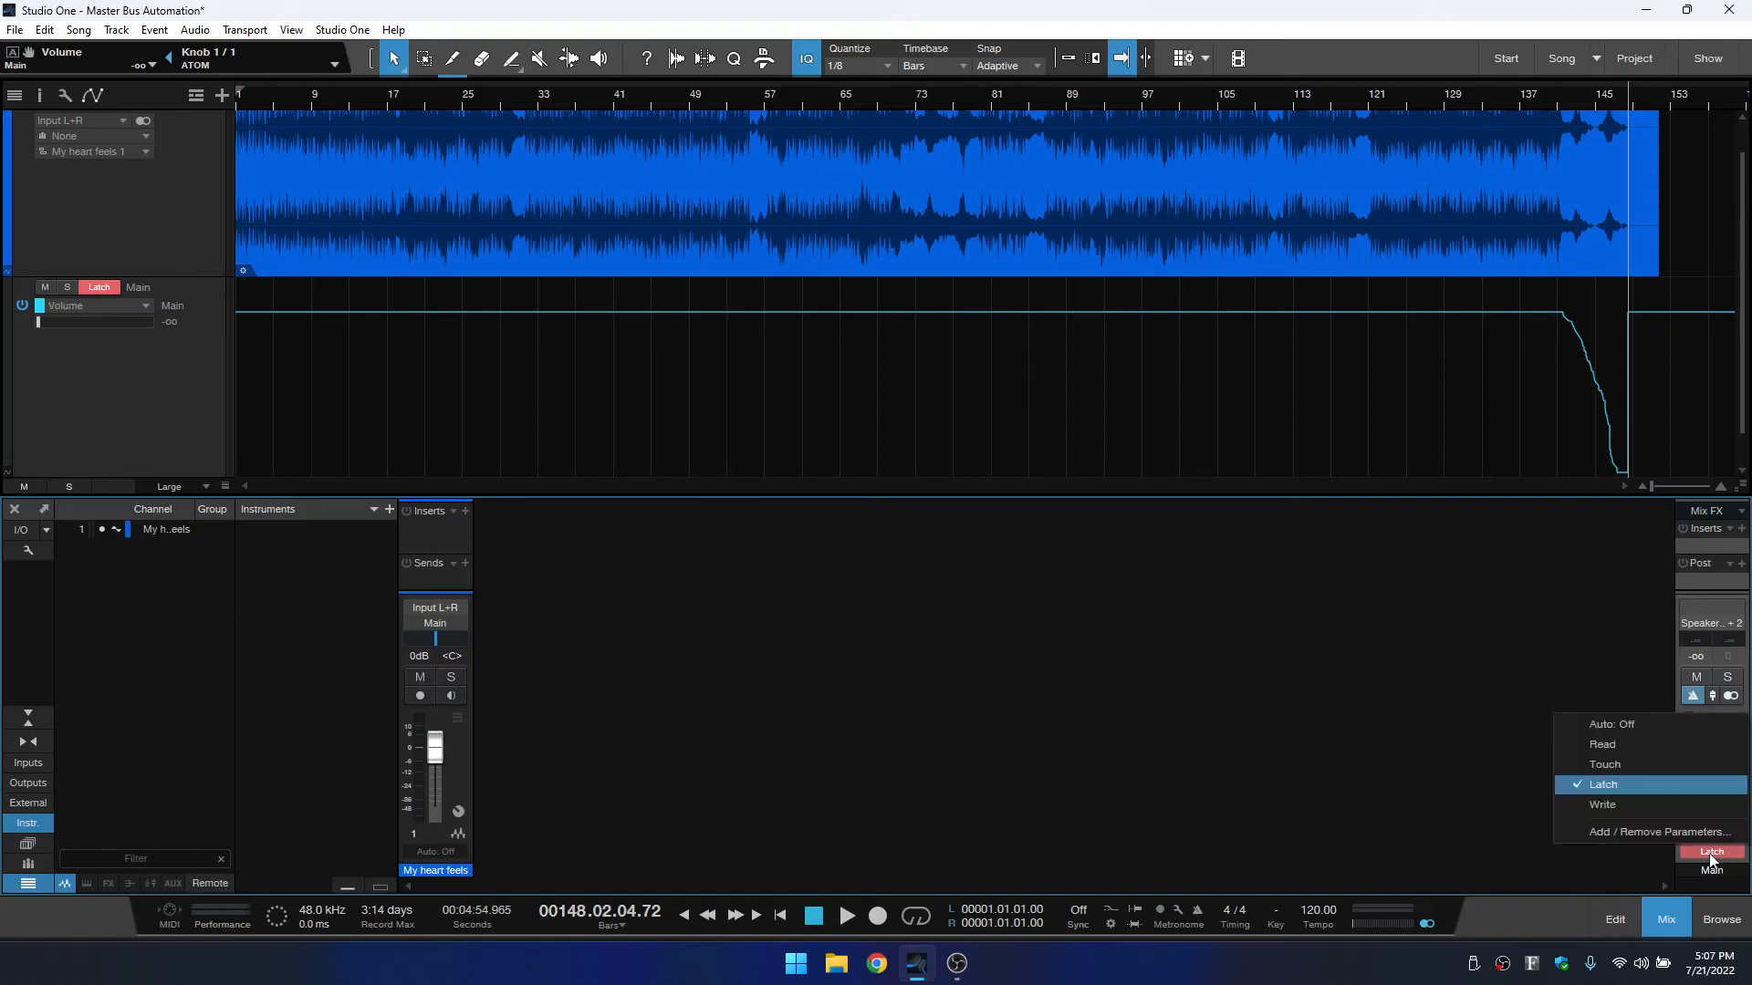
pyautogui.click(1601, 745)
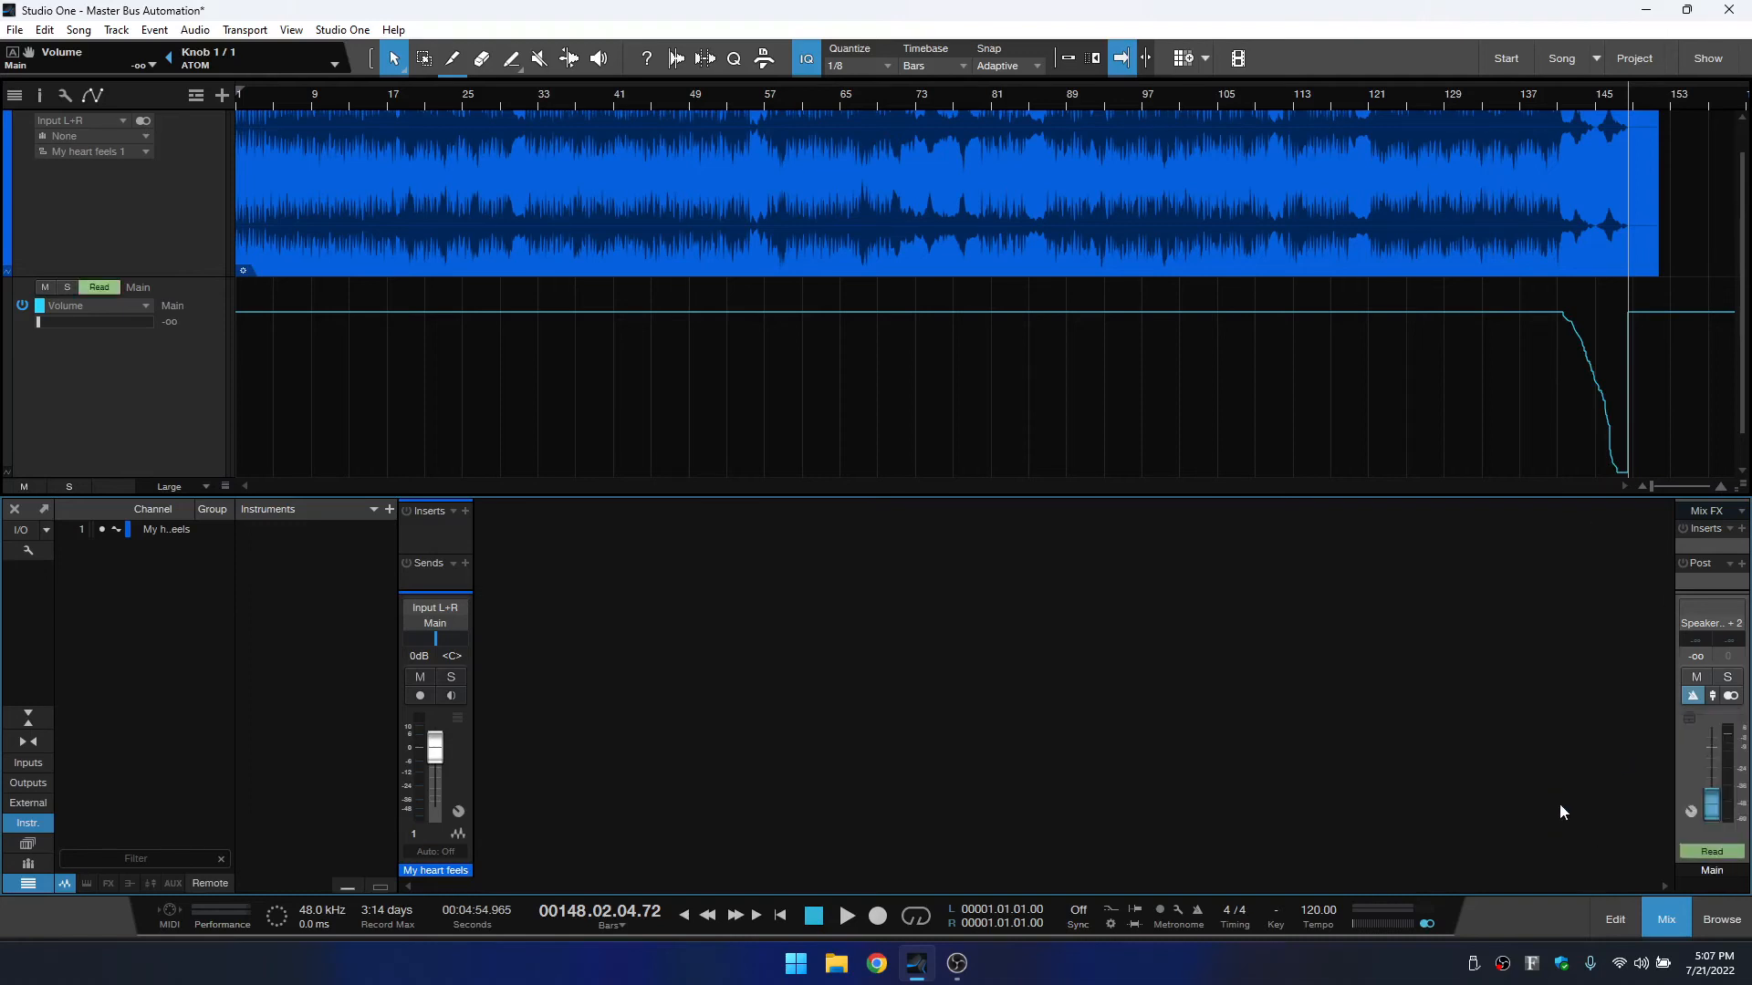
pyautogui.moveTo(1627, 472)
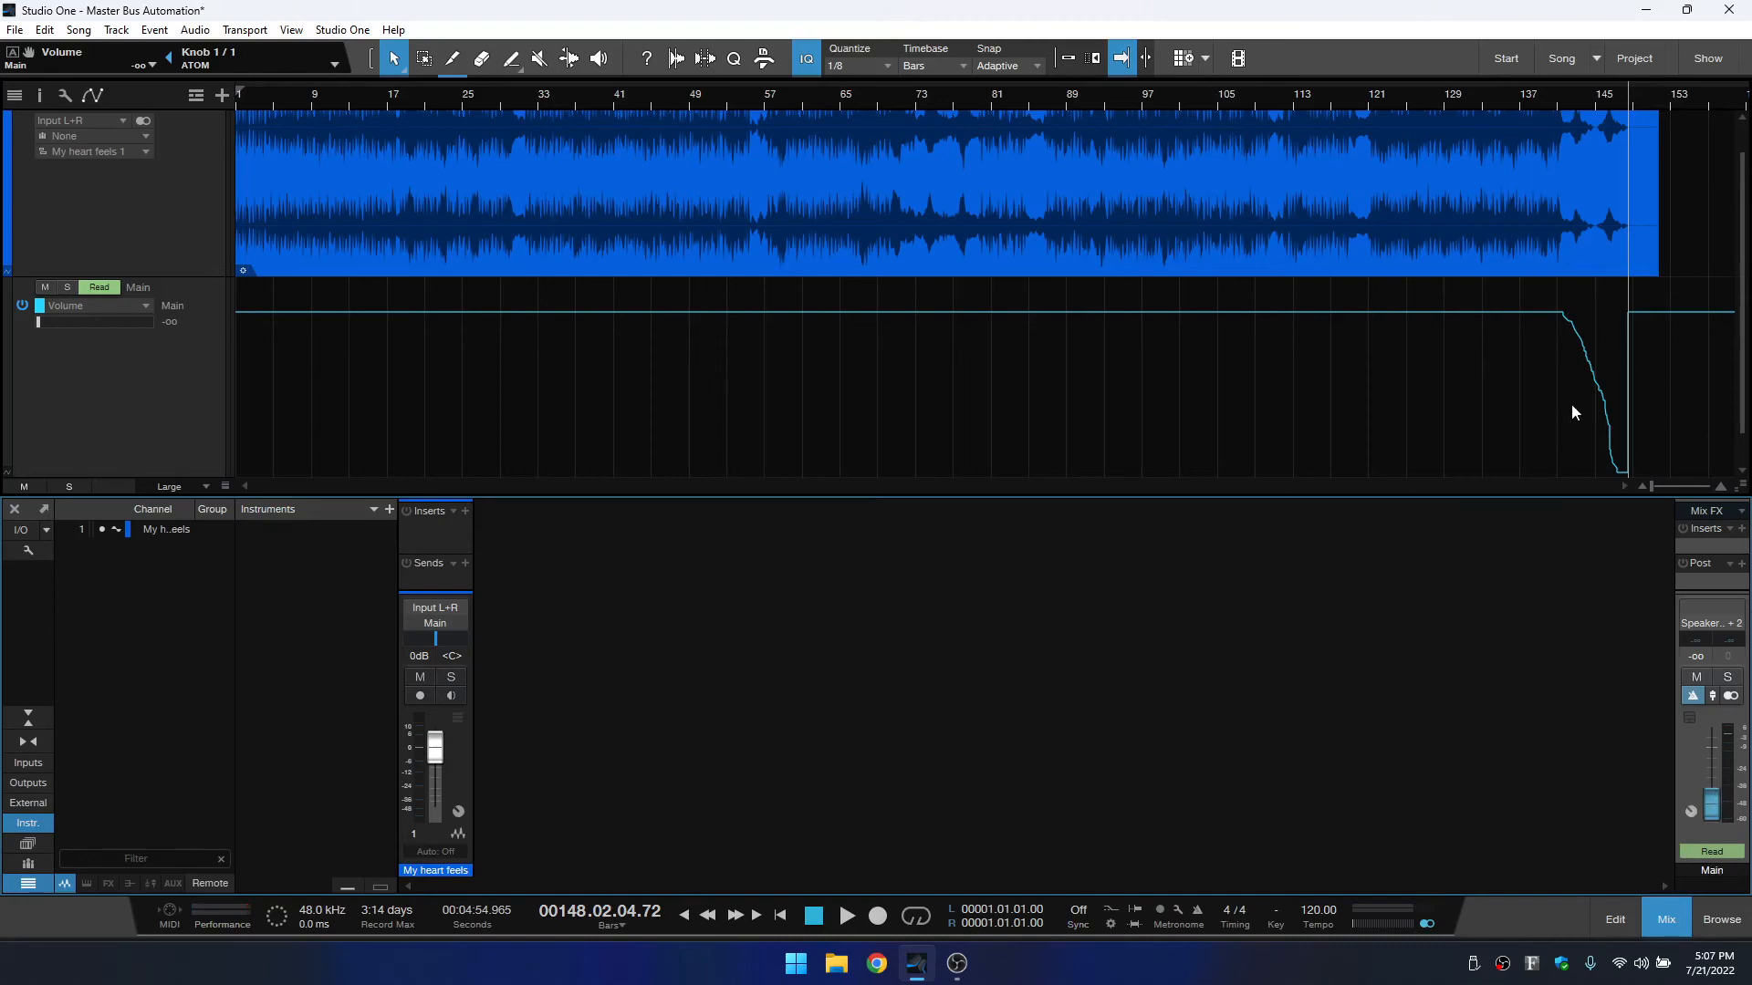
pyautogui.moveTo(1457, 399)
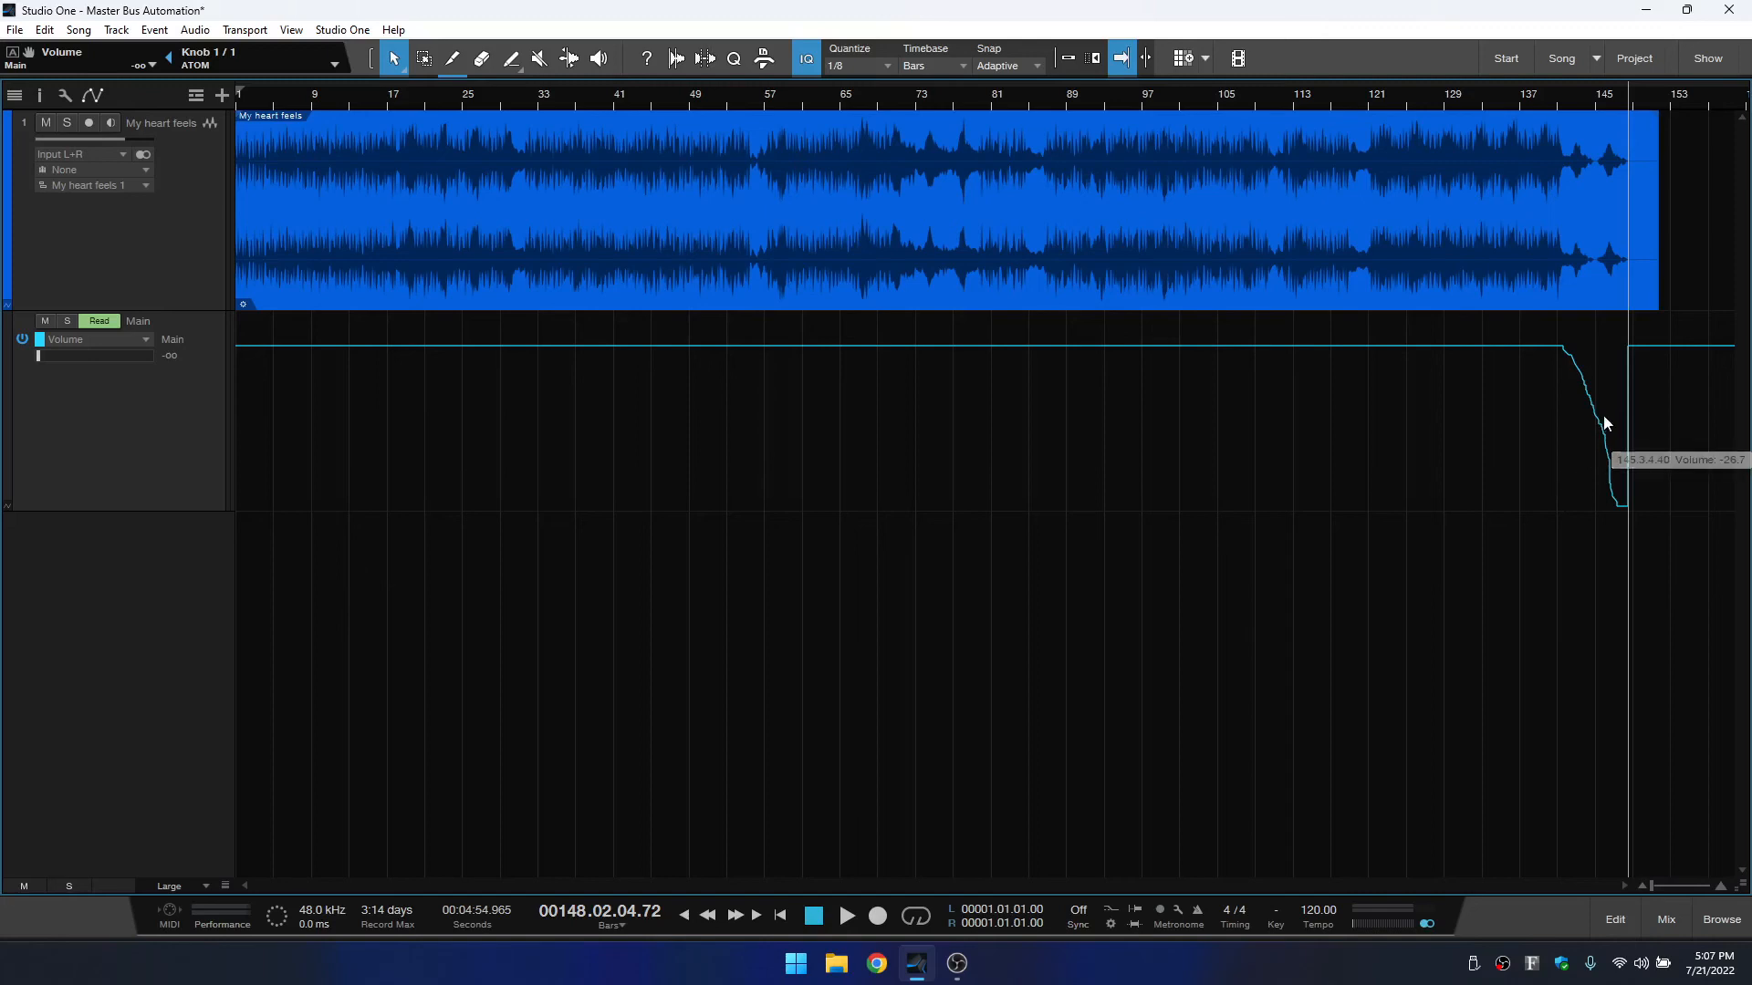
pyautogui.moveTo(1599, 554)
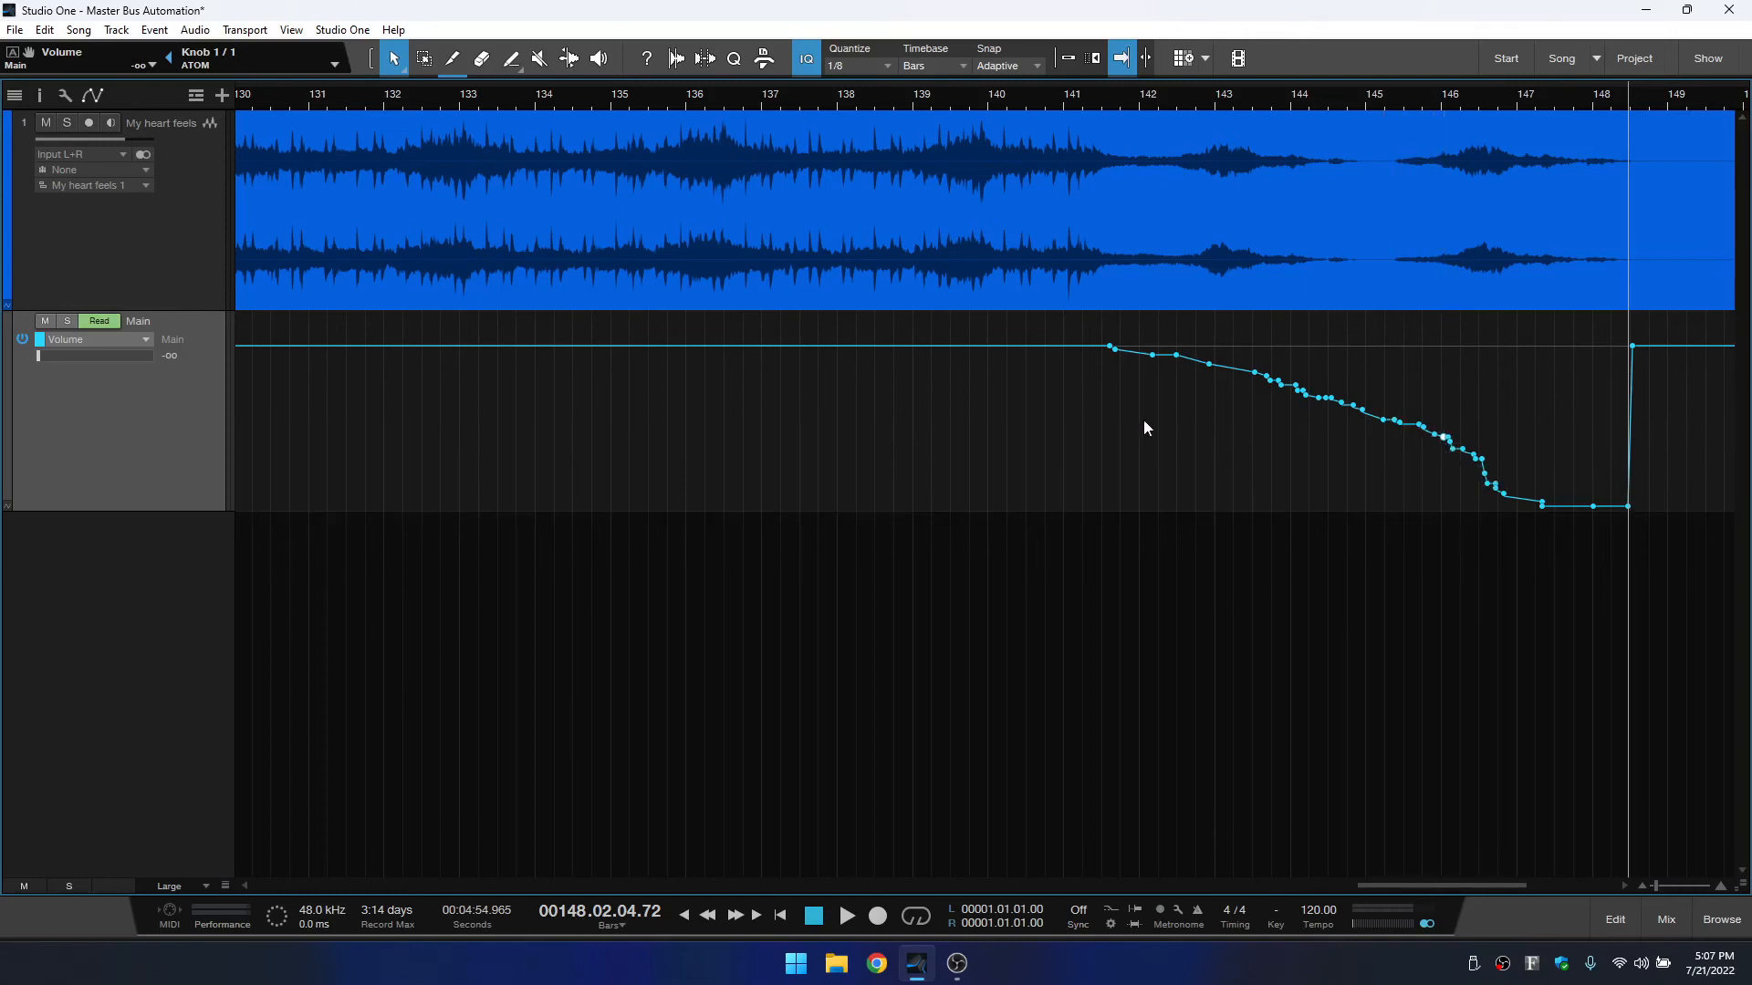
pyautogui.moveTo(1337, 548)
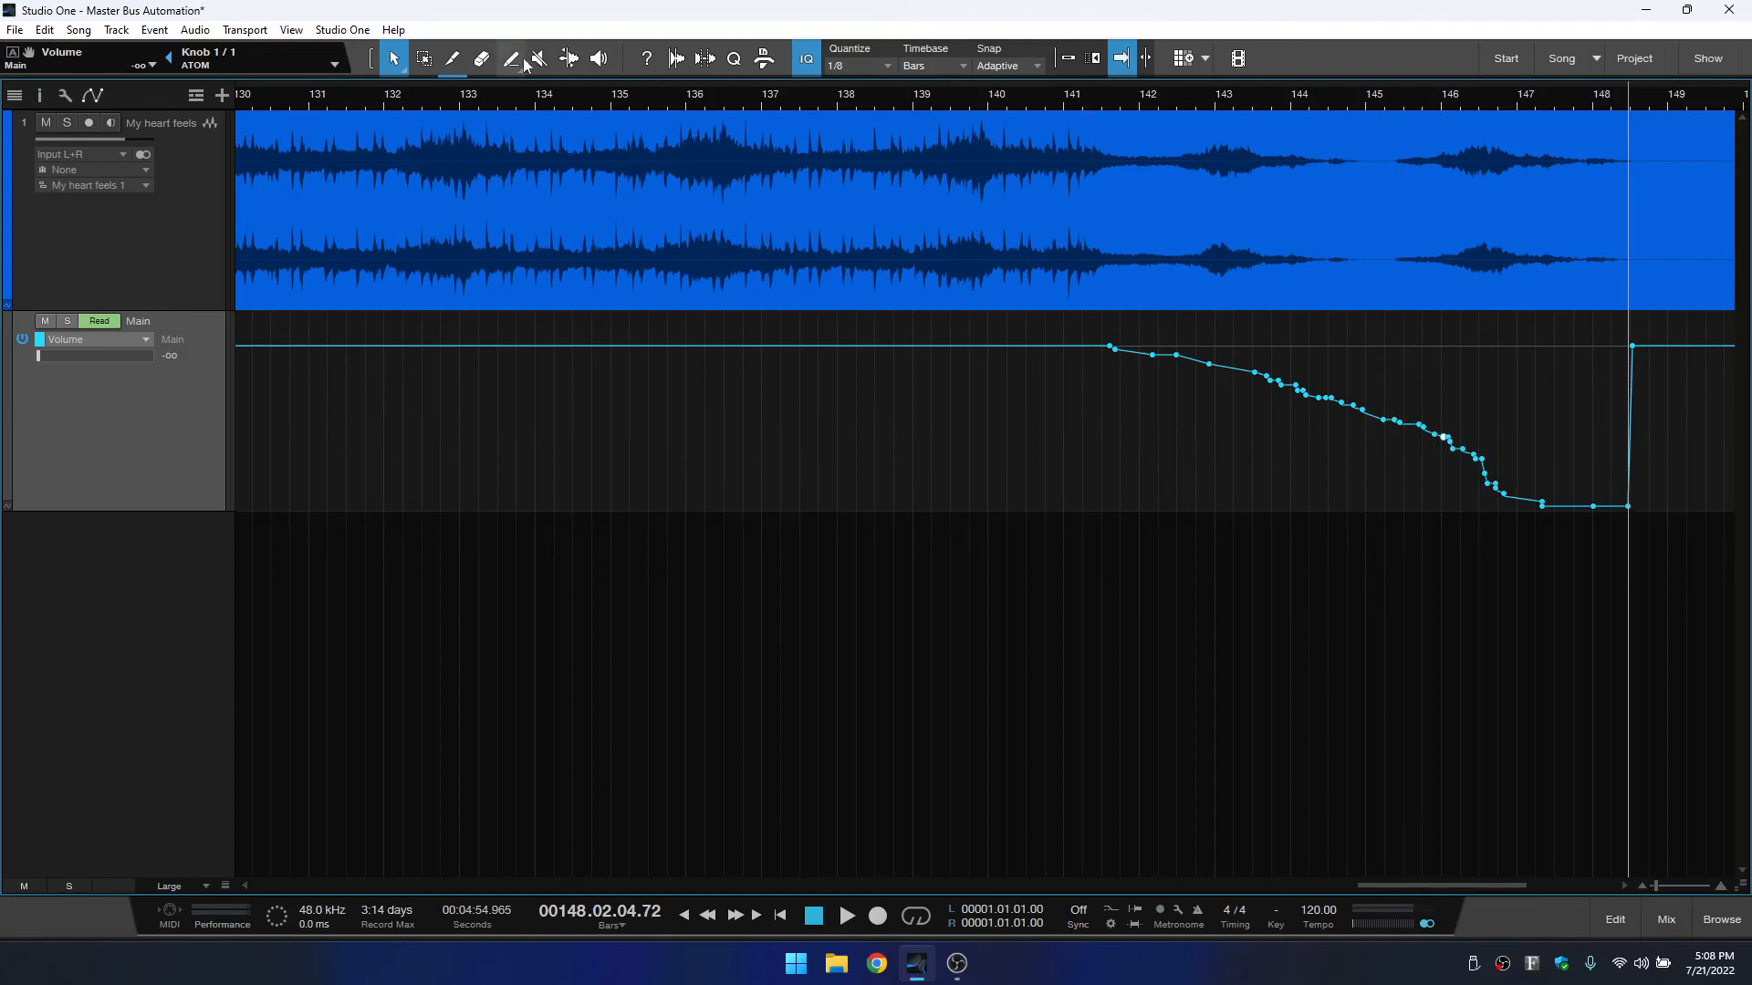
# Redraw the fade with the Paint tool's Line shape, bar 141 down to silence near 148.
pyautogui.click(509, 59)
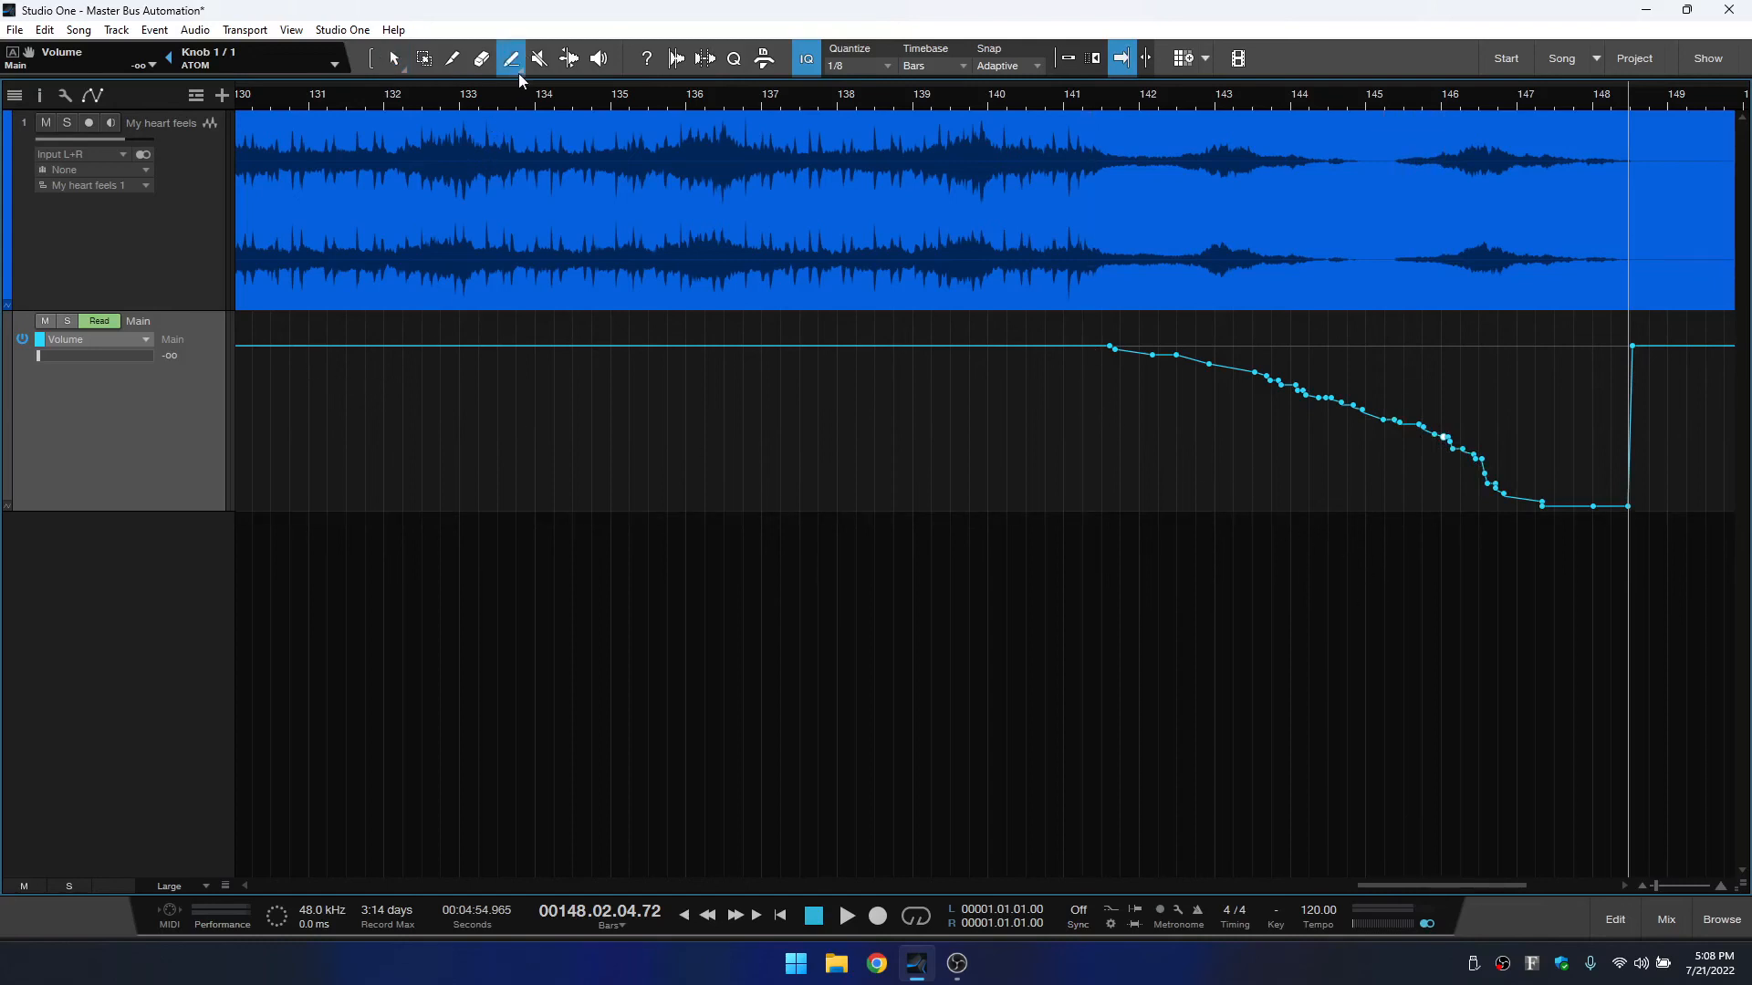
pyautogui.click(510, 58)
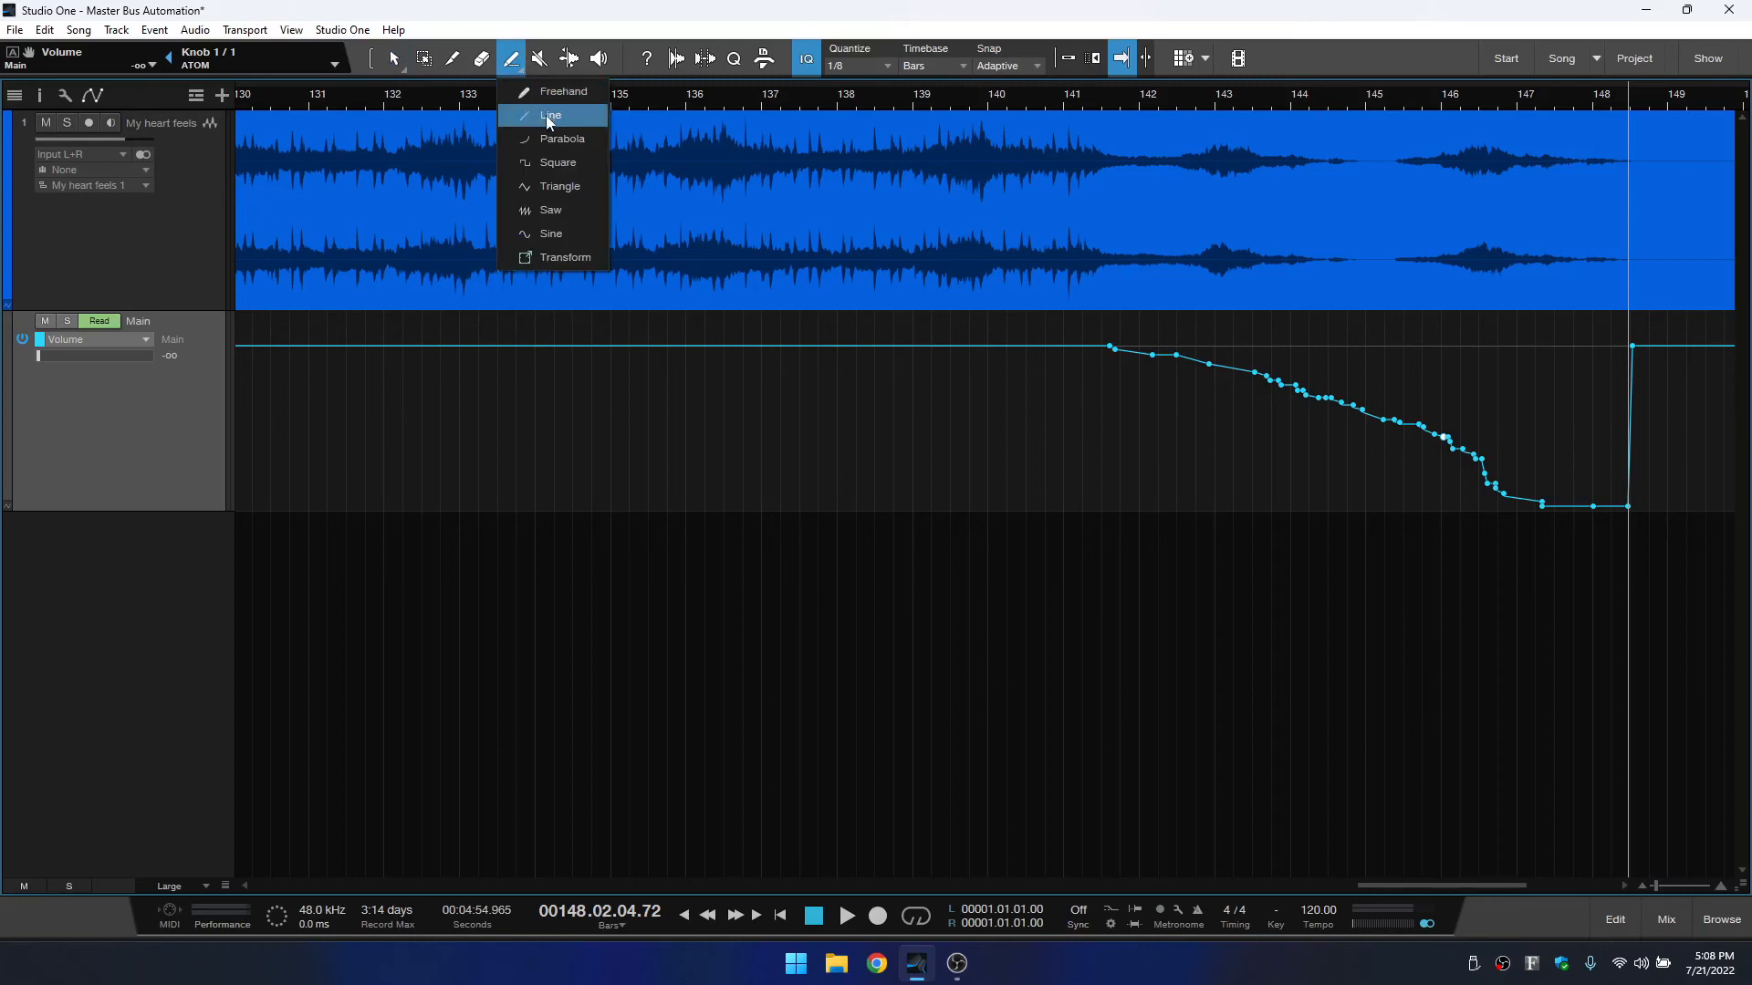
pyautogui.click(549, 115)
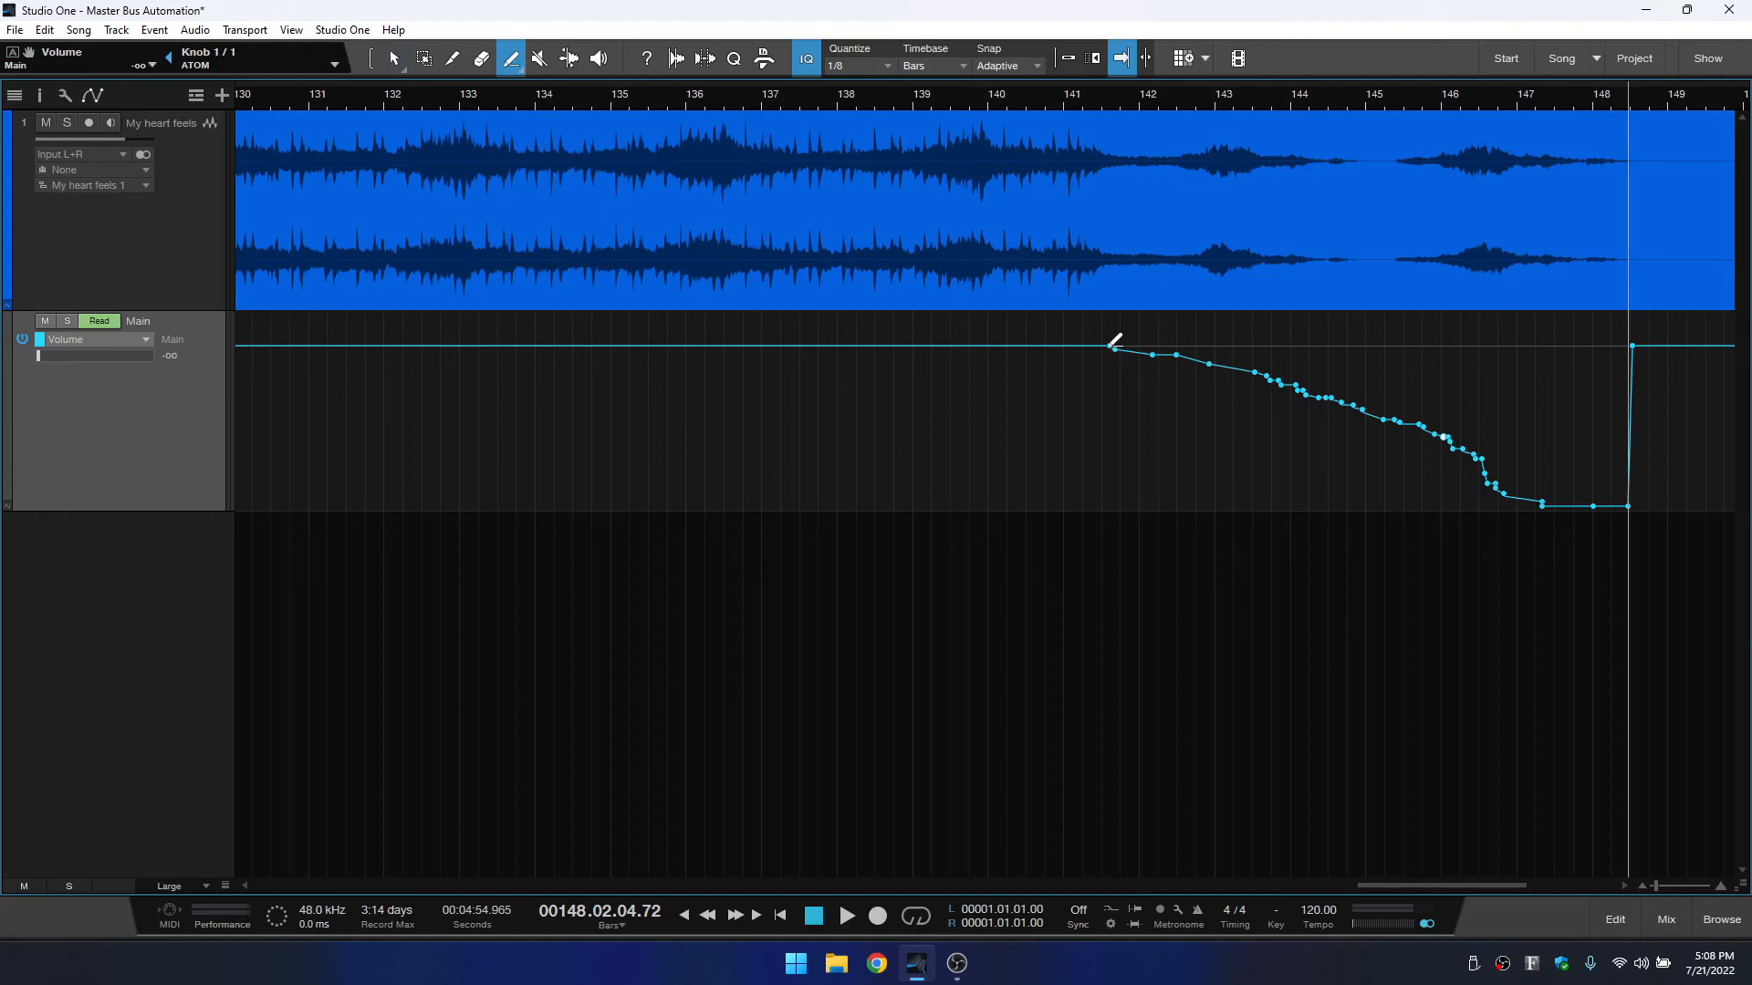
pyautogui.moveTo(1106, 344); pyautogui.dragTo(1627, 508)
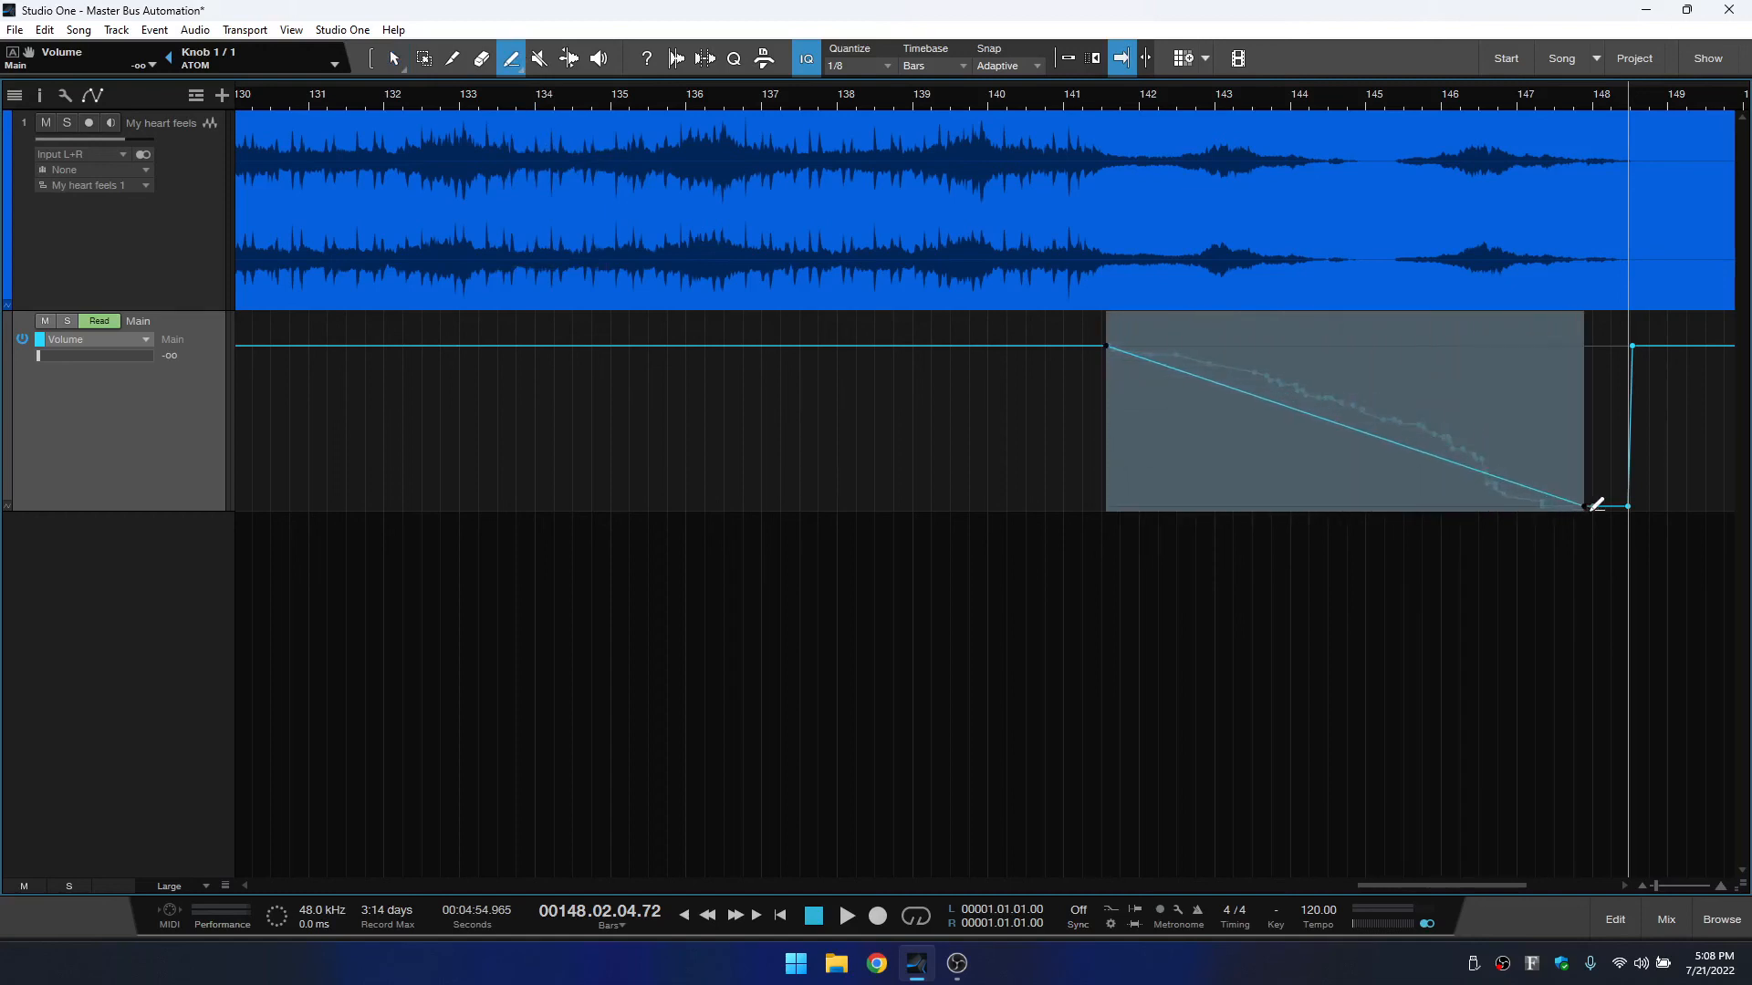
pyautogui.moveTo(1596, 505); pyautogui.dragTo(1631, 508)
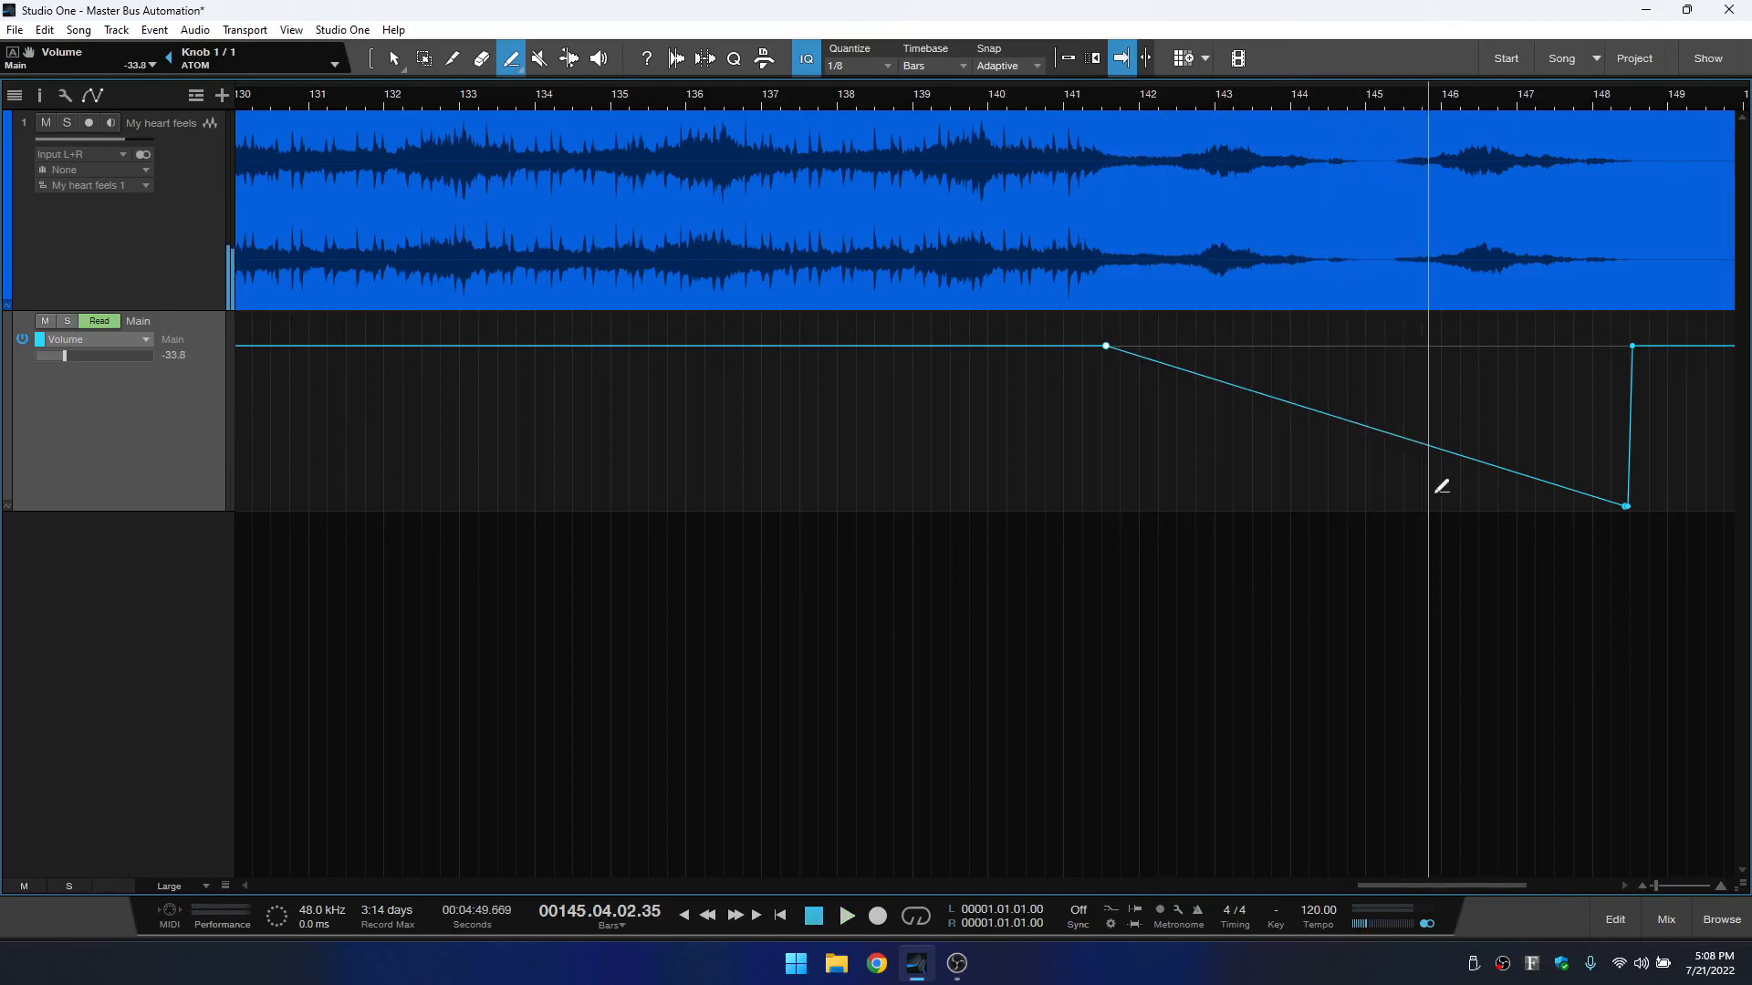
pyautogui.moveTo(1388, 483)
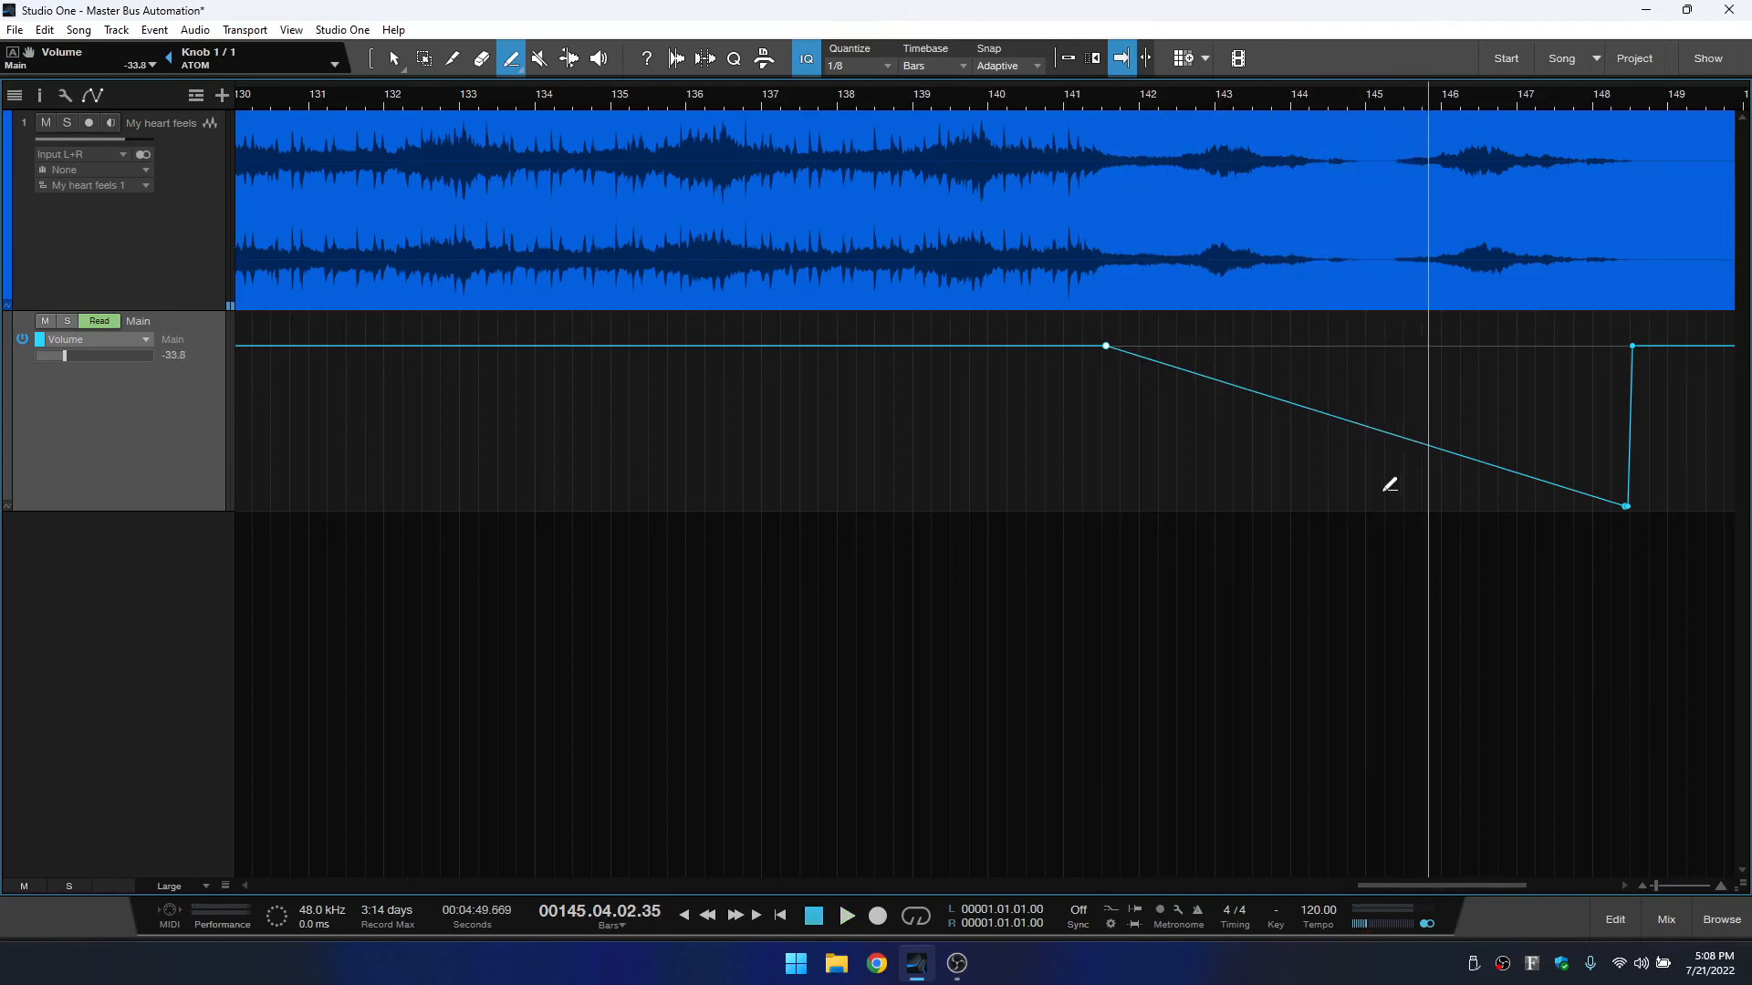